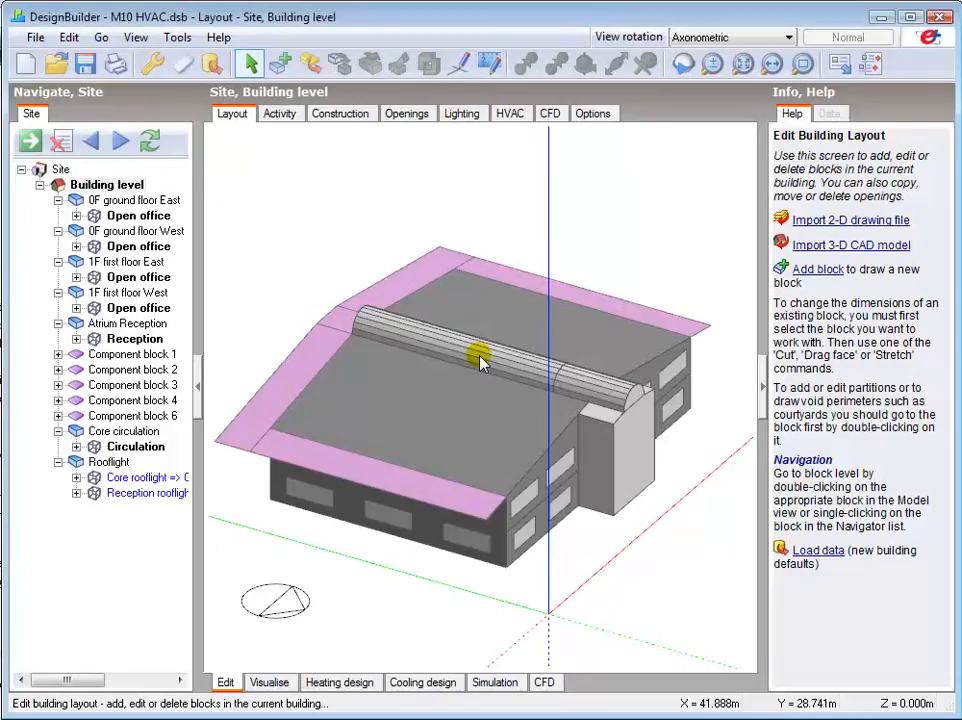
# Show building HVAC data, then try HVAC detail at Compact and return it to Simple
pyautogui.click(510, 112)
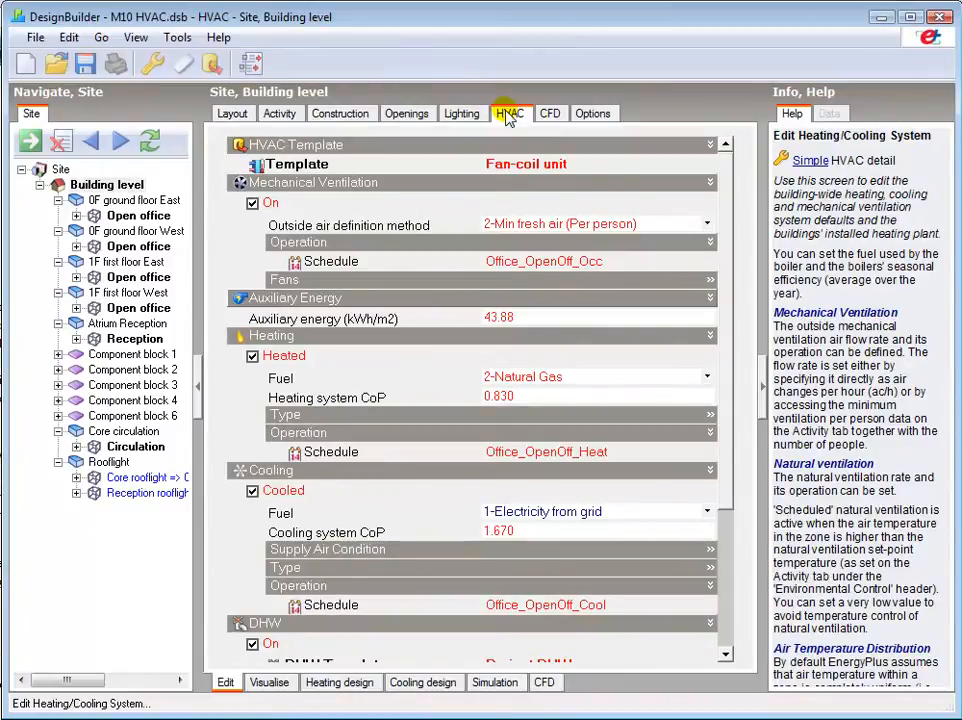
pyautogui.moveTo(796, 150)
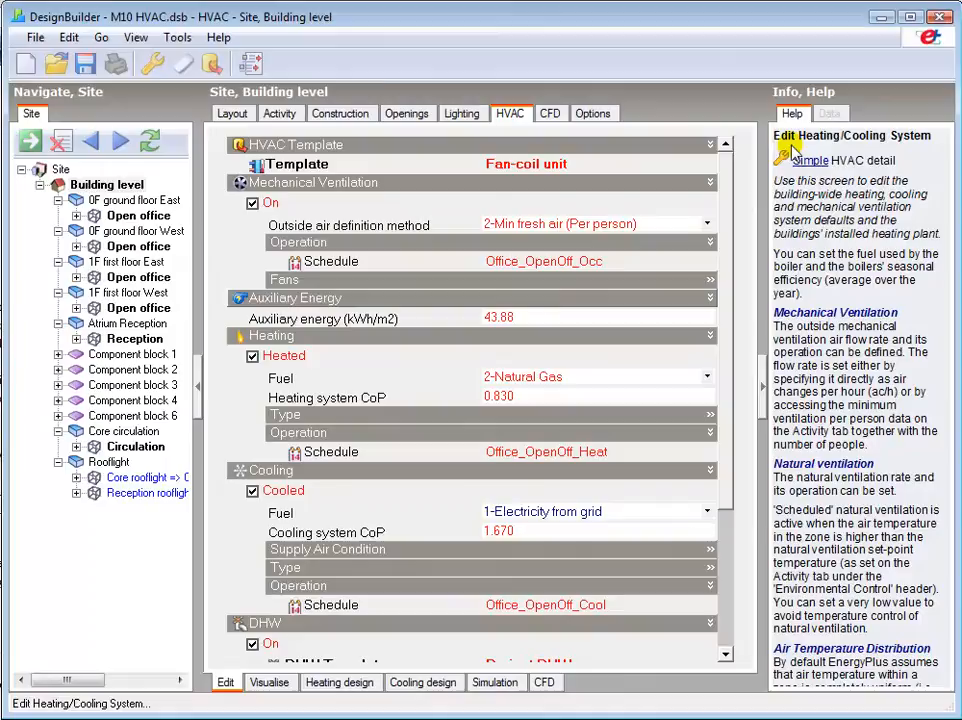
pyautogui.moveTo(836, 172)
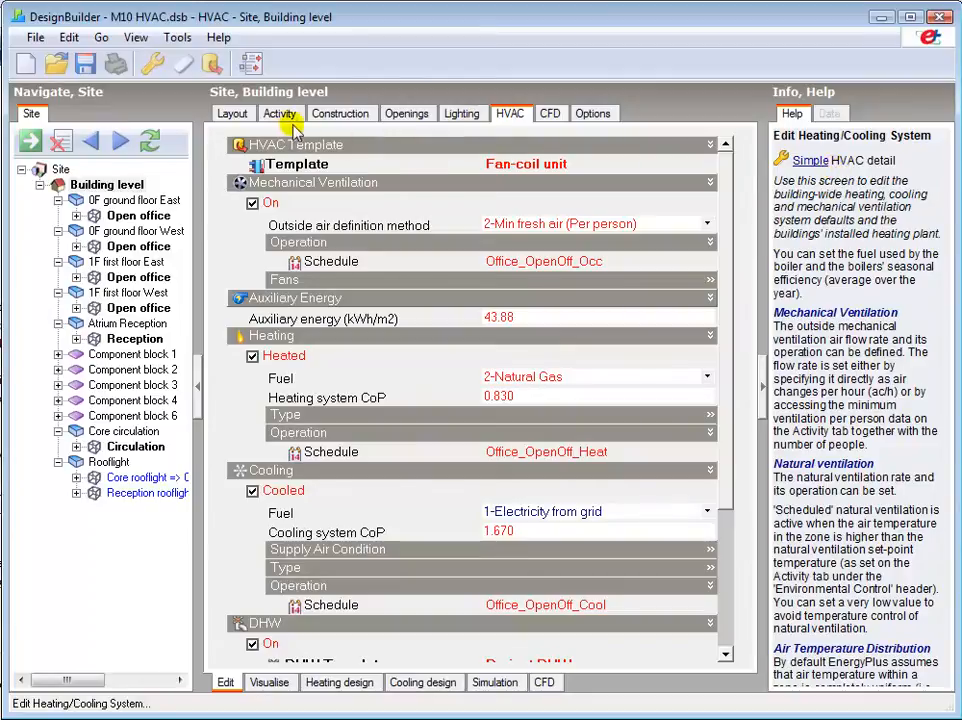
pyautogui.moveTo(150, 64)
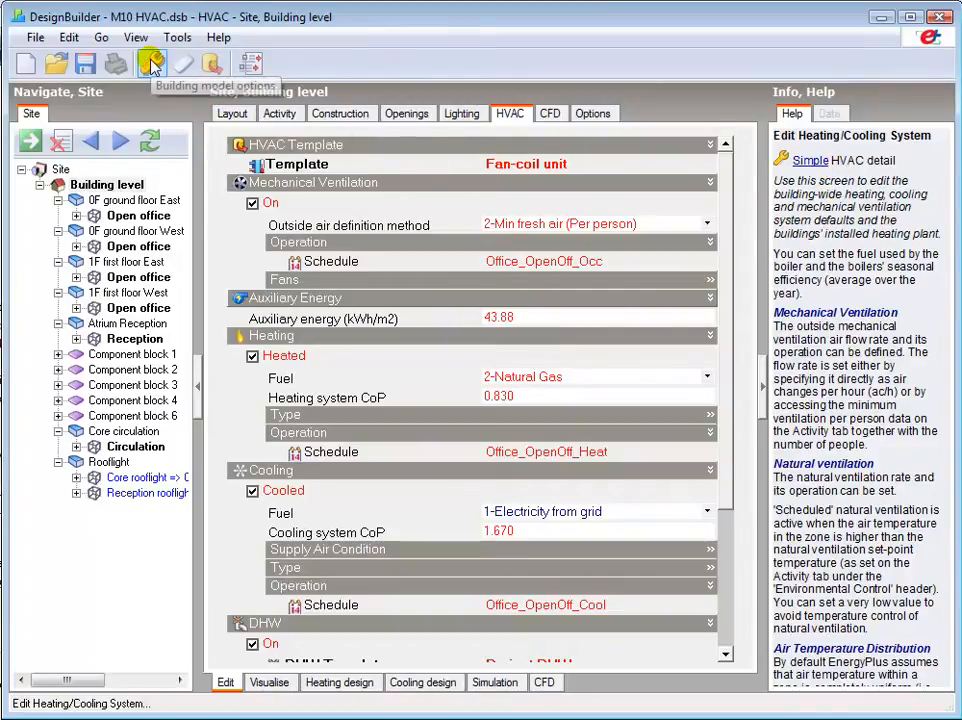
pyautogui.click(152, 62)
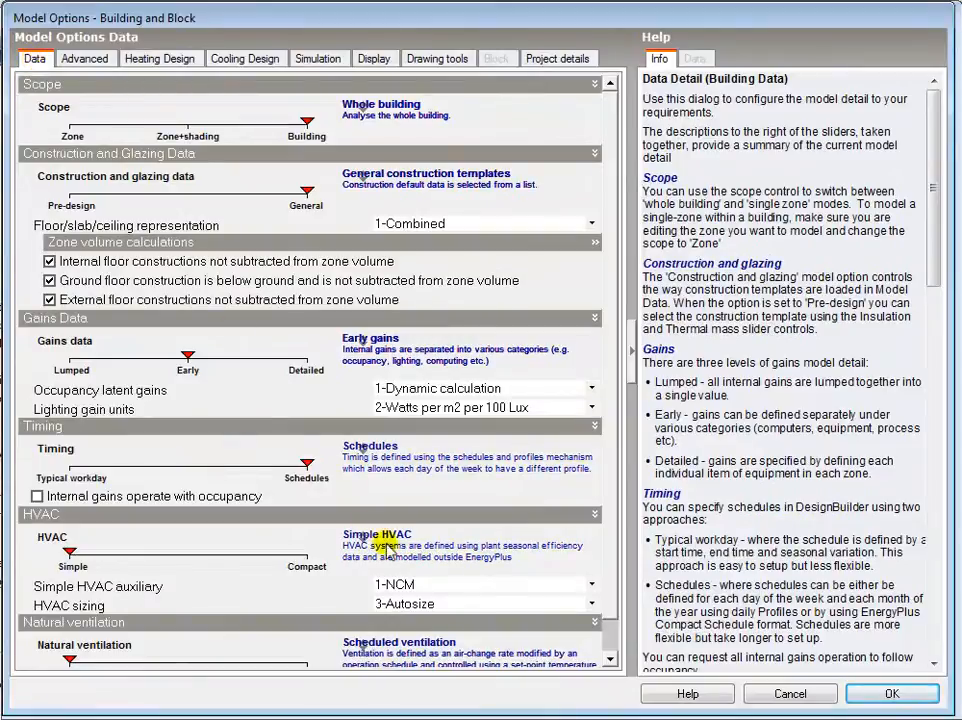
pyautogui.moveTo(70, 552); pyautogui.dragTo(304, 552)
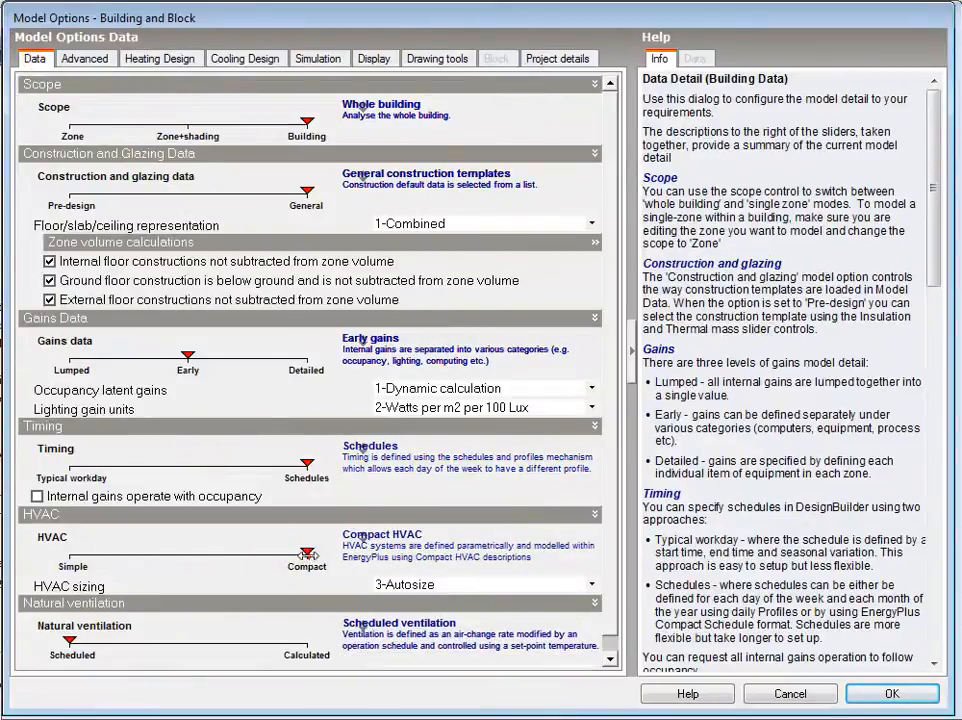
pyautogui.moveTo(308, 552); pyautogui.dragTo(72, 552)
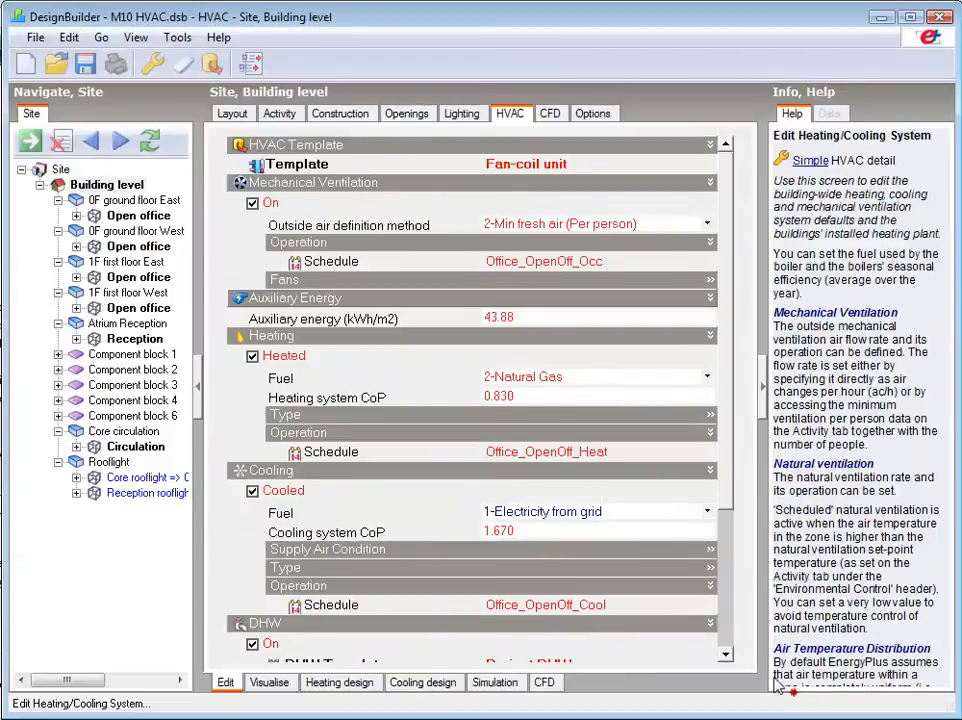
pyautogui.click(598, 512)
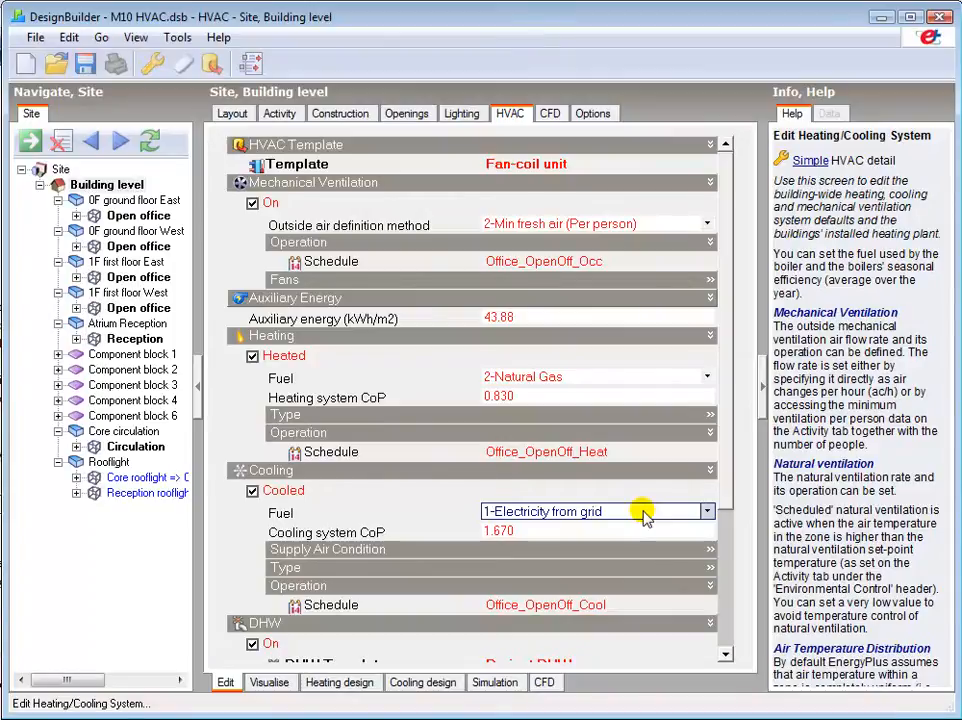
pyautogui.click(832, 112)
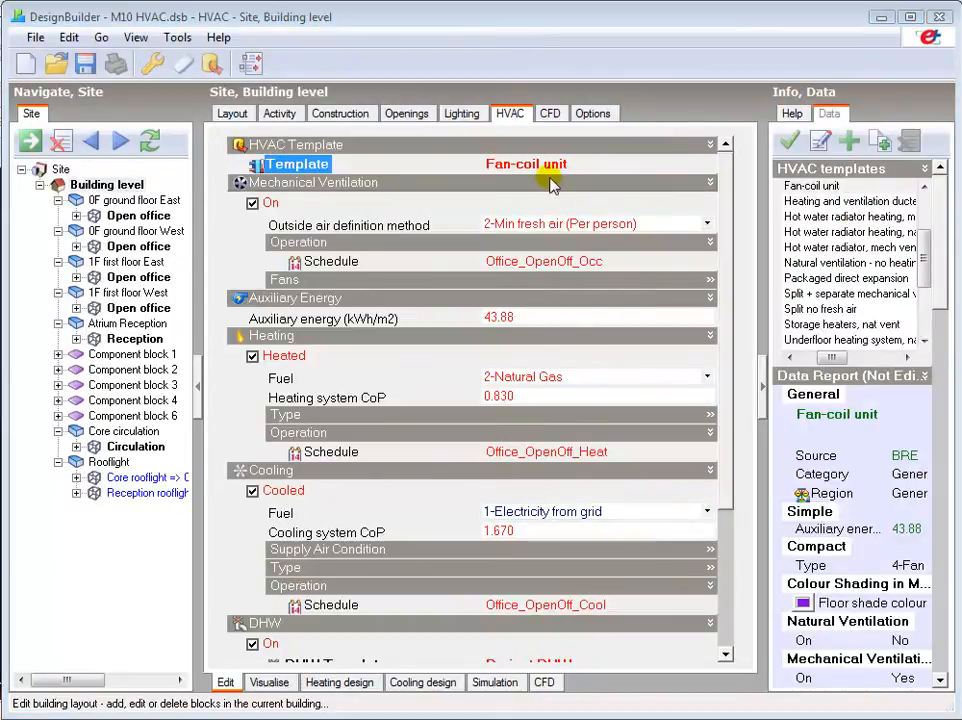
pyautogui.moveTo(540, 168)
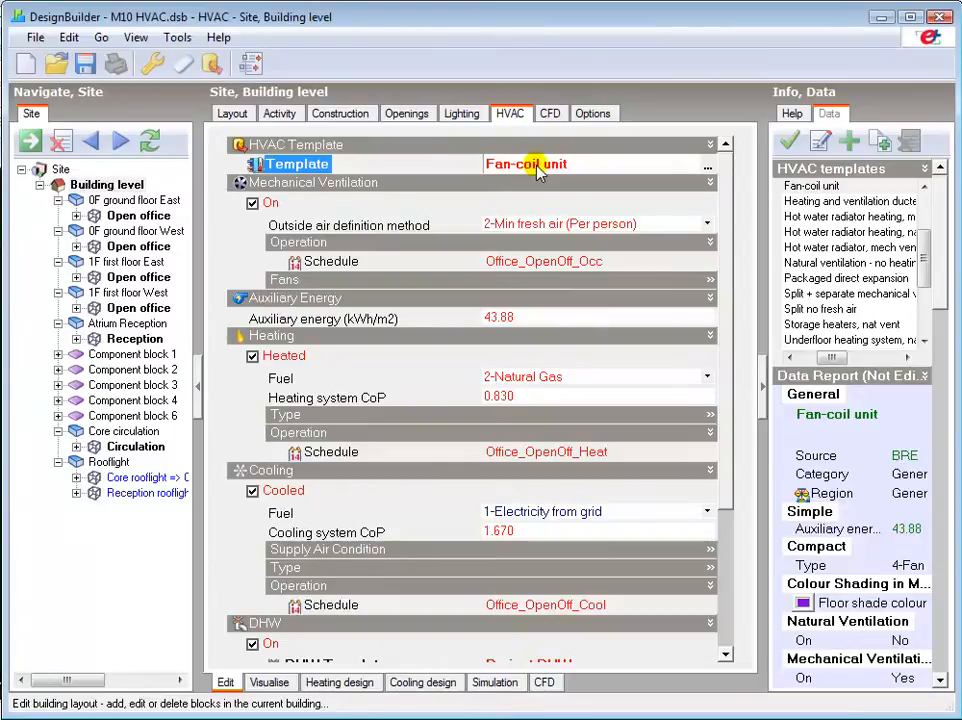
pyautogui.moveTo(704, 170)
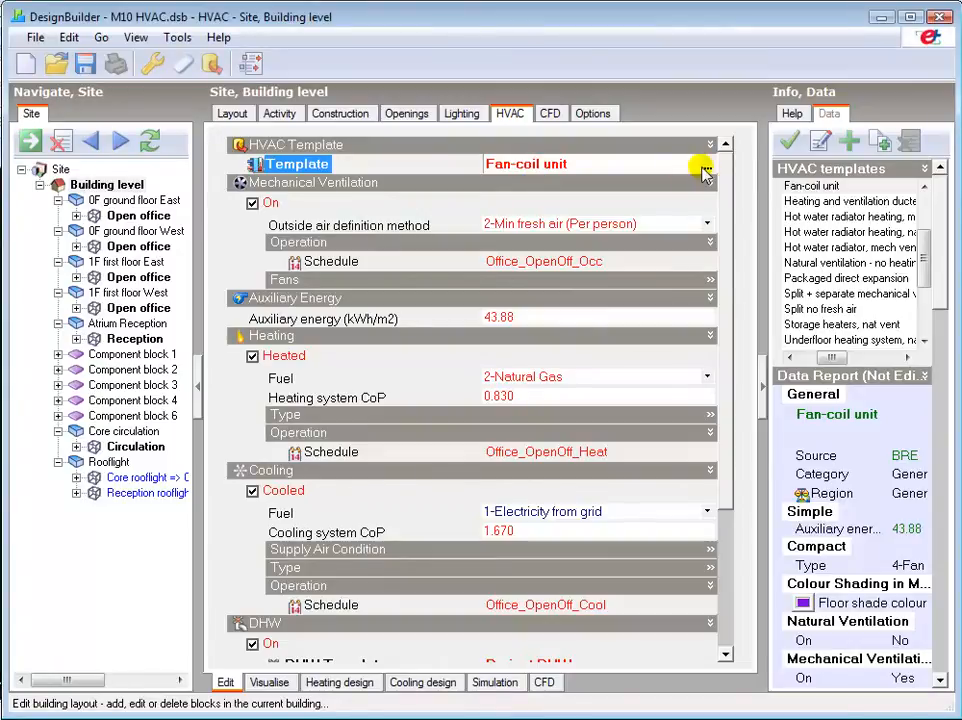
pyautogui.click(708, 164)
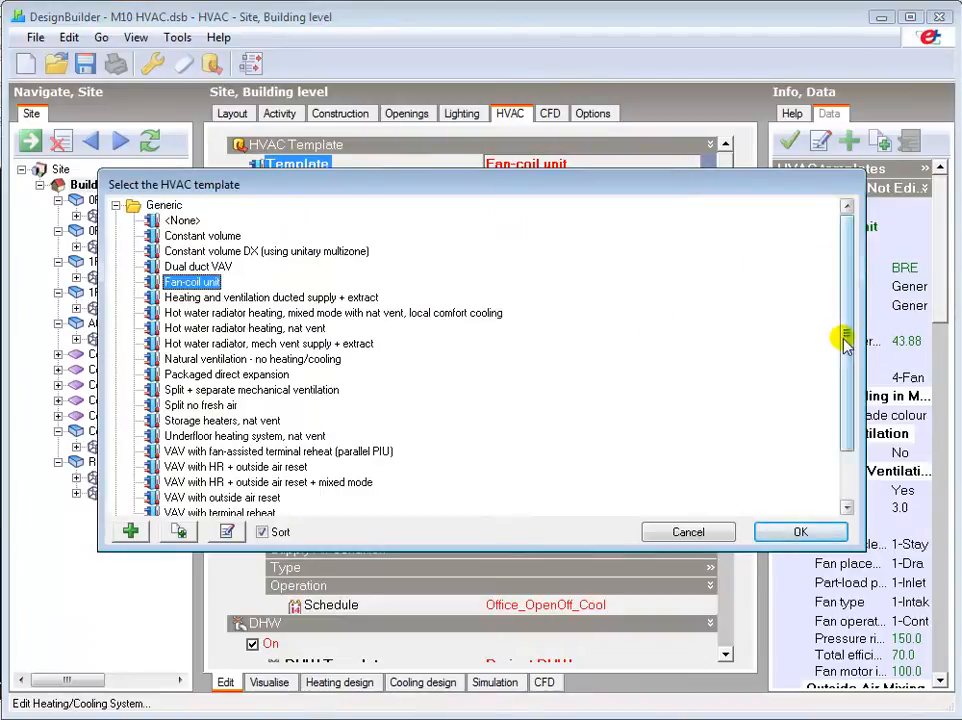
pyautogui.scroll(-3)
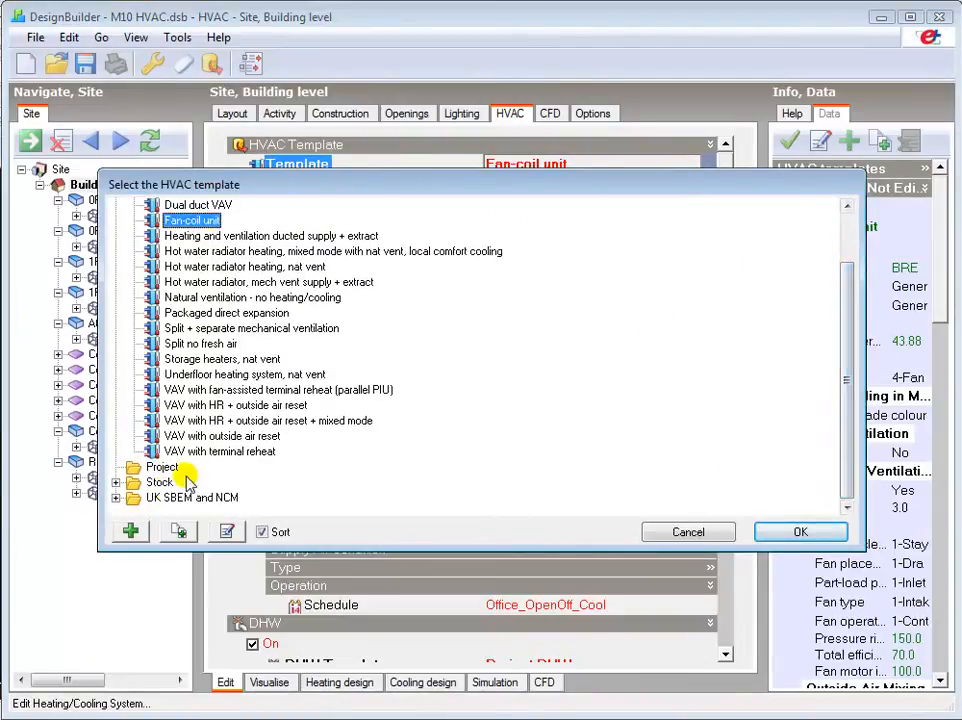
pyautogui.click(116, 482)
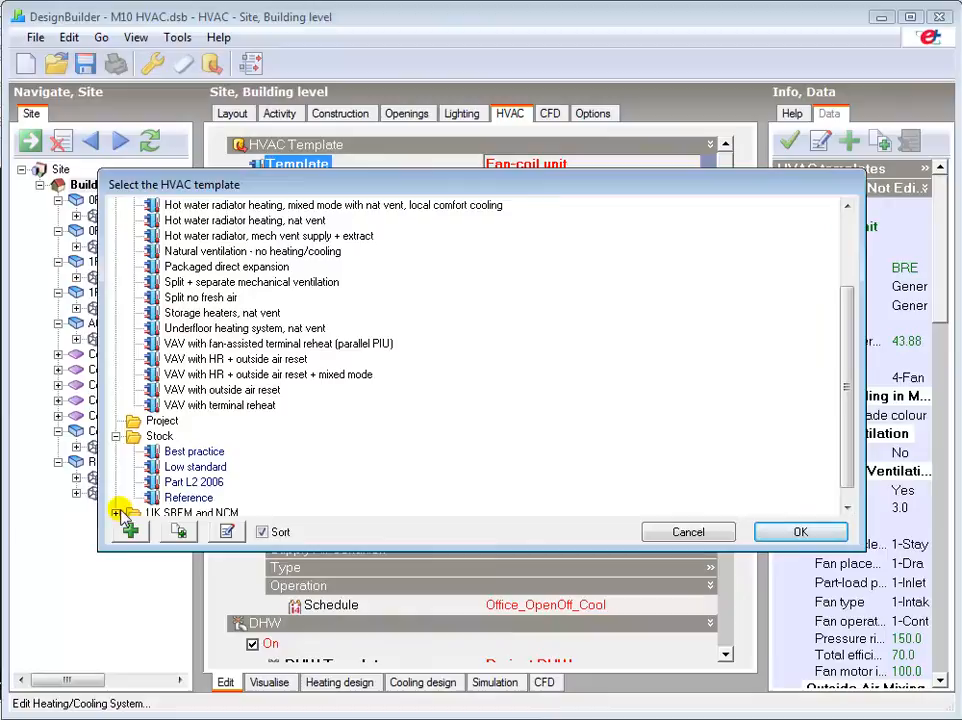
pyautogui.click(116, 512)
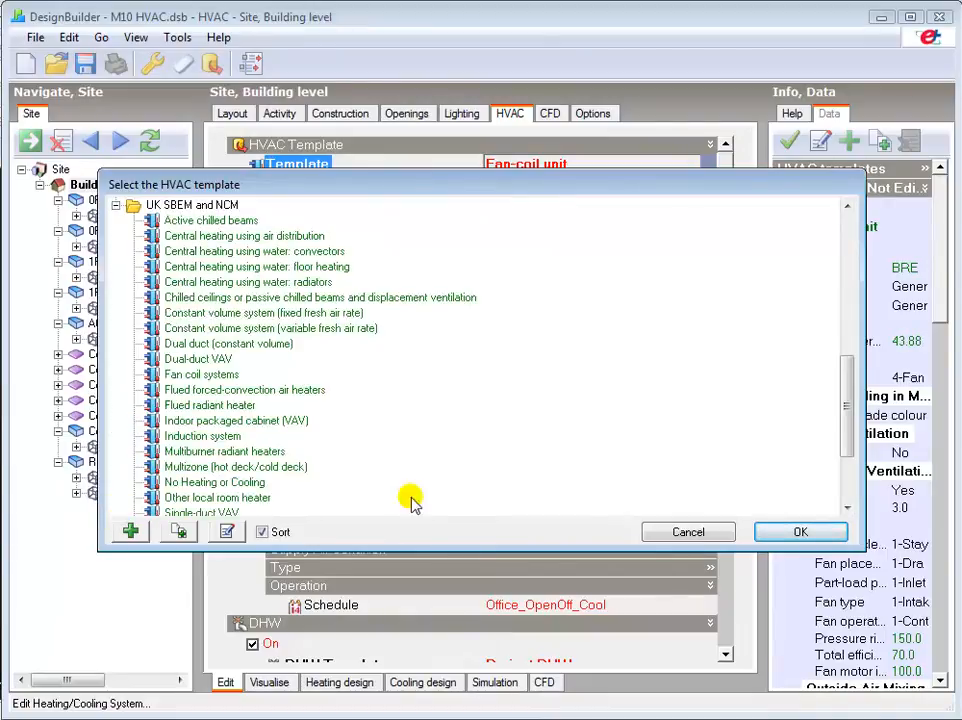
pyautogui.scroll(-3)
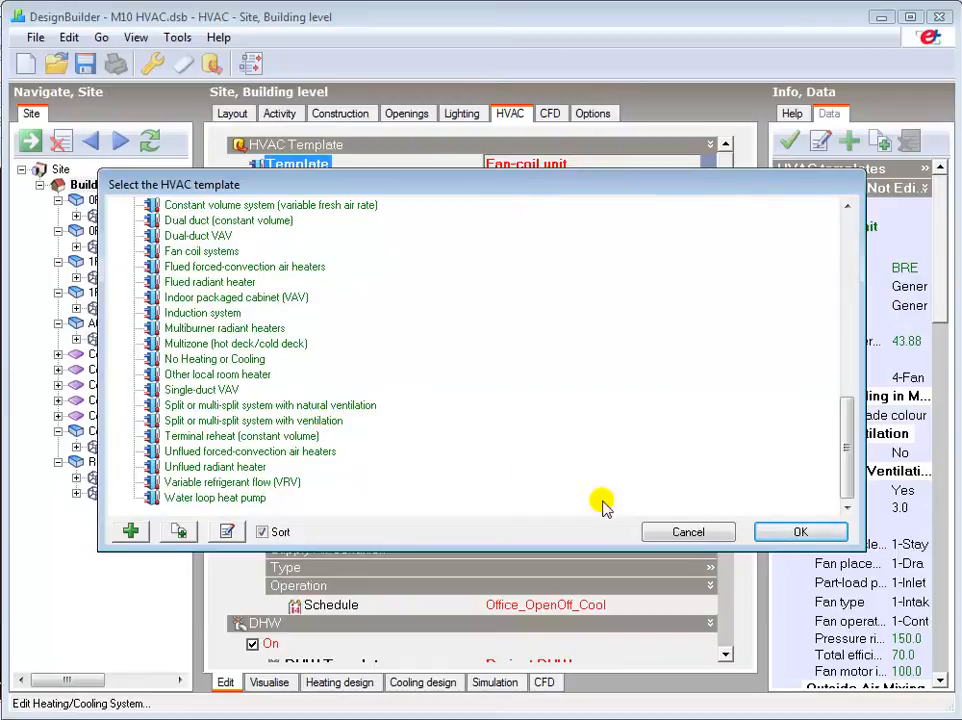
pyautogui.click(800, 532)
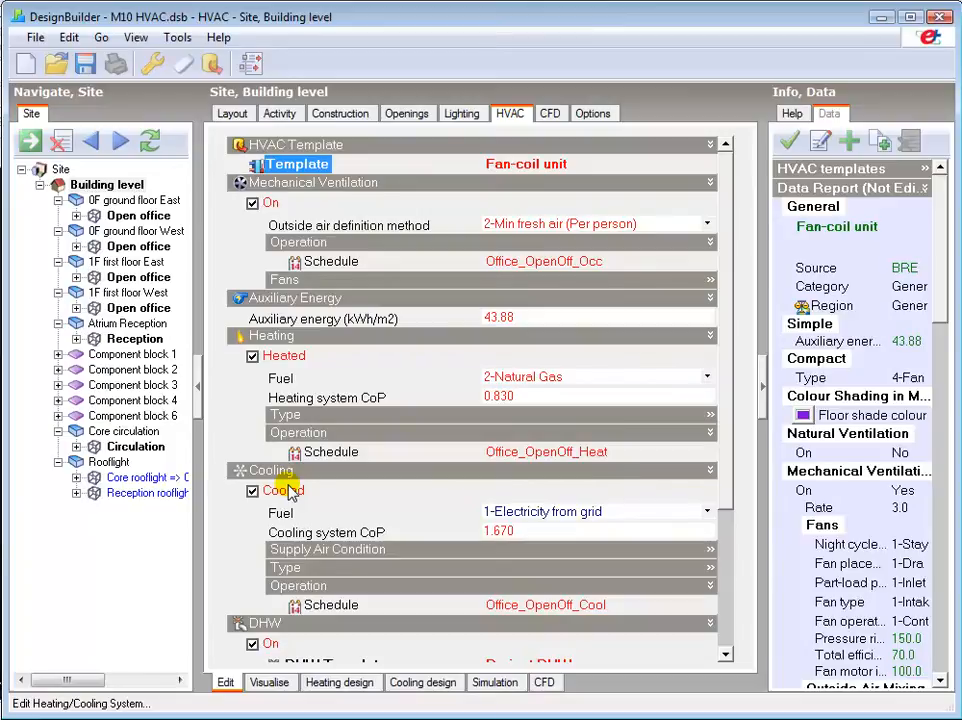
# Collapse and re-expand the Cooling section and scroll down to the DHW settings
pyautogui.click(252, 490)
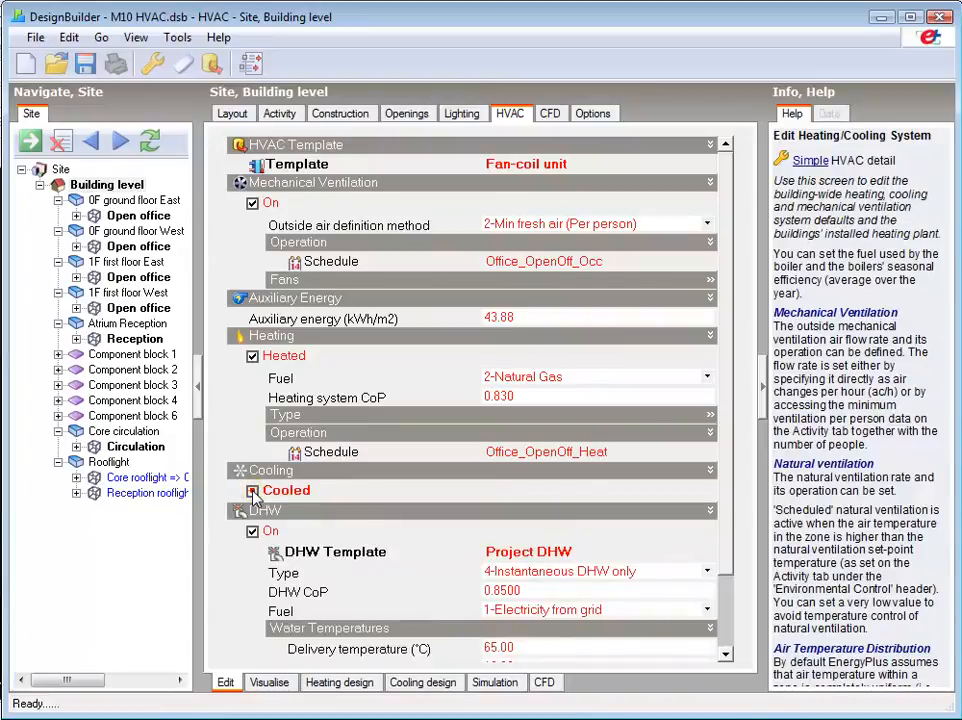
pyautogui.click(252, 490)
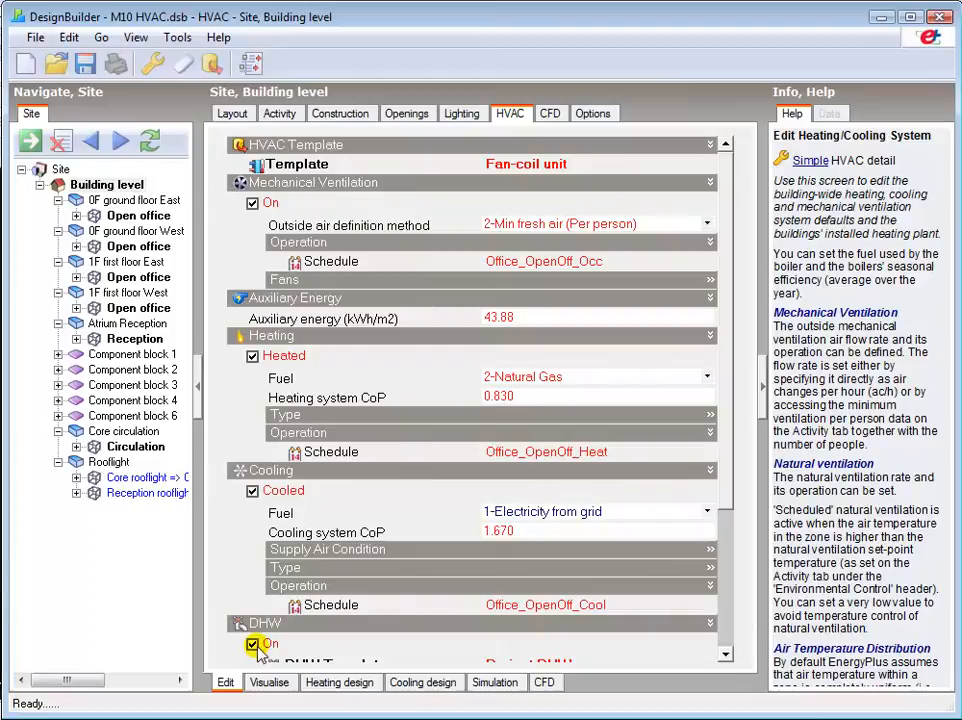
pyautogui.scroll(-3)
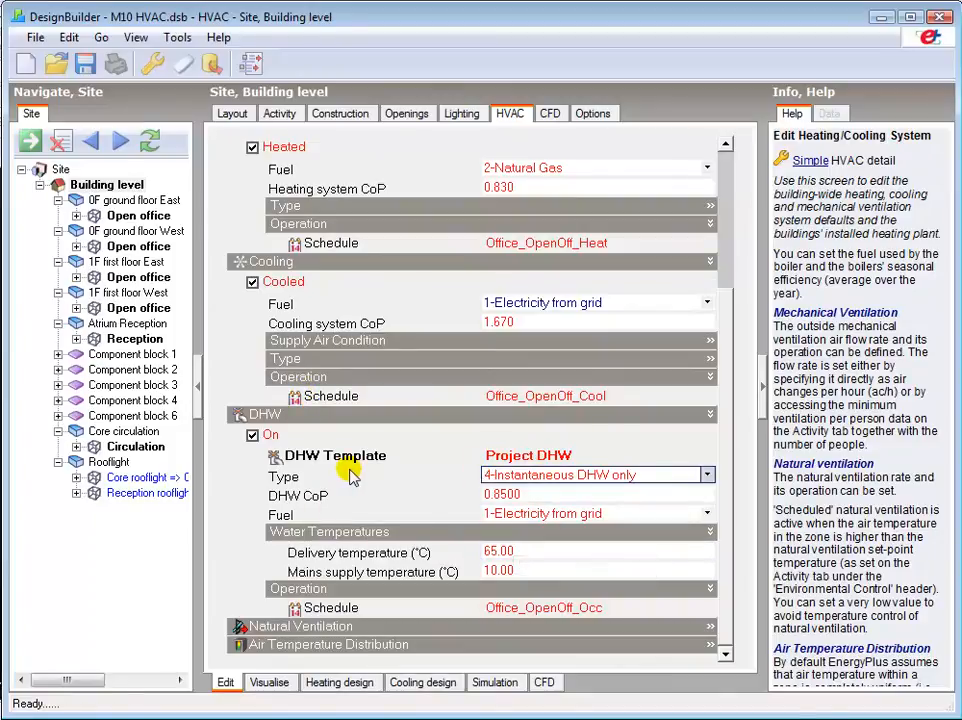
pyautogui.moveTo(350, 476)
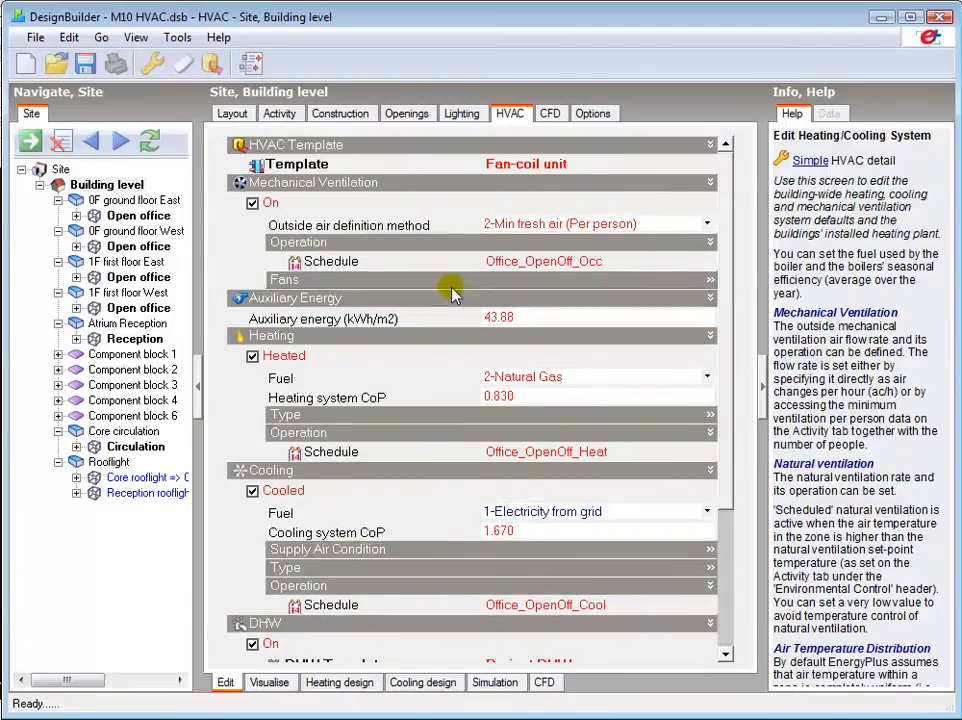
pyautogui.moveTo(444, 304)
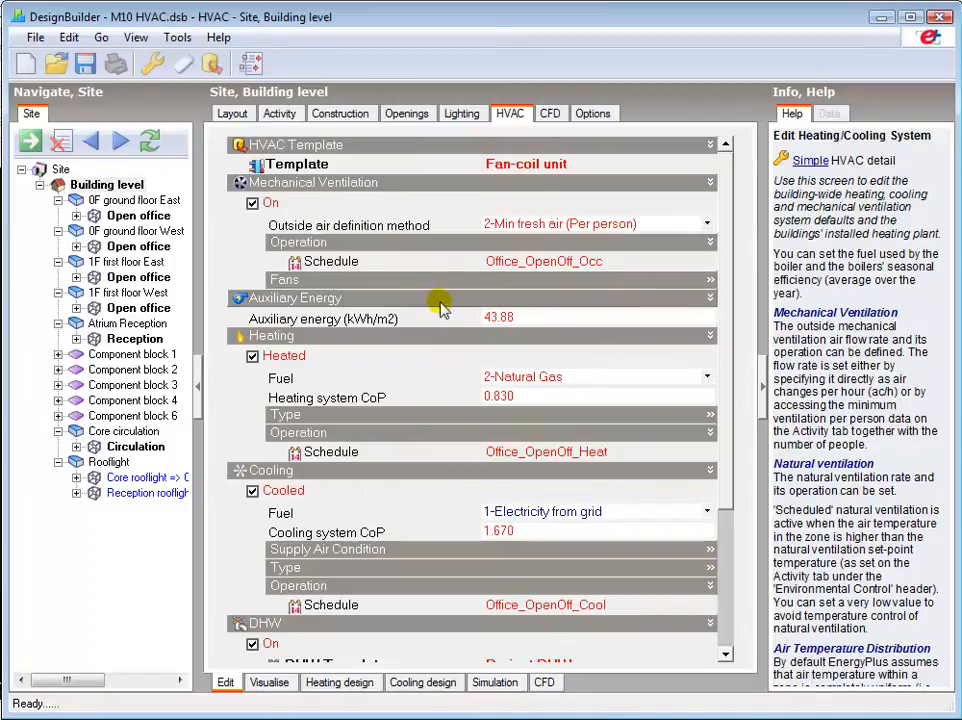
# Inspect the heating fuel choices, then bring up the Model Options dialog
pyautogui.click(598, 396)
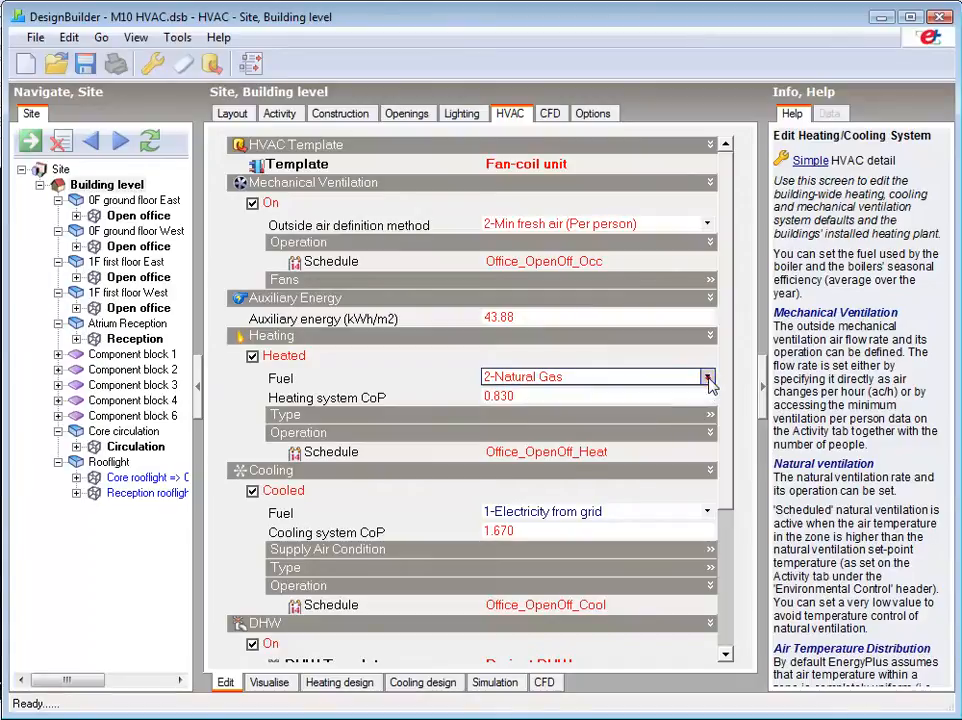
pyautogui.click(708, 376)
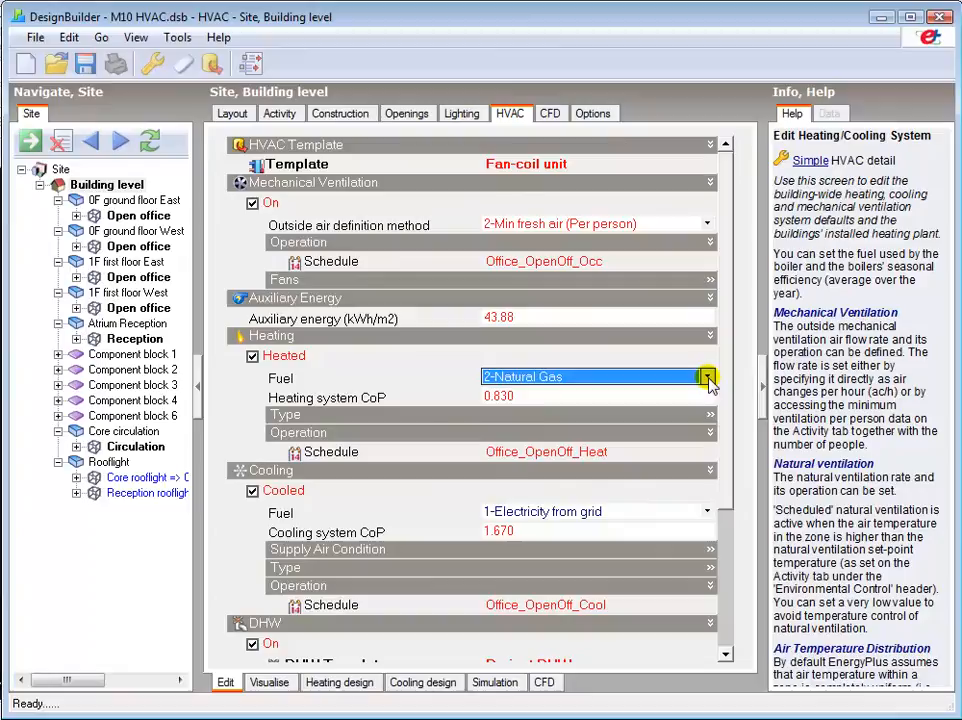
pyautogui.click(498, 318)
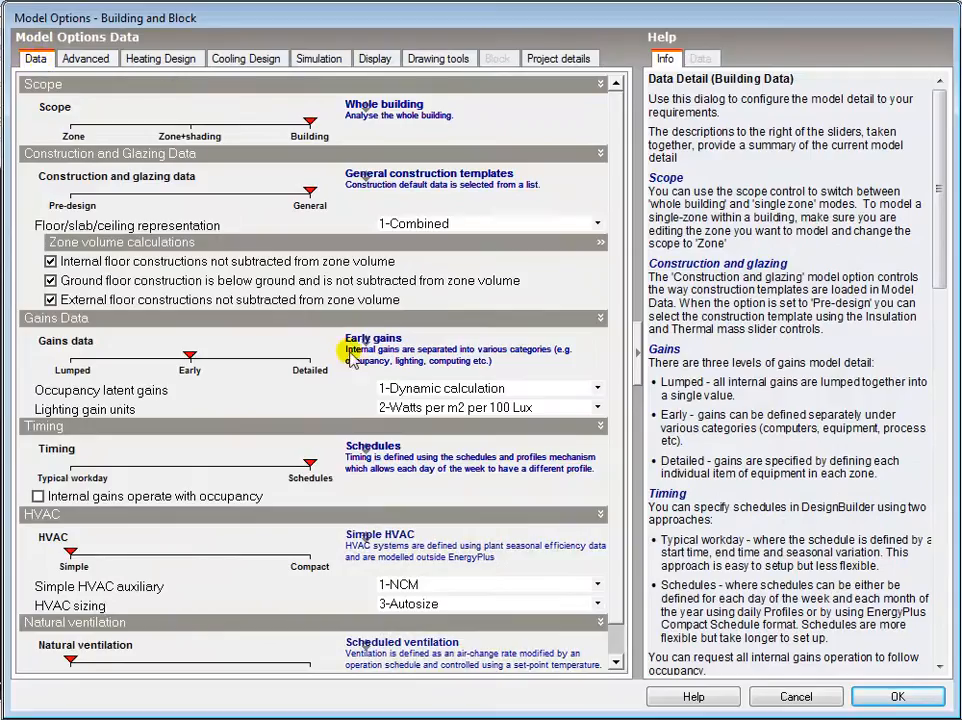
# Check the Simple HVAC auxiliary option and cancel Model Options without changes
pyautogui.click(596, 584)
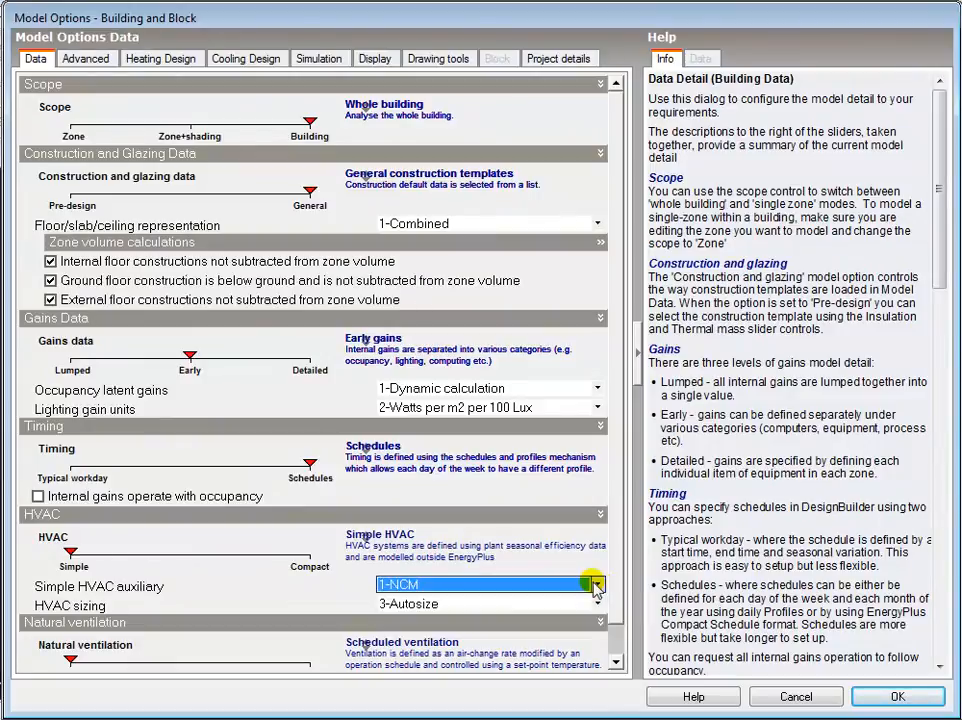
pyautogui.moveTo(796, 696)
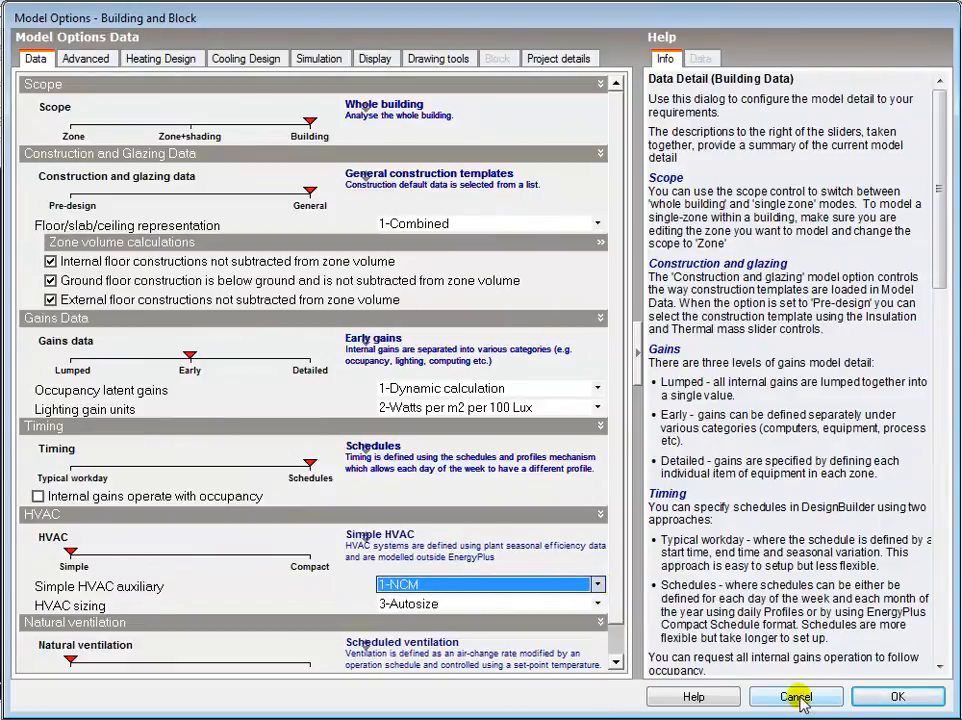
pyautogui.click(796, 696)
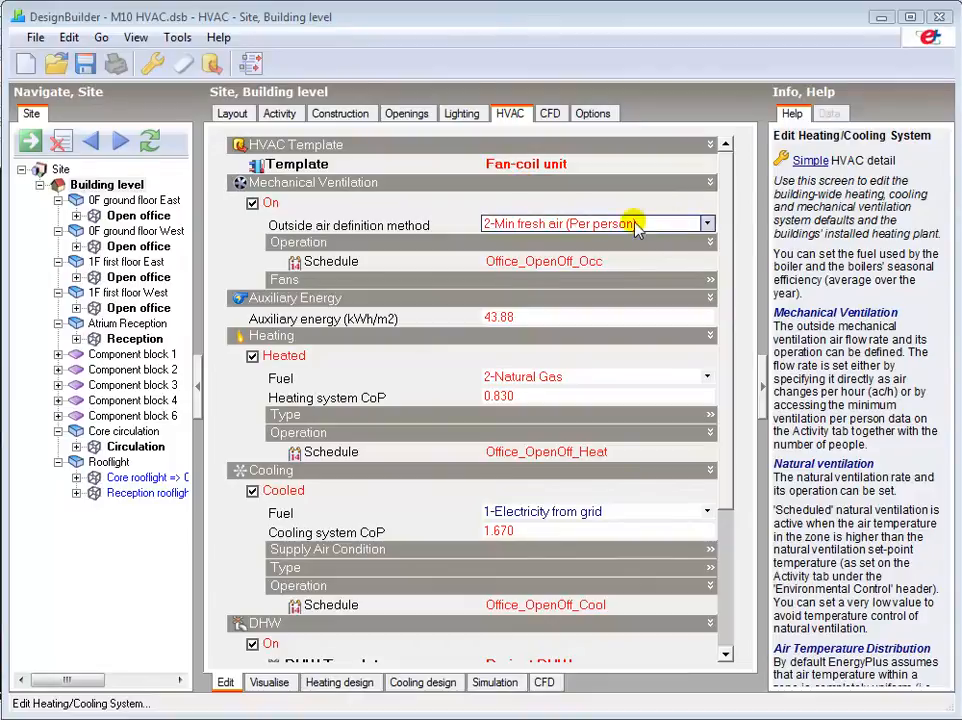
pyautogui.click(708, 224)
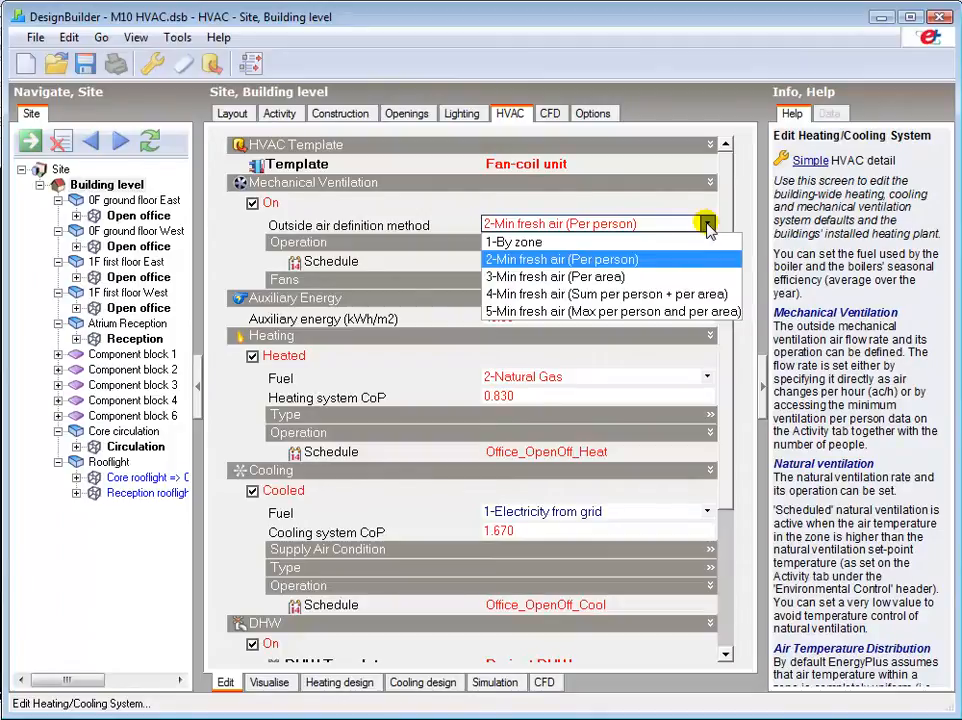
pyautogui.click(514, 242)
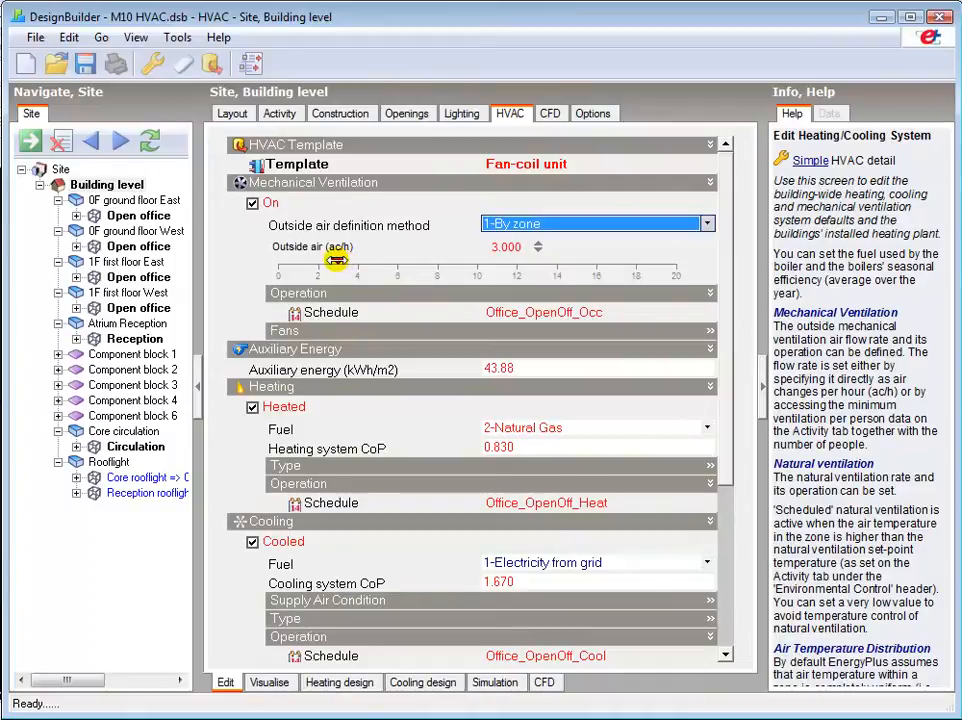
pyautogui.moveTo(336, 262); pyautogui.dragTo(356, 262)
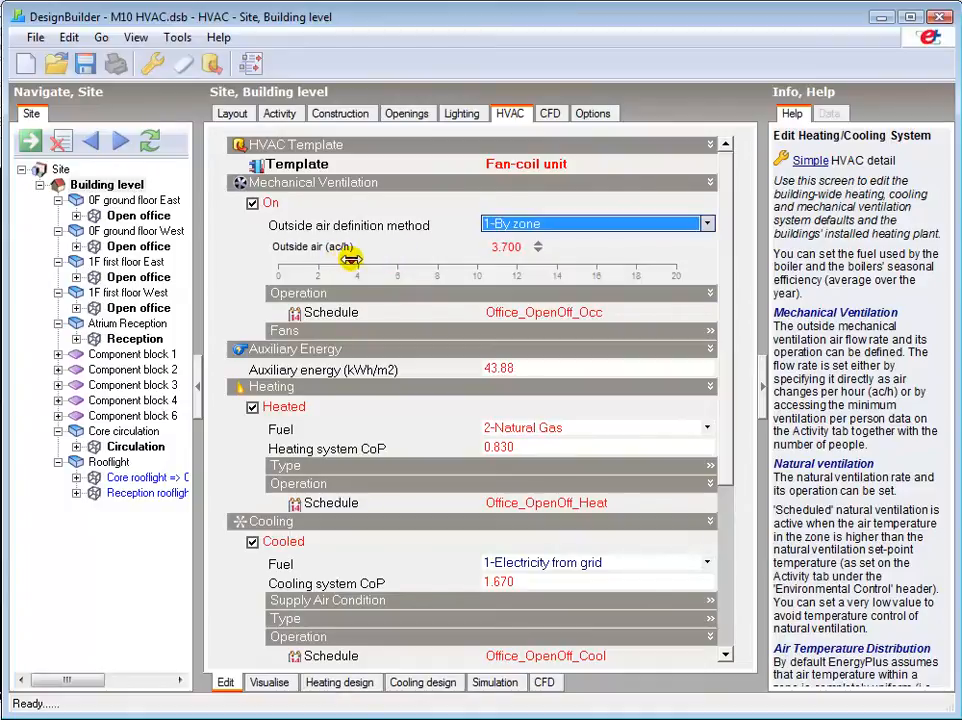
pyautogui.moveTo(352, 260); pyautogui.dragTo(340, 260)
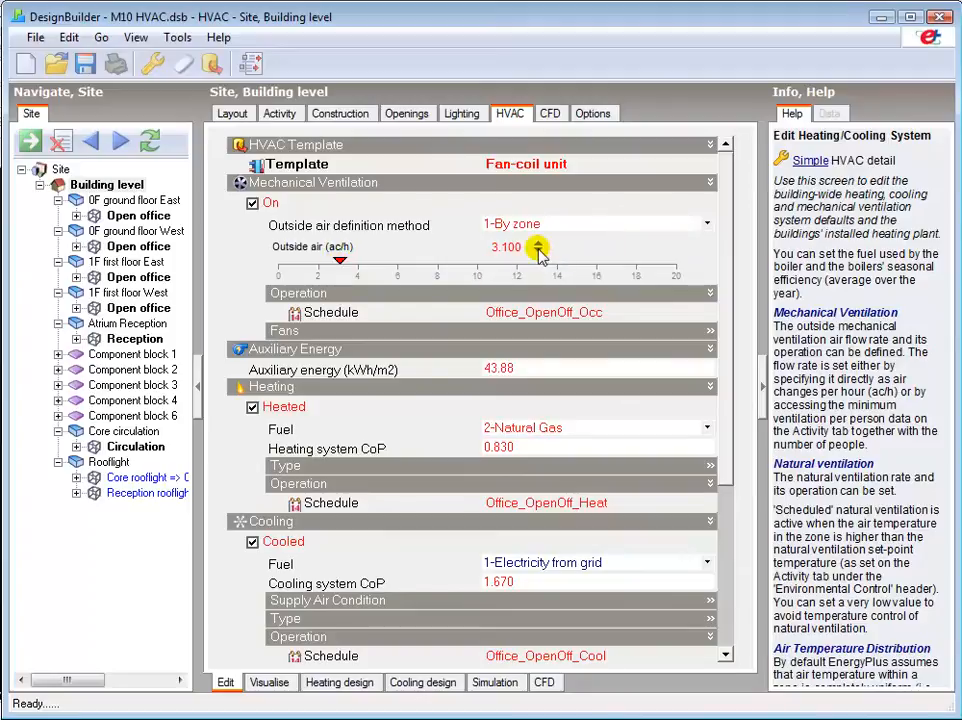
pyautogui.click(538, 252)
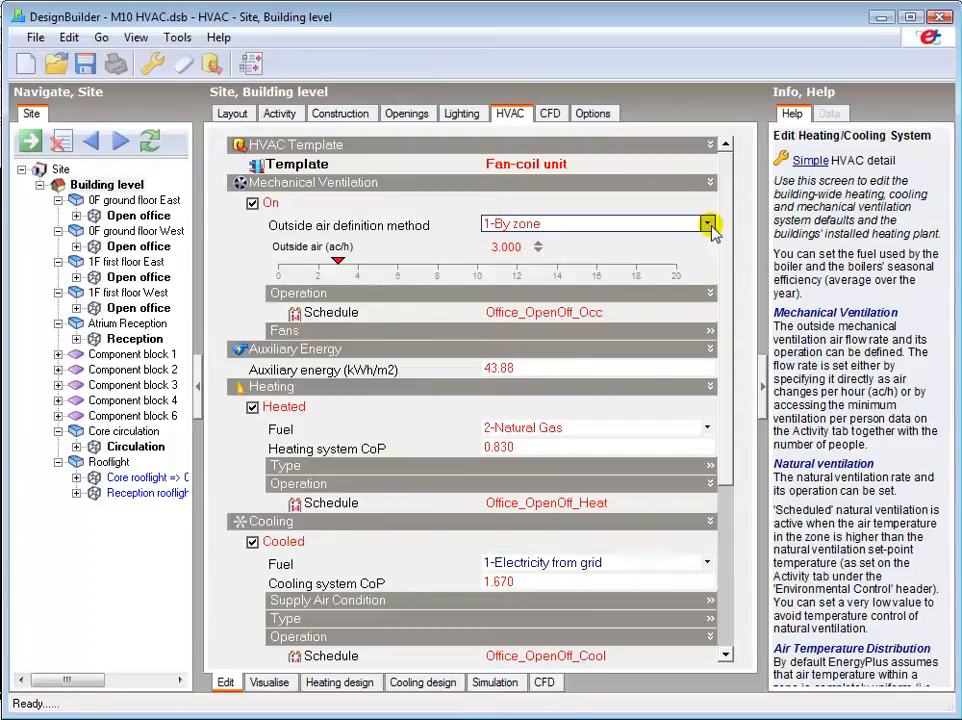
pyautogui.click(708, 224)
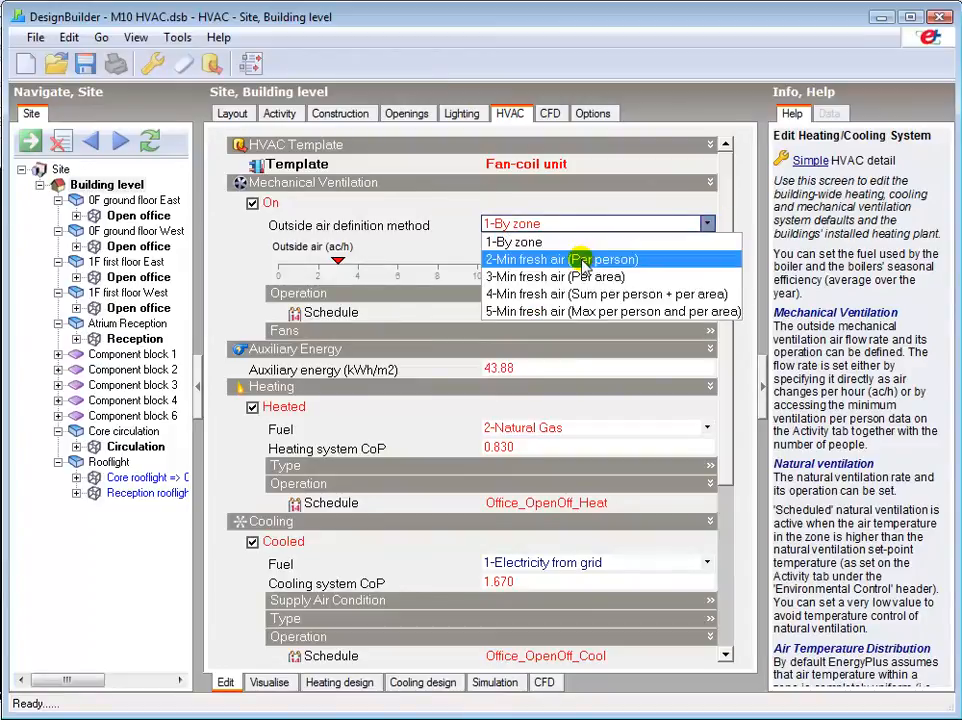
pyautogui.click(570, 260)
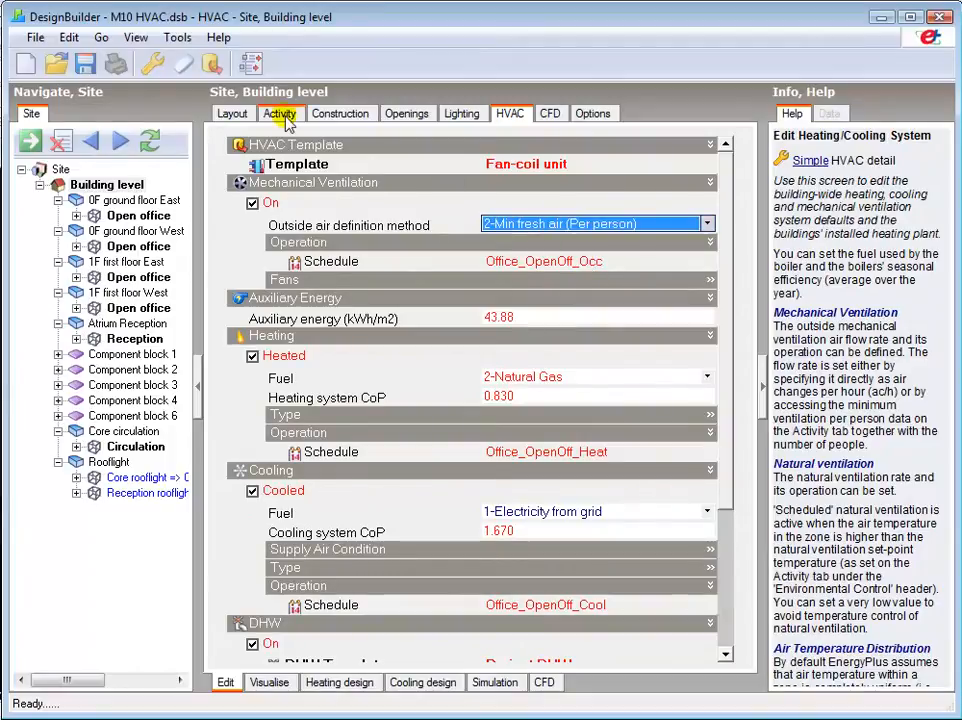
pyautogui.click(280, 112)
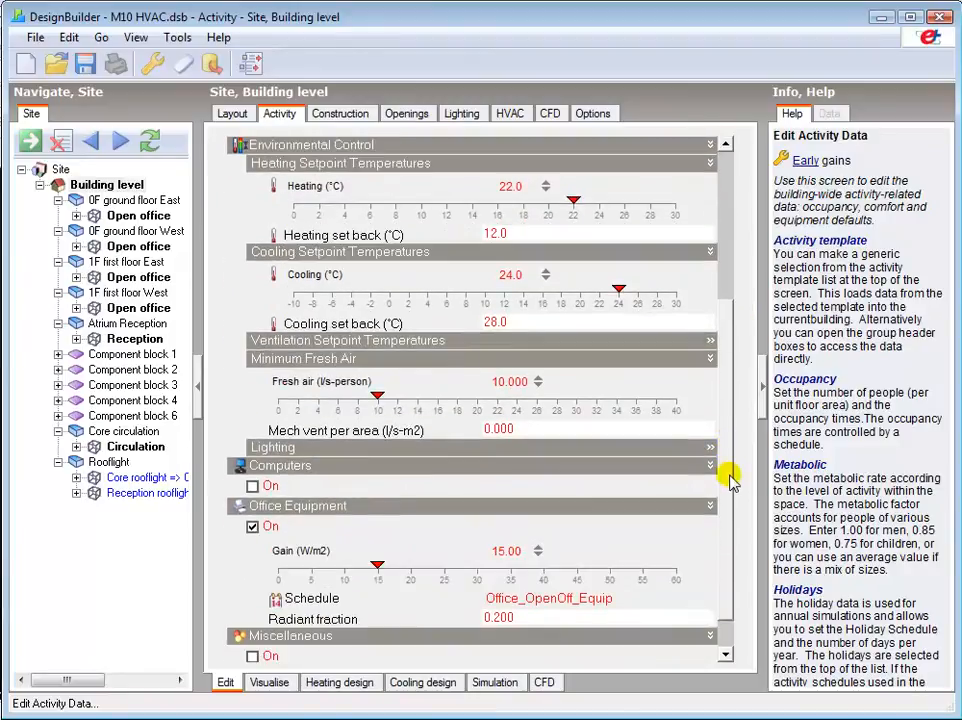
pyautogui.moveTo(350, 370)
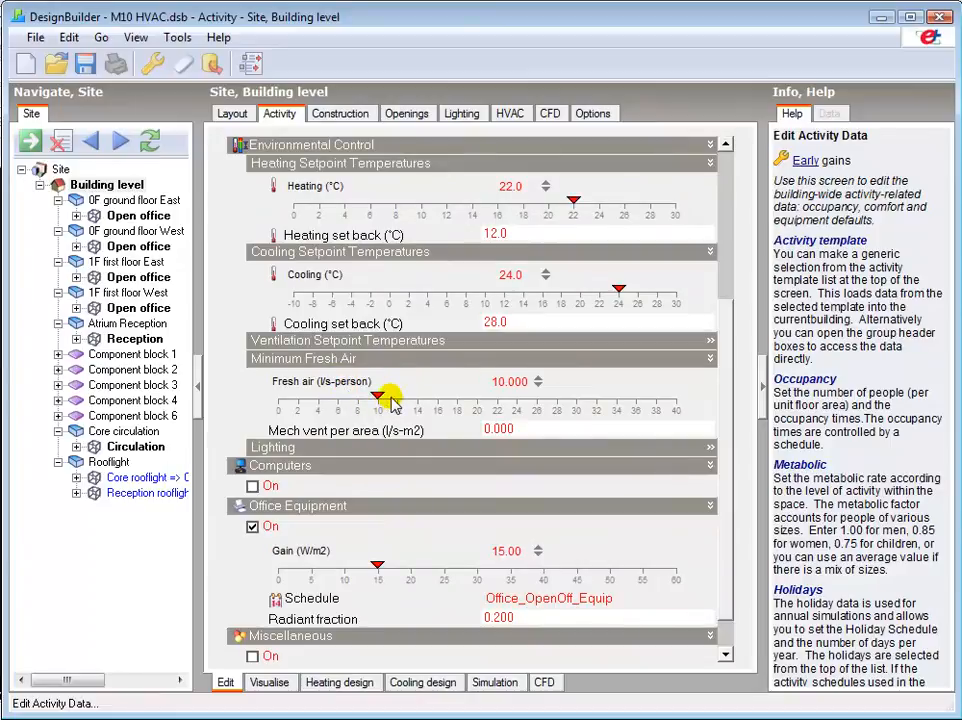
pyautogui.moveTo(424, 432)
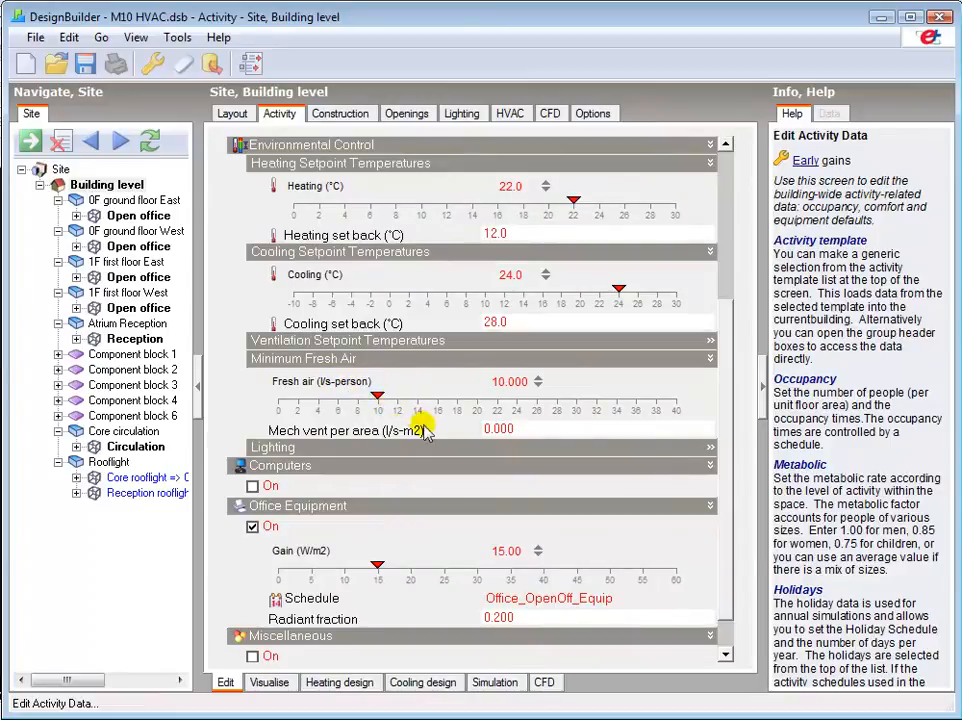
pyautogui.click(498, 428)
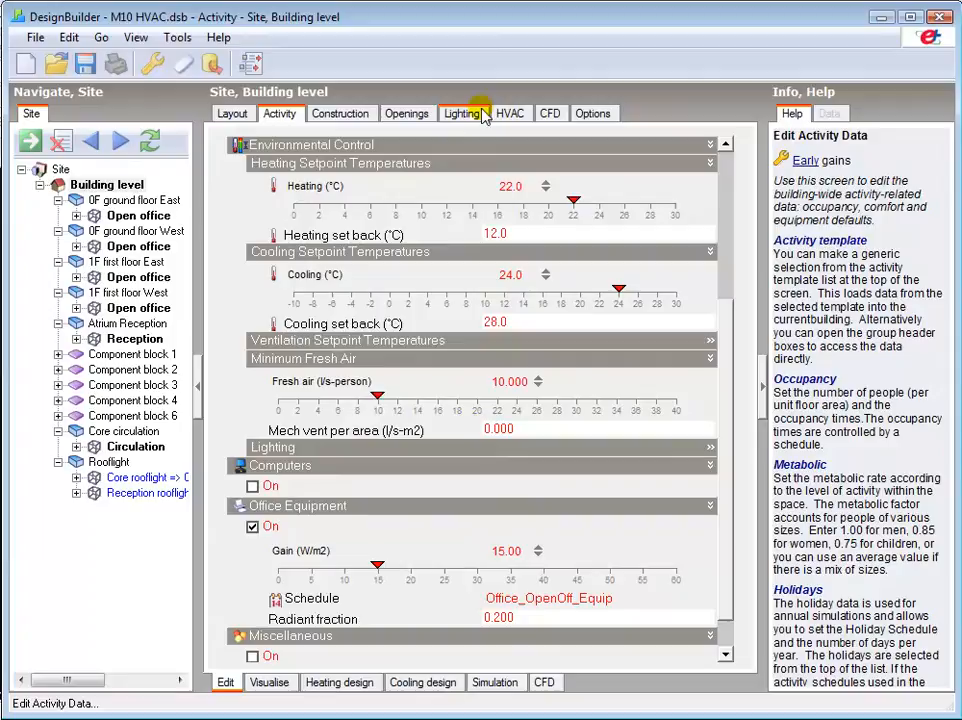
pyautogui.click(510, 112)
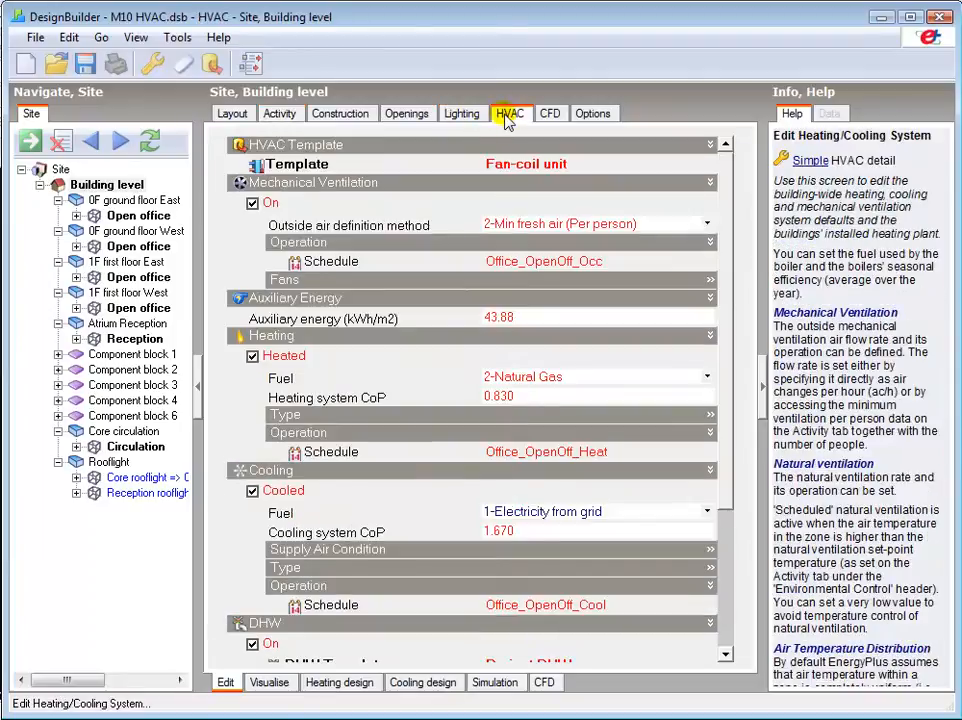
# Try outside air as minimum fresh air per area, then restore minimum fresh air per person
pyautogui.click(708, 224)
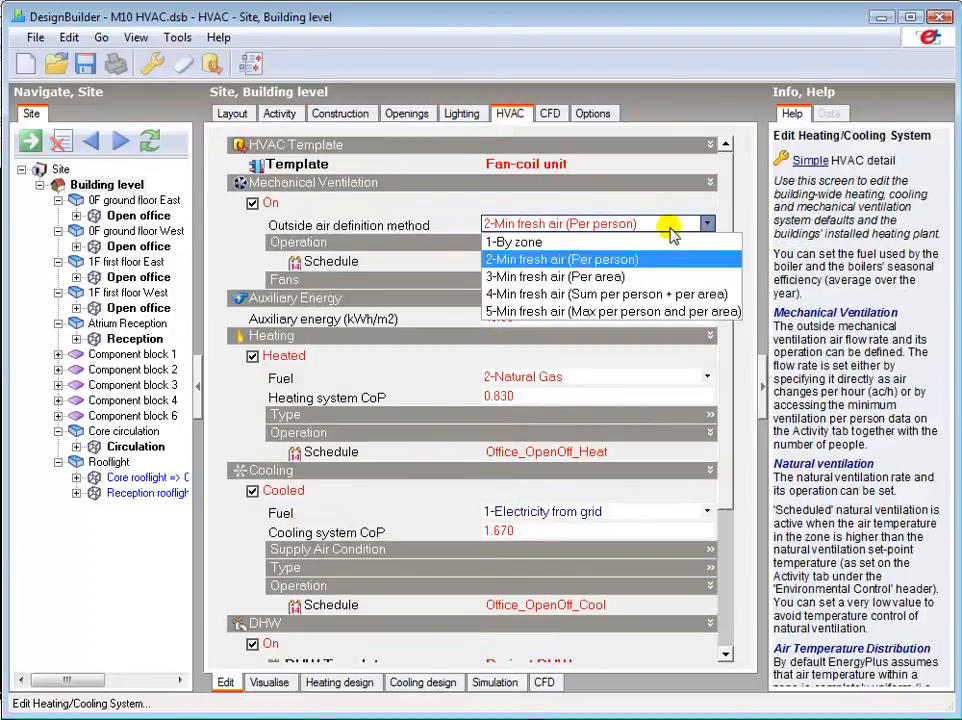
pyautogui.click(554, 276)
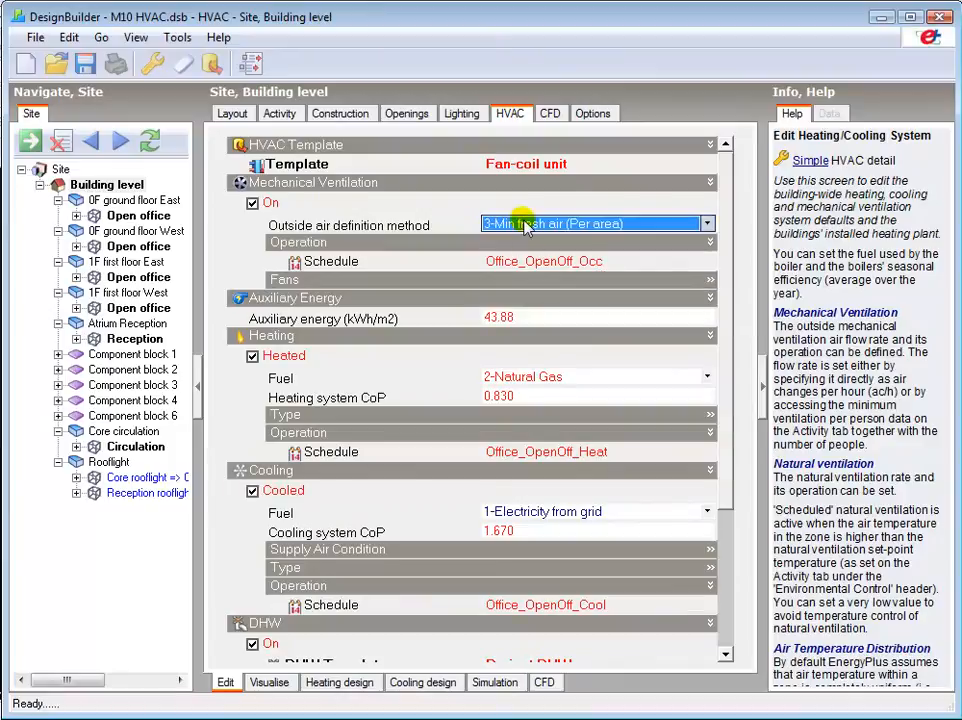
pyautogui.moveTo(420, 224)
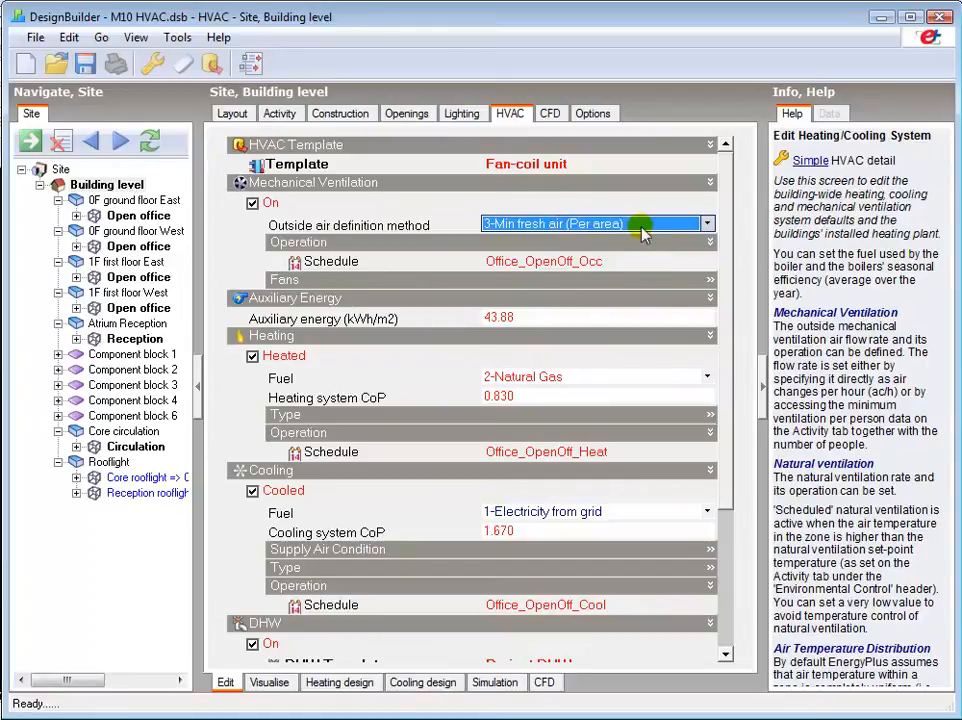
pyautogui.click(708, 224)
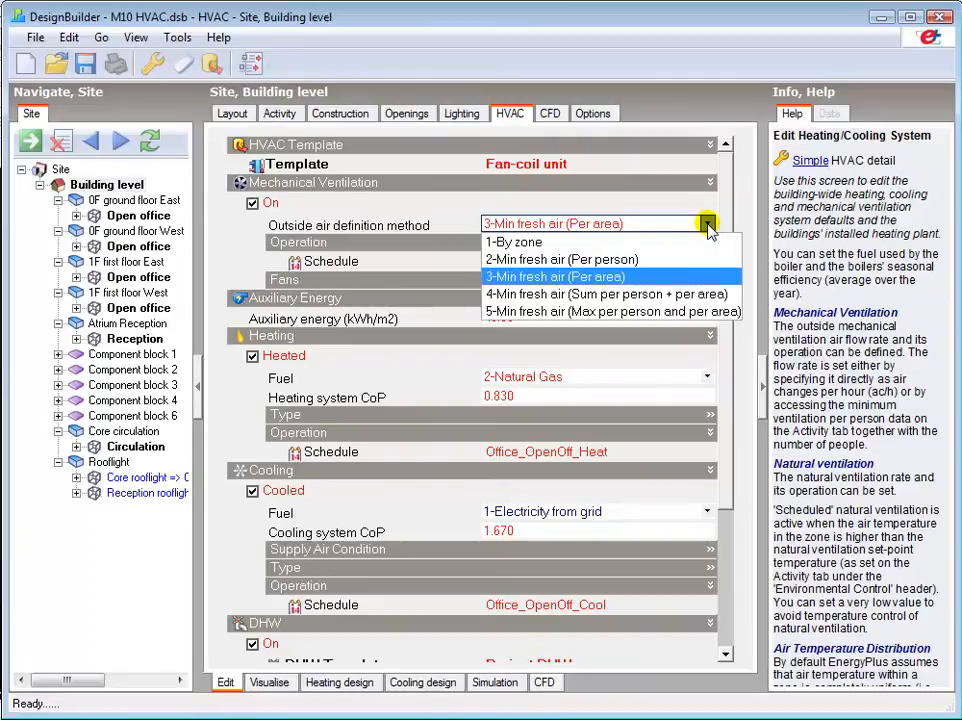
pyautogui.moveTo(704, 224)
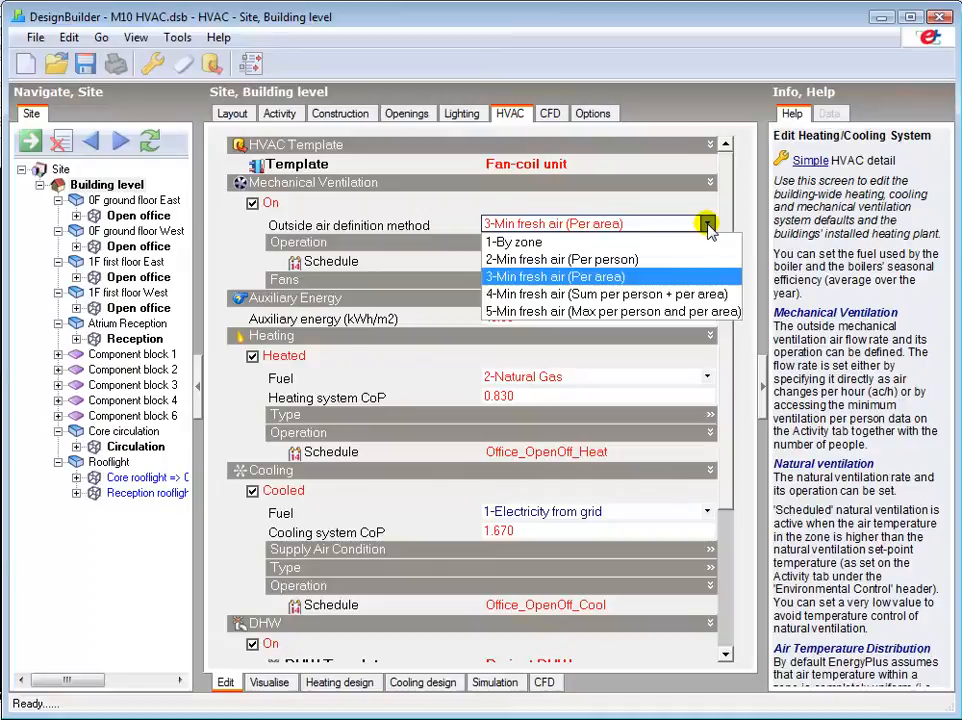
pyautogui.moveTo(610, 294)
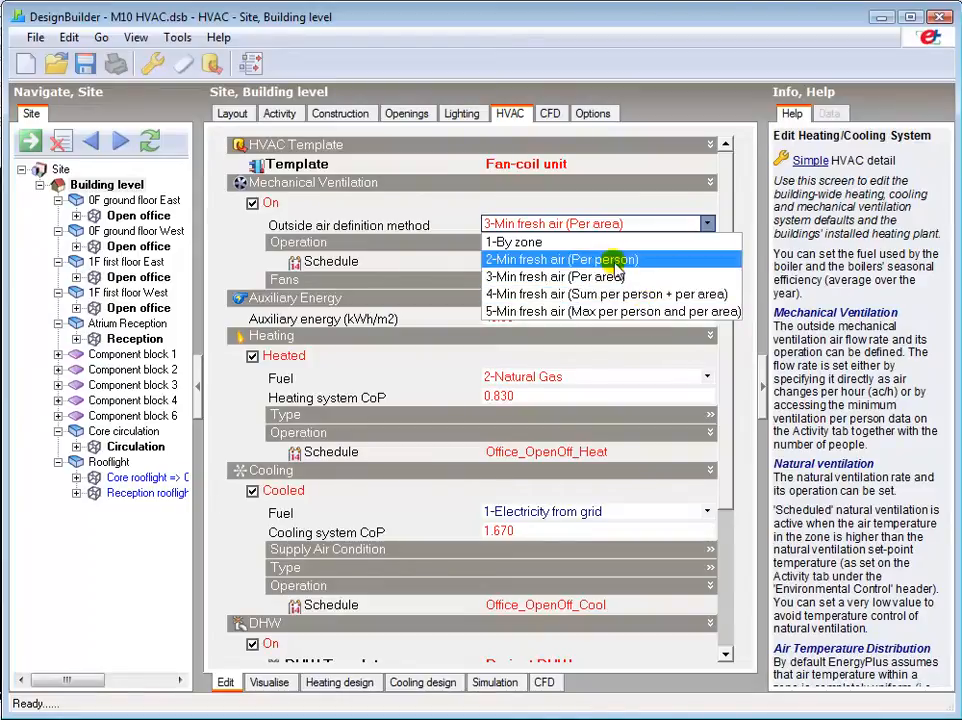
pyautogui.click(560, 260)
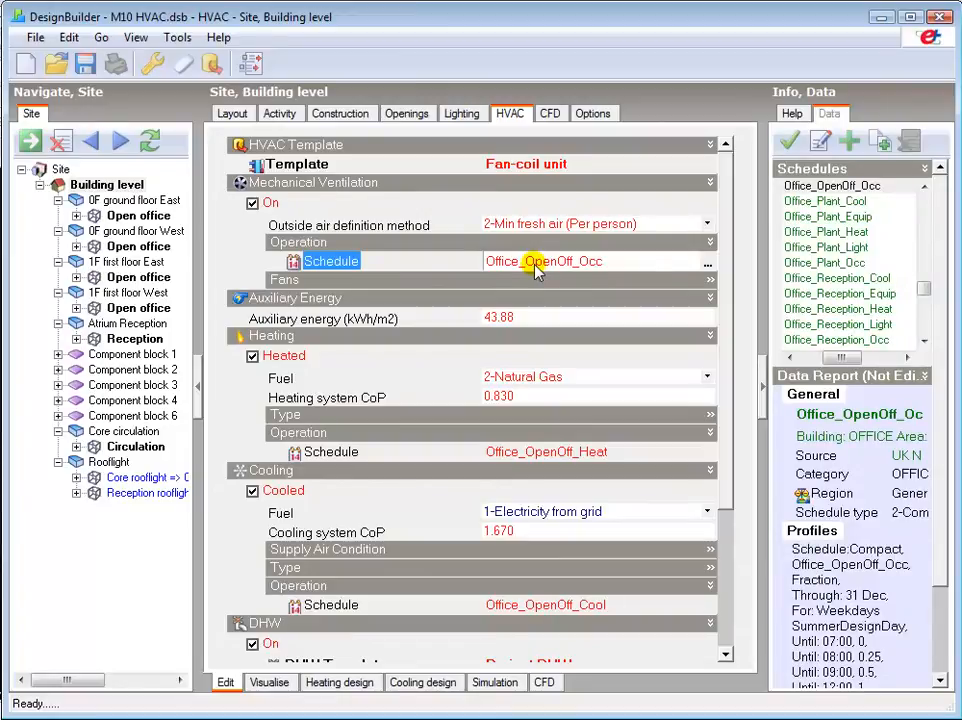
# Edit the Auxiliary energy field to read 43 kWh/m2
pyautogui.click(500, 318)
pyautogui.write('43')
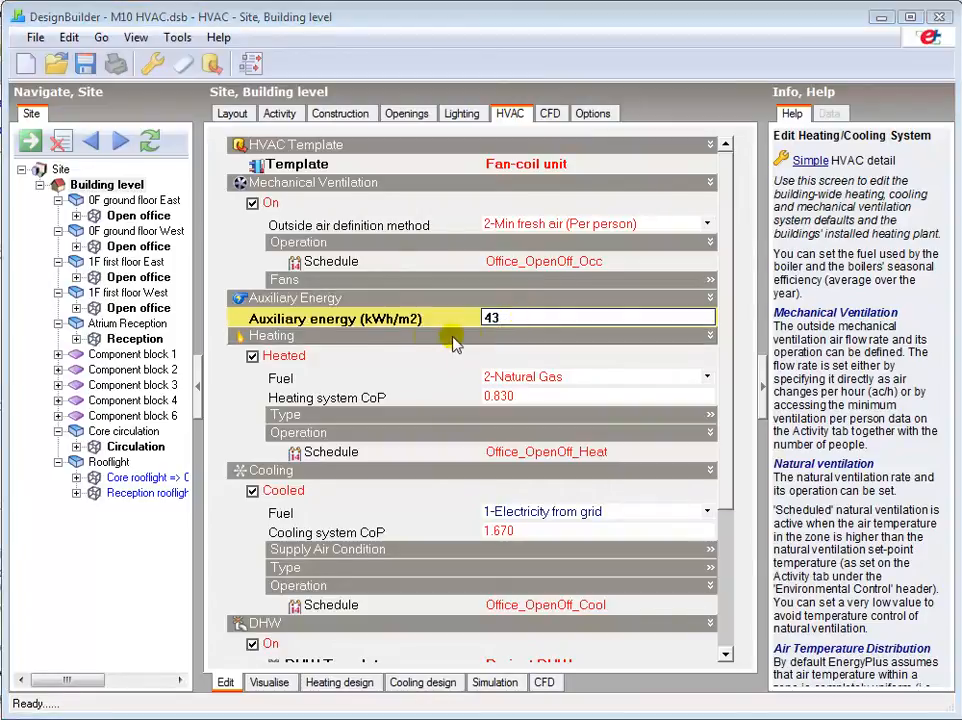
pyautogui.moveTo(370, 344)
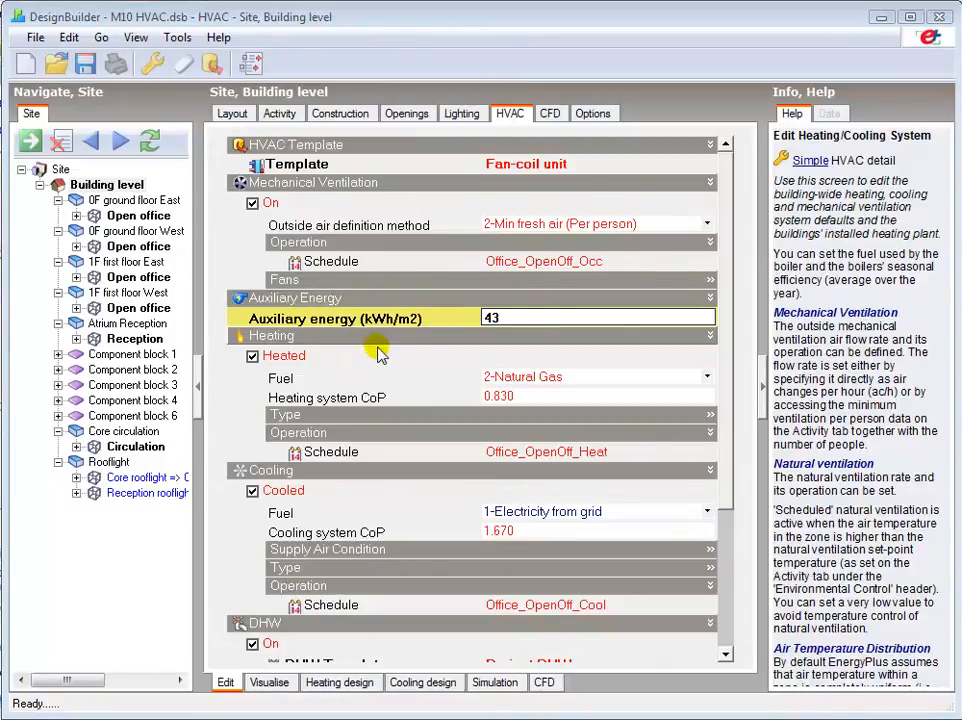
# Confirm auxiliary energy at 43 and switch the heating fuel to 10-Biomass, expanding the heating type details
pyautogui.click(596, 376)
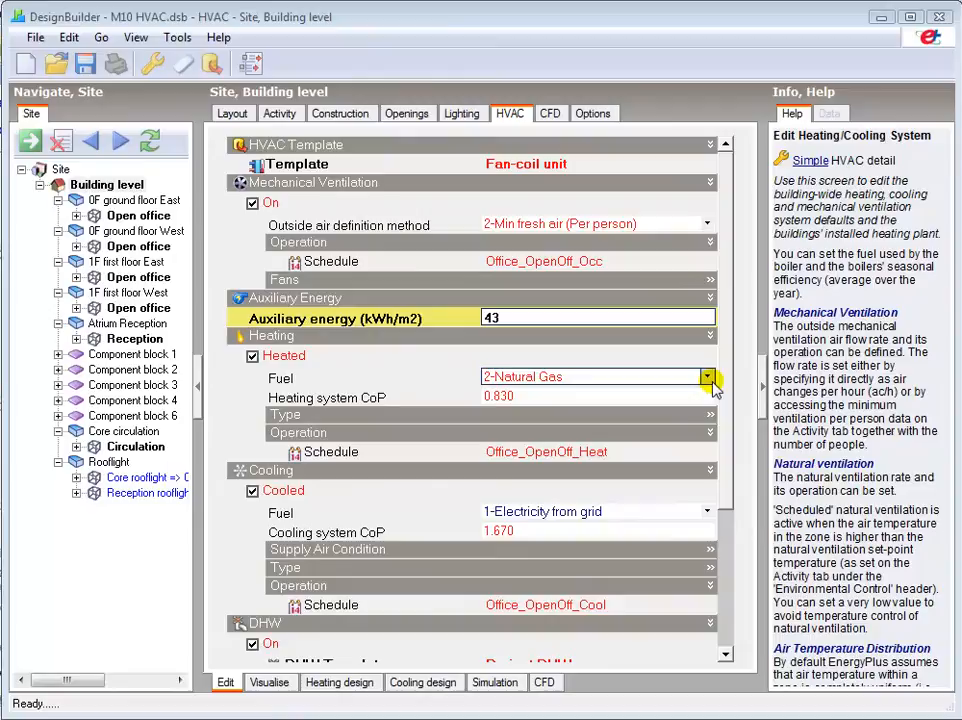
pyautogui.click(708, 376)
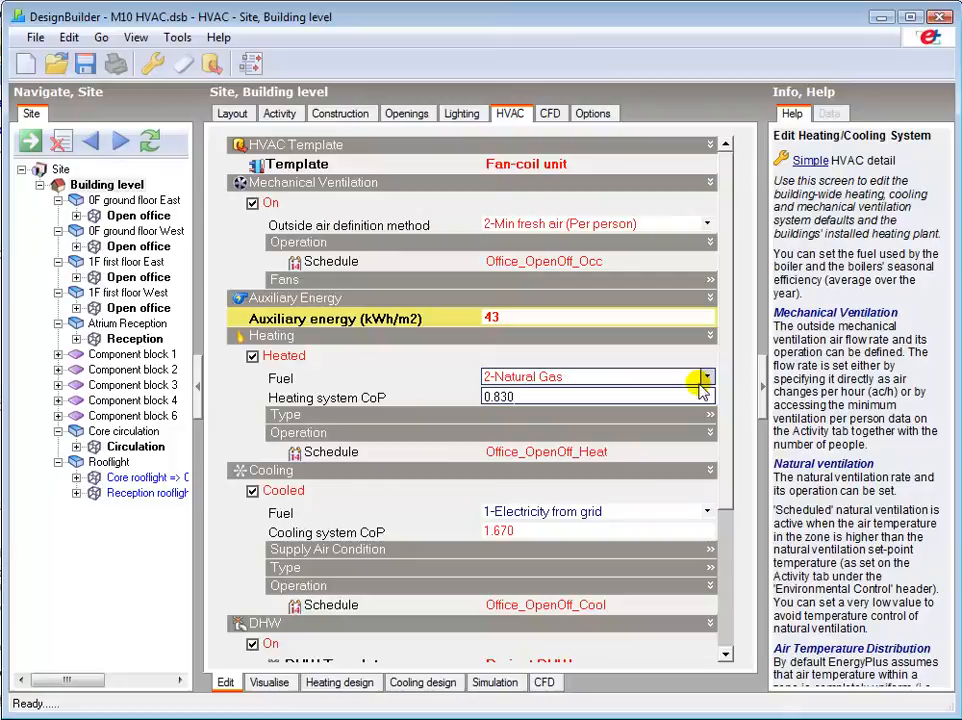
pyautogui.click(706, 376)
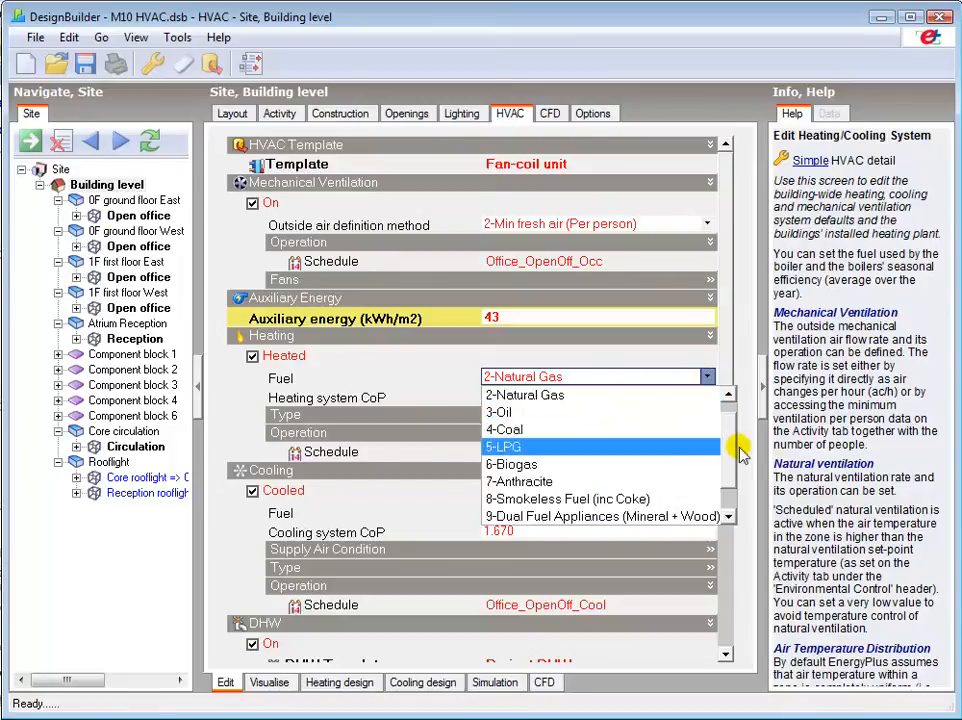
pyautogui.scroll(-3)
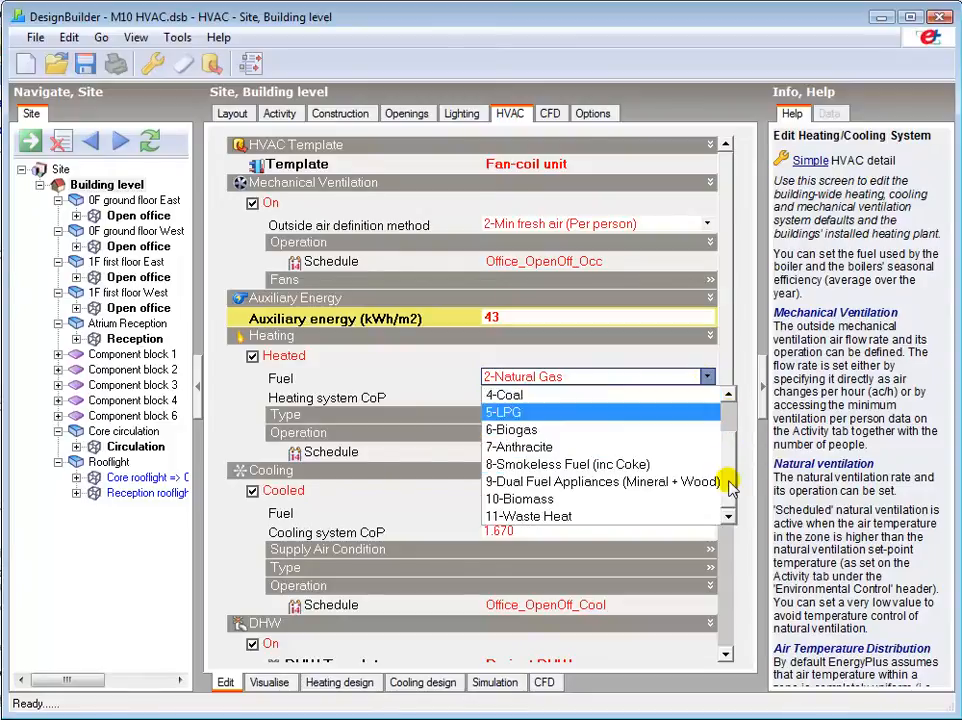
pyautogui.click(520, 498)
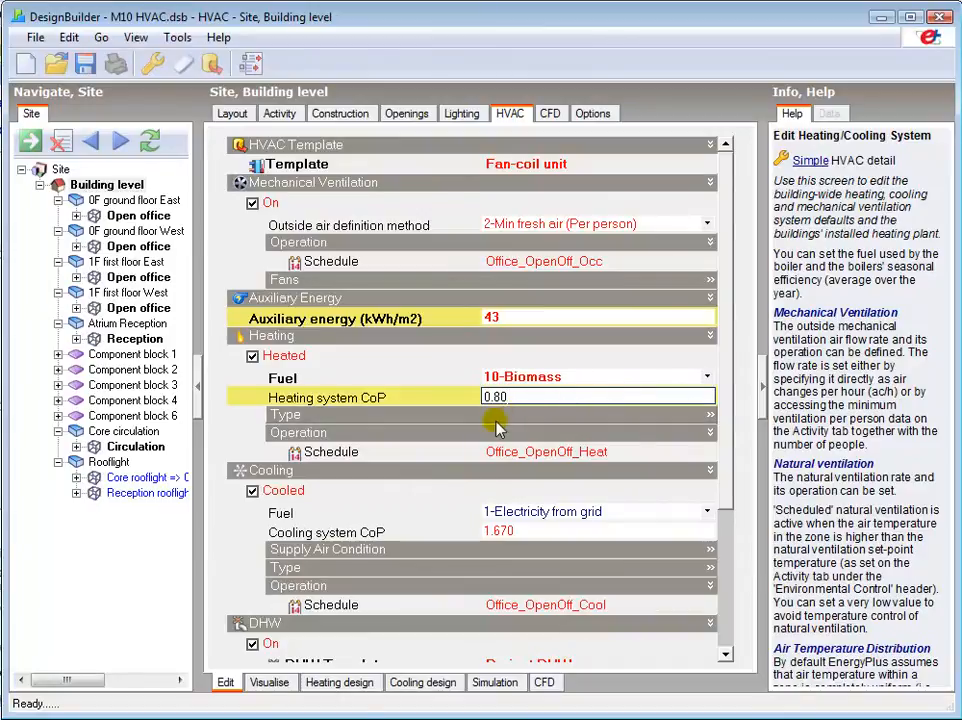
pyautogui.click(710, 414)
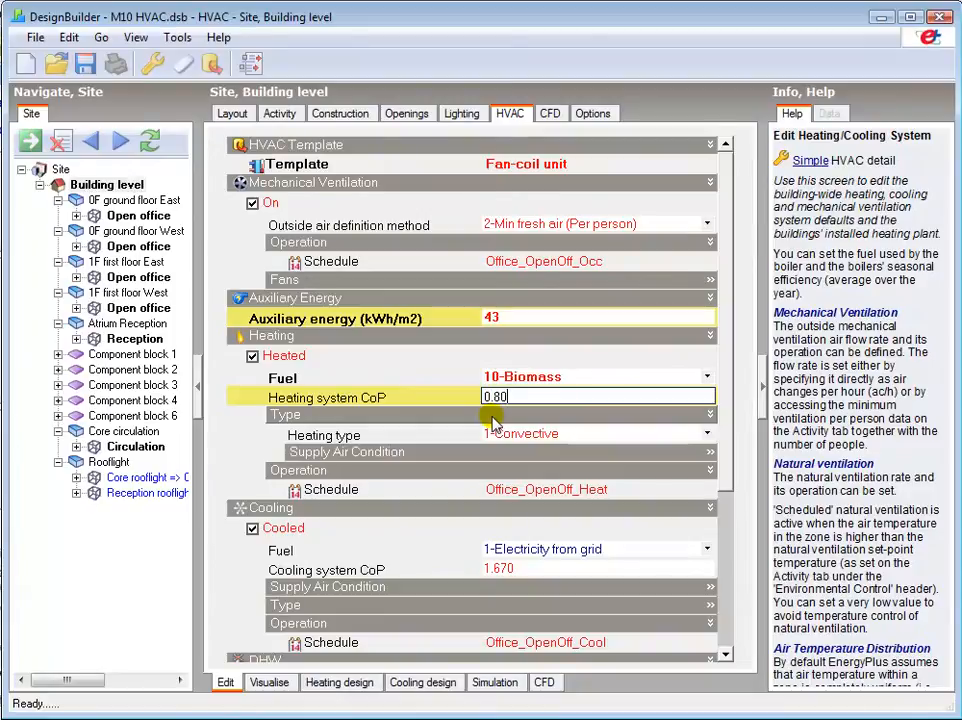
# Keep the heating type at 1-Convective and view the hourly simulation results screen
pyautogui.click(708, 432)
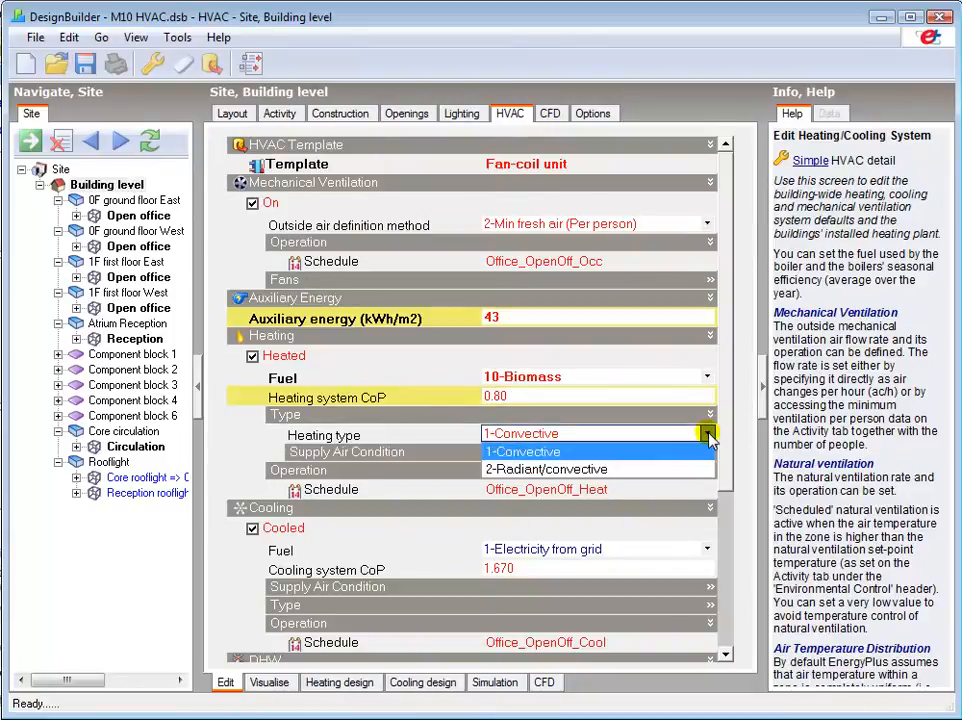
pyautogui.click(522, 452)
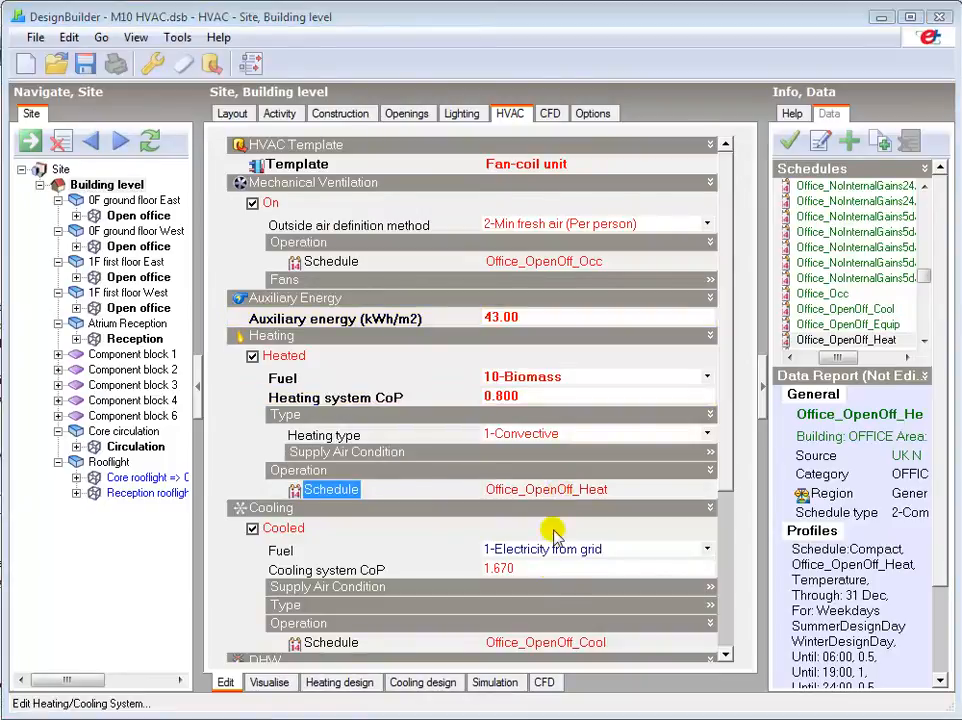
pyautogui.click(496, 682)
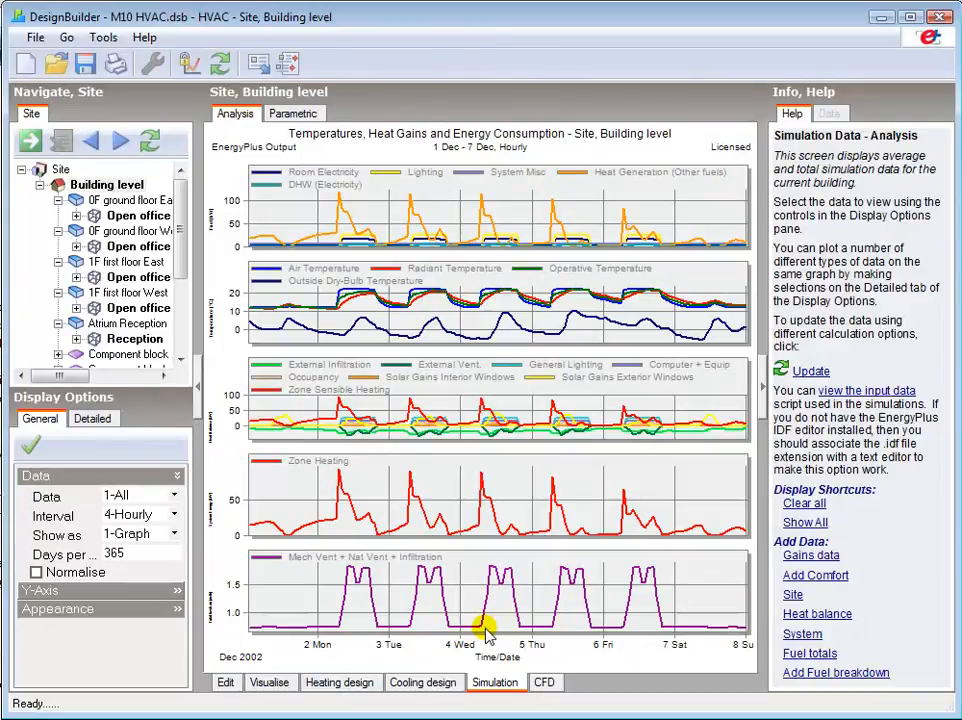
pyautogui.moveTo(498, 596)
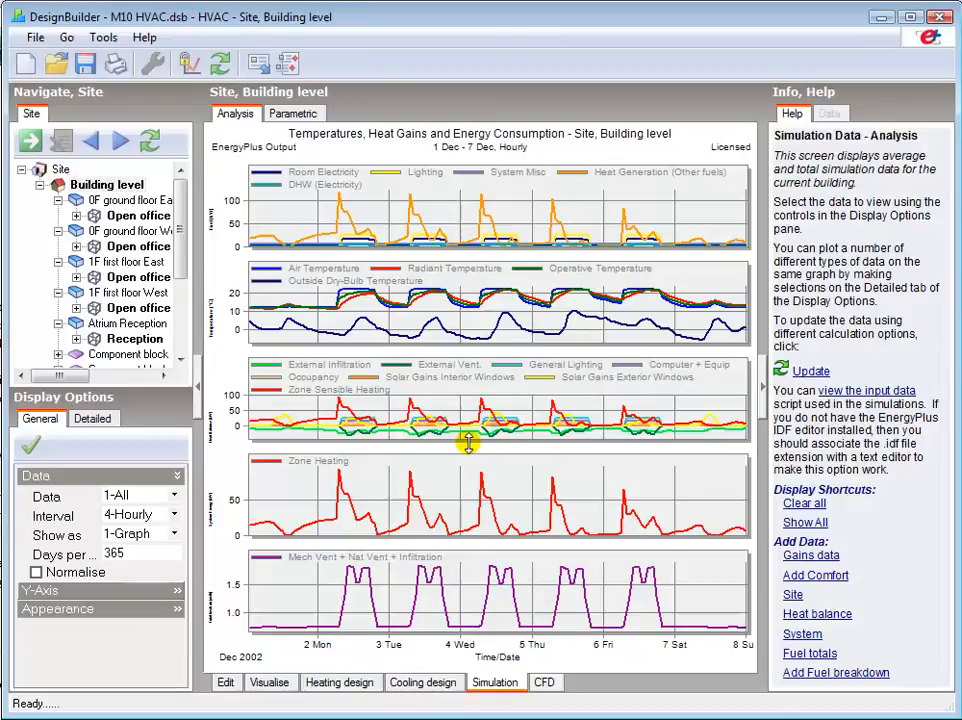
pyautogui.moveTo(564, 300)
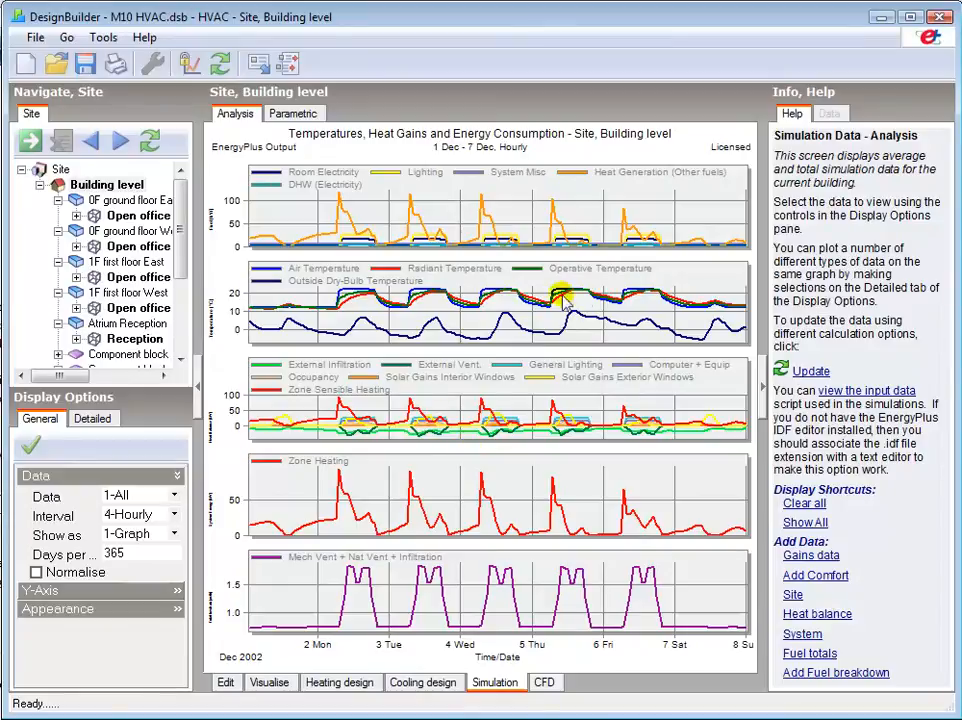
pyautogui.moveTo(470, 336)
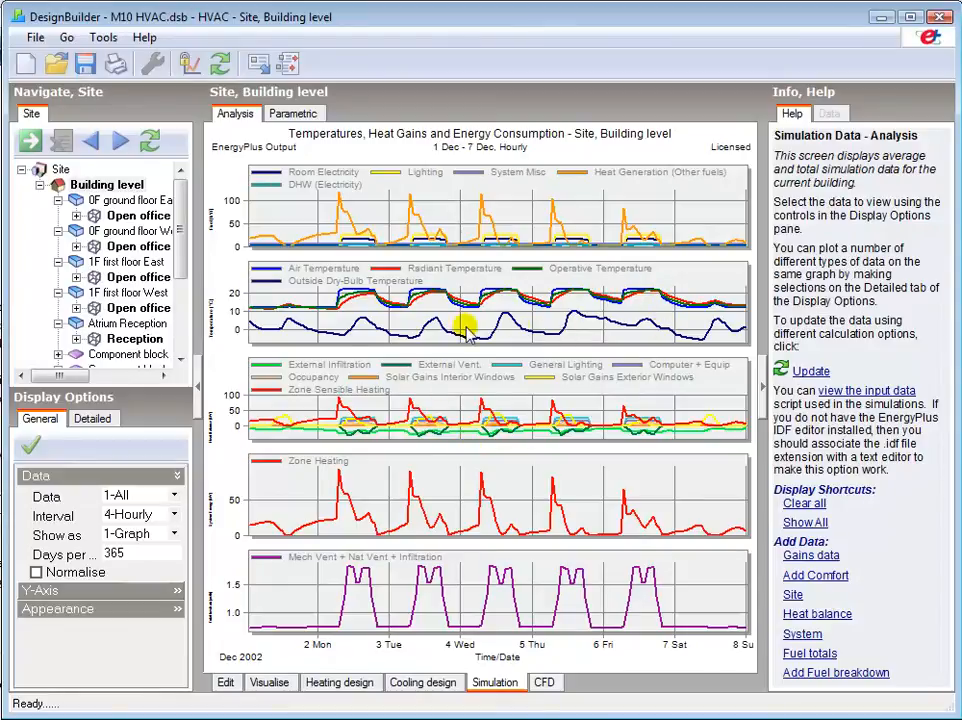
pyautogui.moveTo(344, 326)
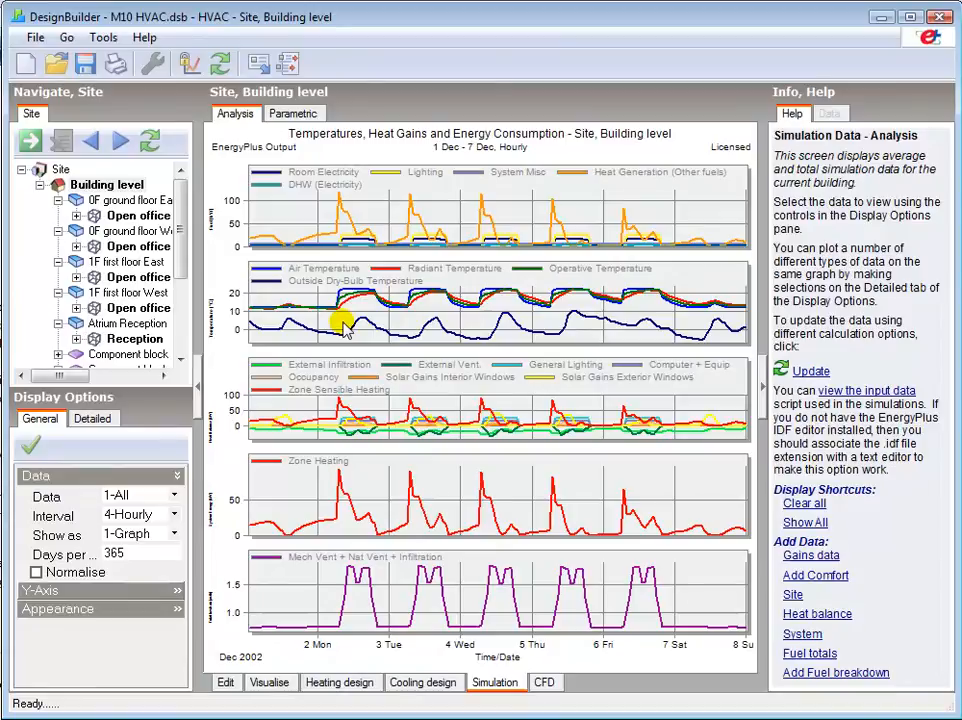
pyautogui.moveTo(336, 296)
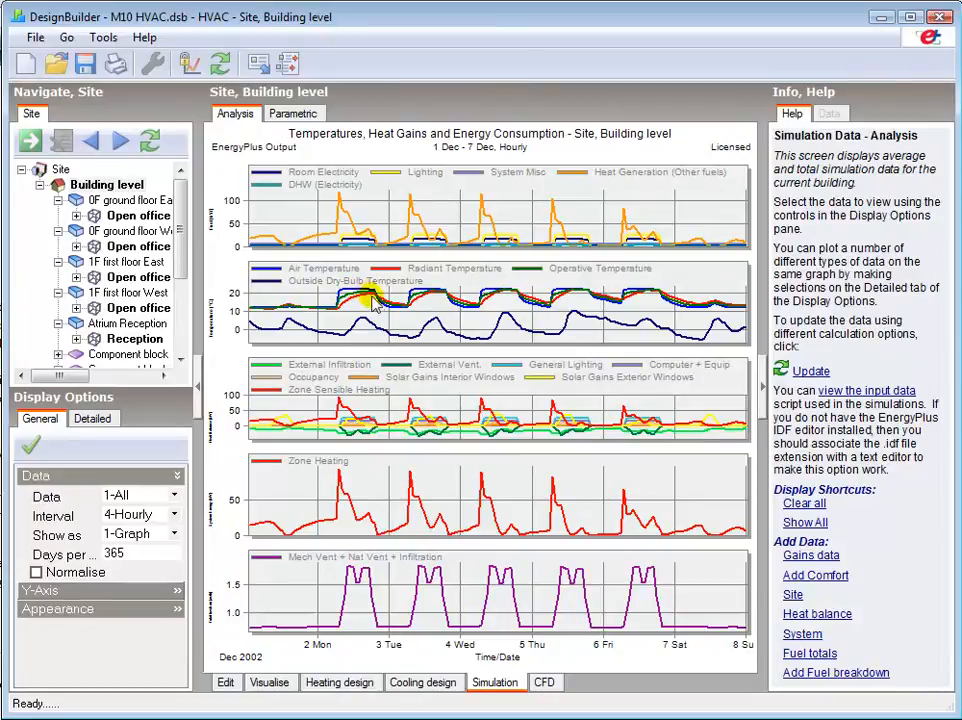
pyautogui.moveTo(398, 312)
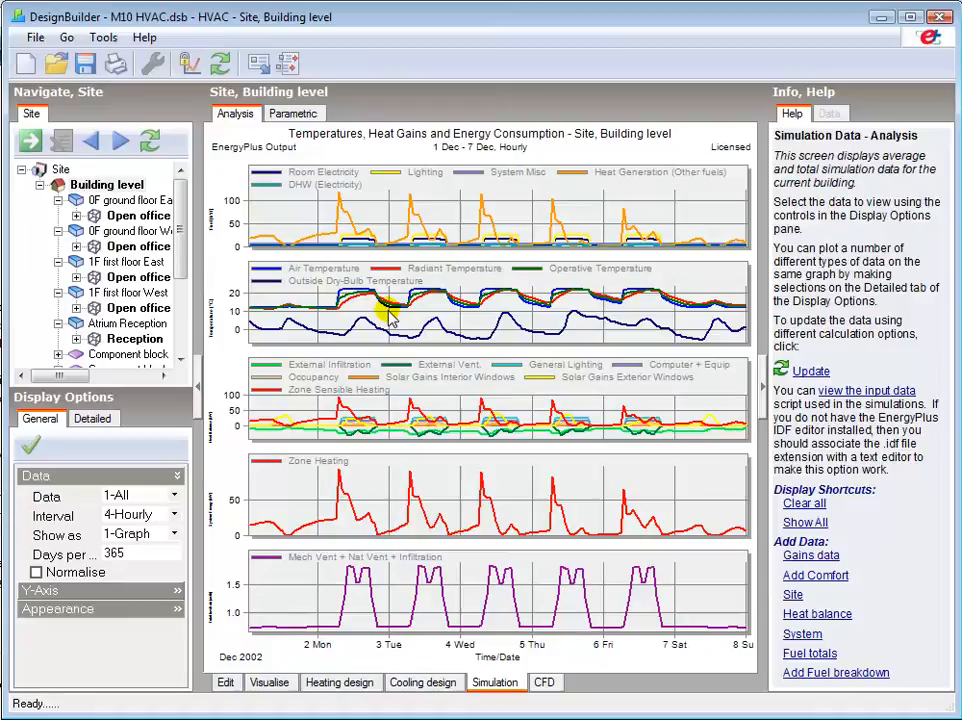
pyautogui.moveTo(396, 400)
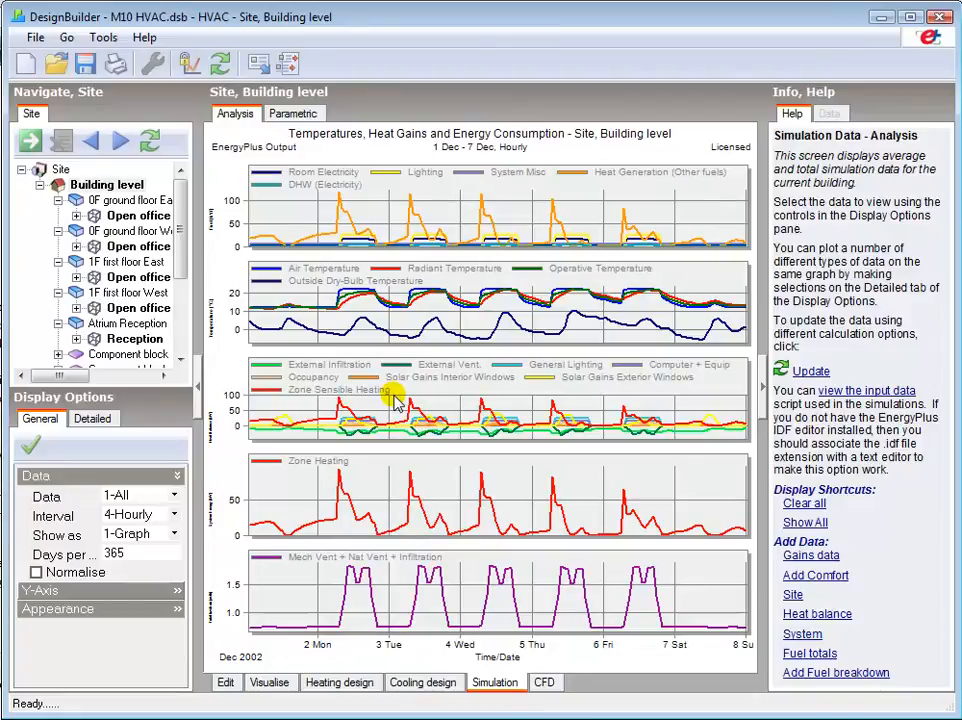
pyautogui.moveTo(388, 498)
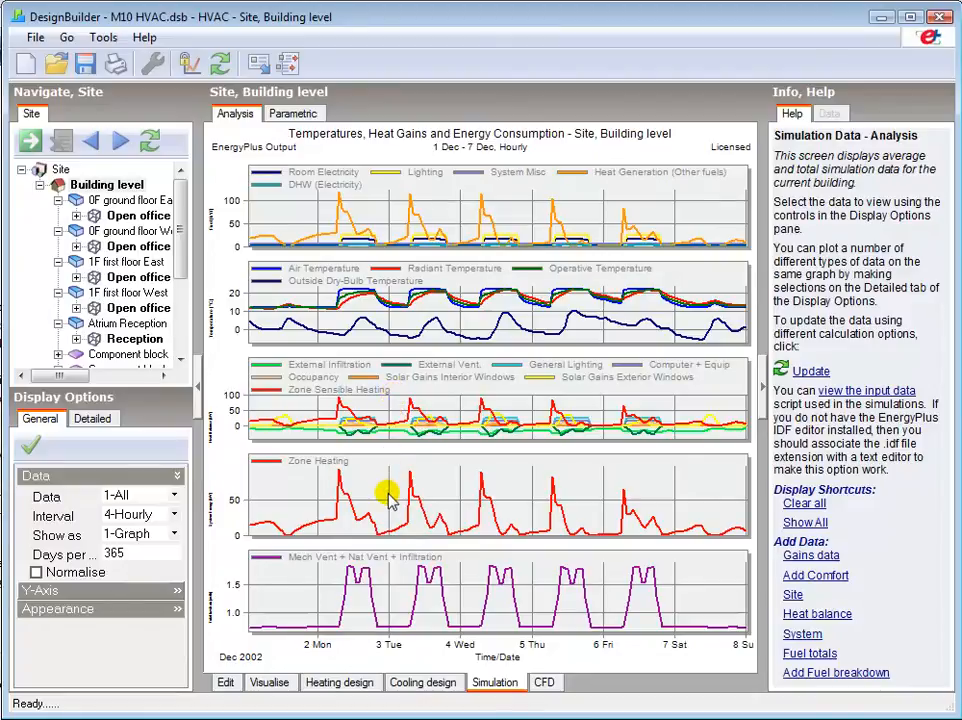
pyautogui.moveTo(360, 498)
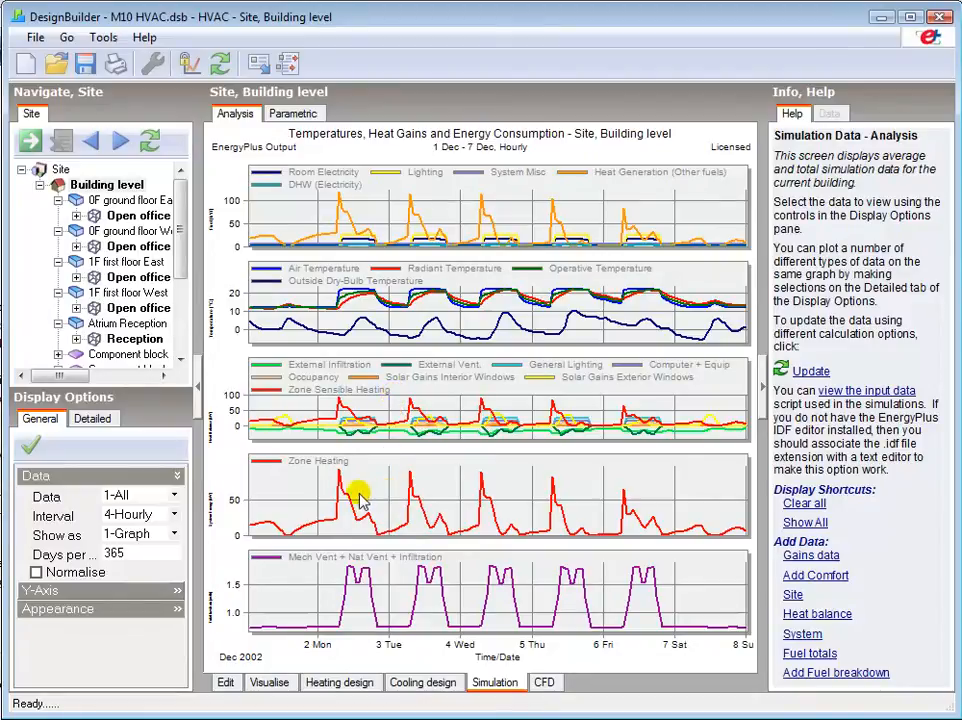
pyautogui.moveTo(340, 486)
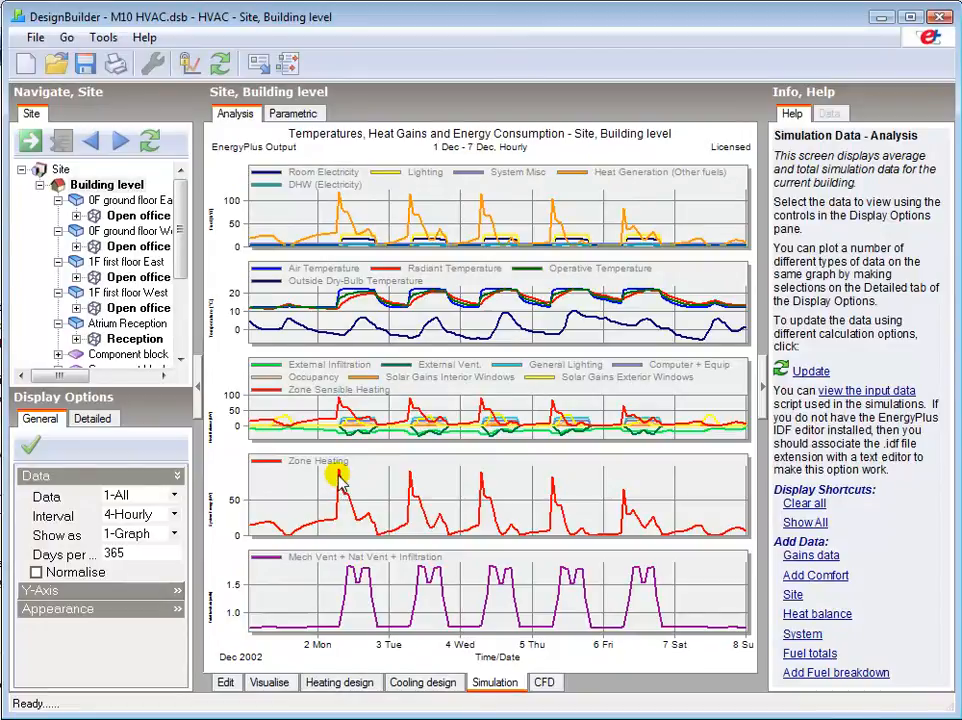
pyautogui.moveTo(358, 520)
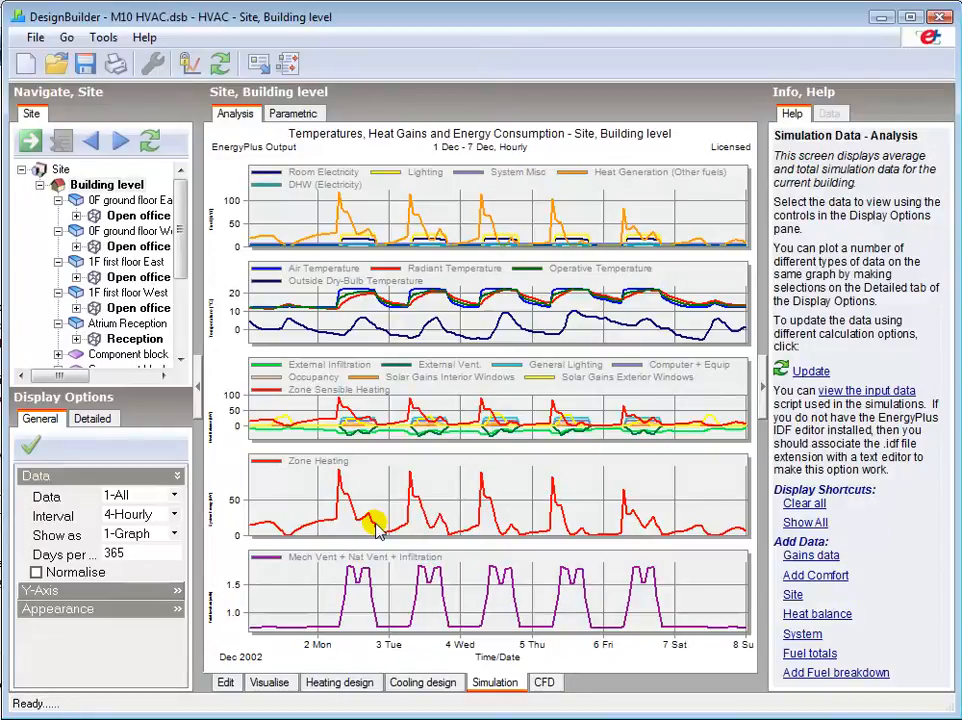
pyautogui.moveTo(390, 596)
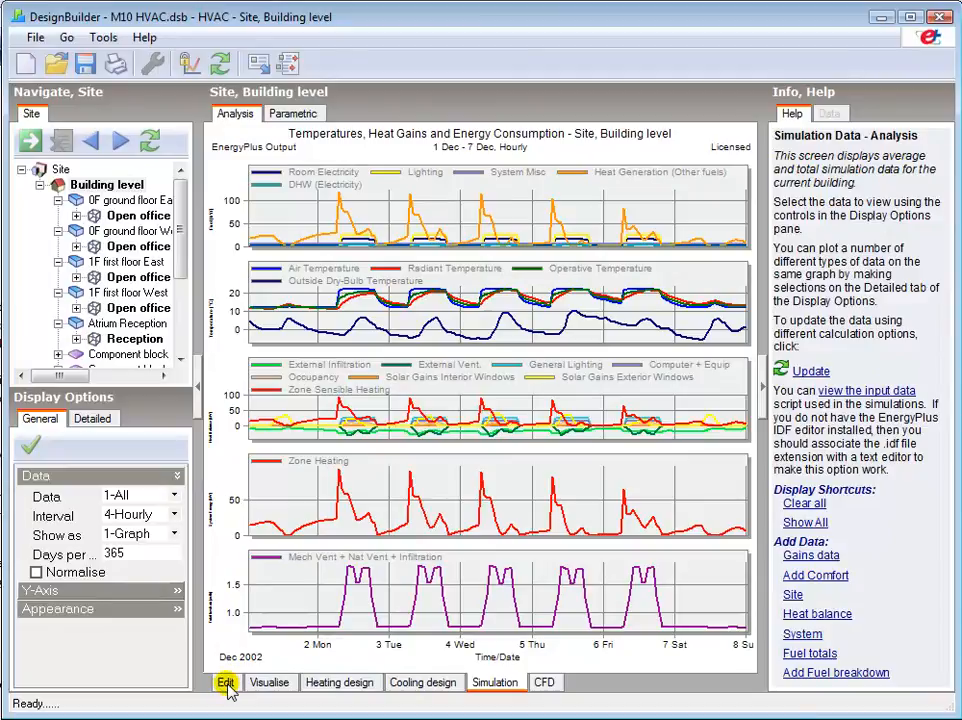
# Return to editing HVAC data and set the cooling system CoP to 2.5
pyautogui.click(224, 682)
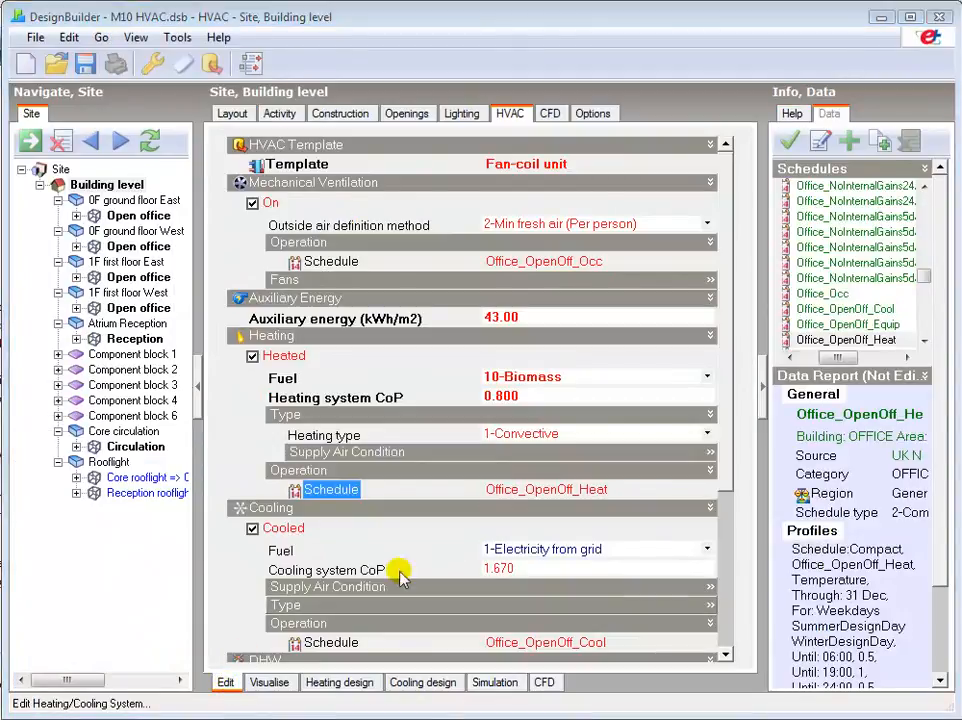
pyautogui.click(590, 548)
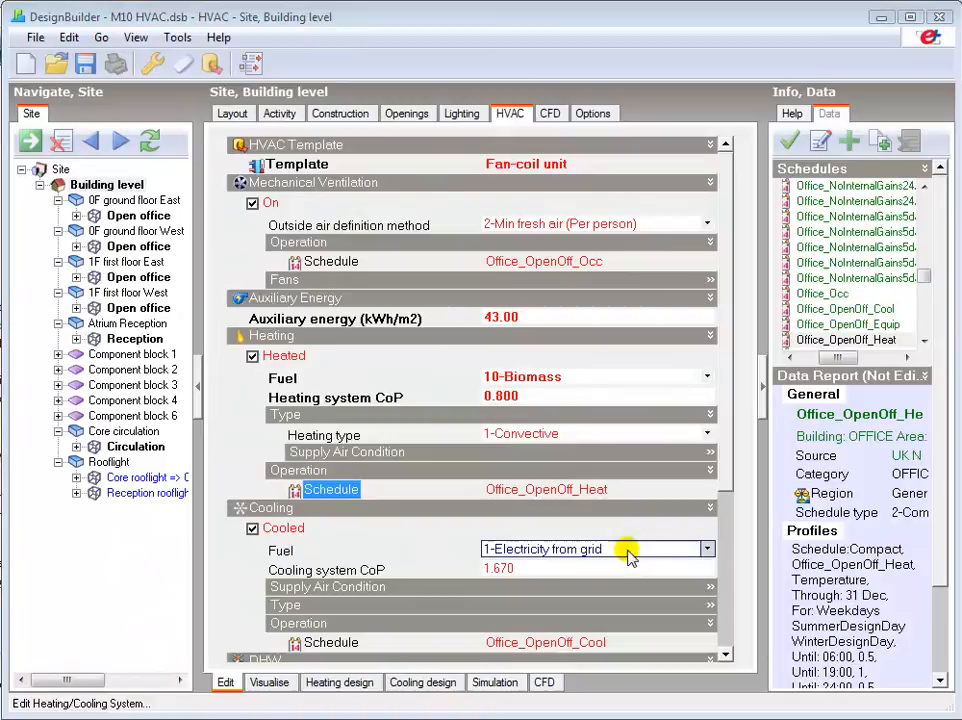
pyautogui.click(708, 548)
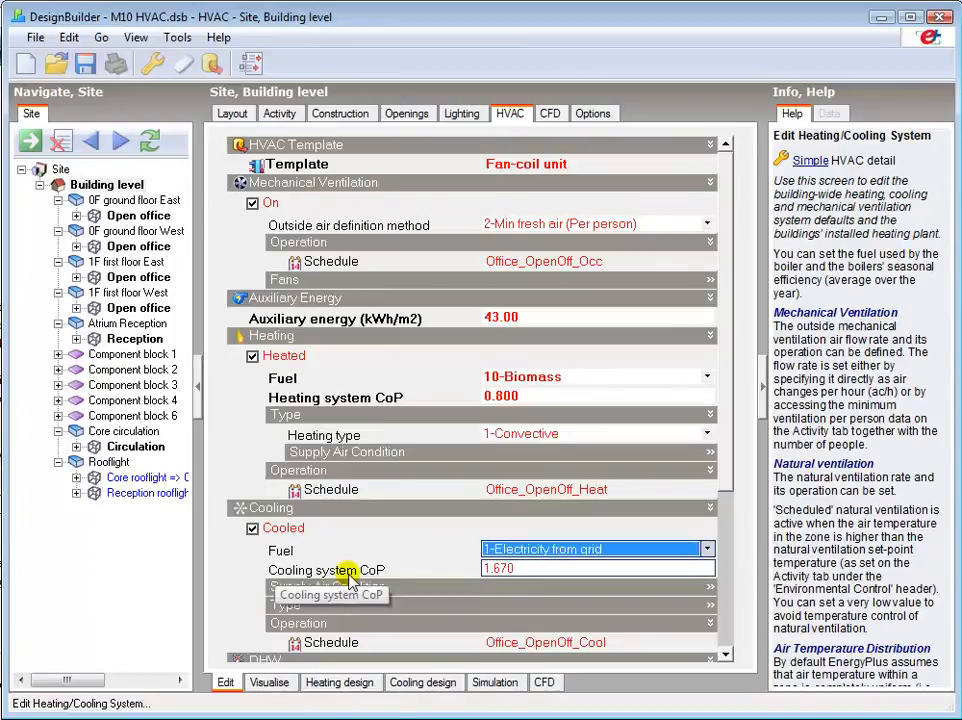
pyautogui.moveTo(536, 568)
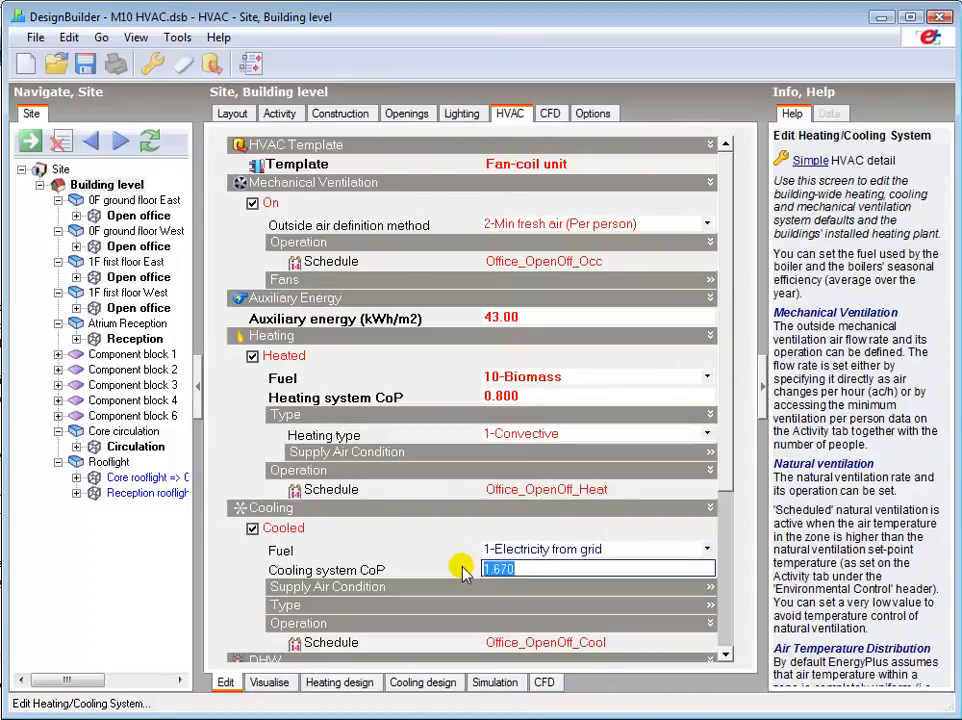
pyautogui.write('2.5')
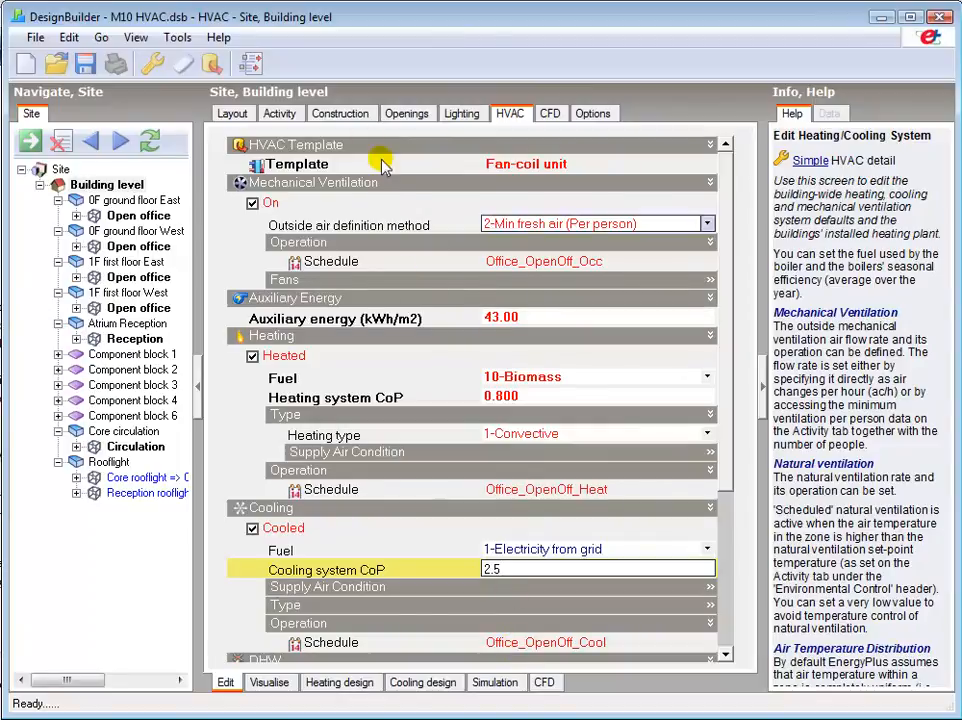
# Show building Activity data with 22 °C heating, 24 °C cooling setpoints and 10 l/s per person
pyautogui.click(280, 112)
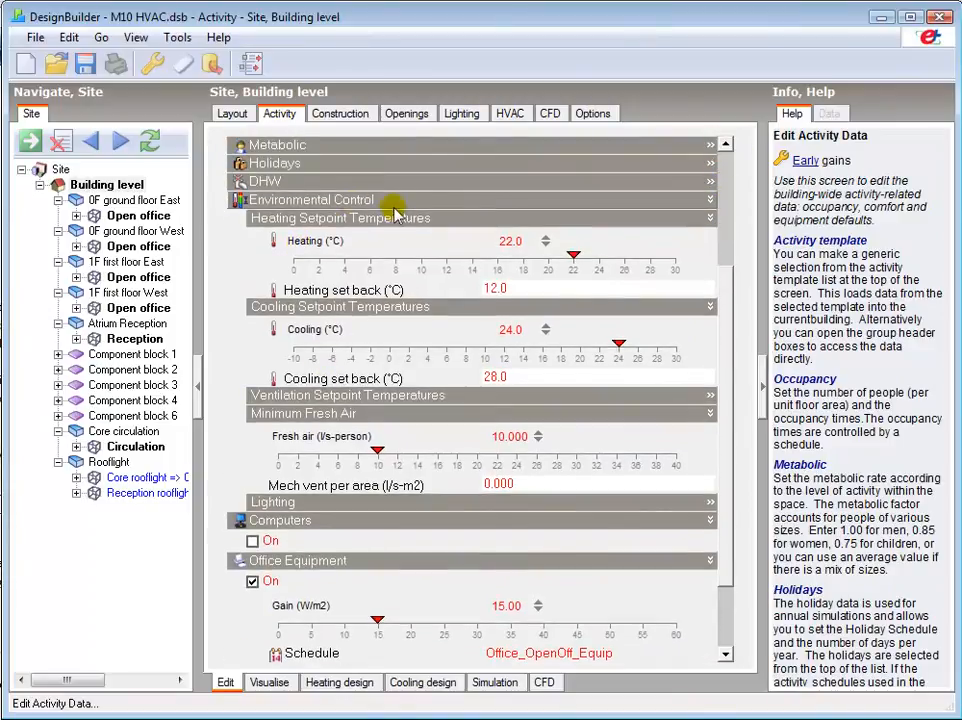
pyautogui.moveTo(490, 244)
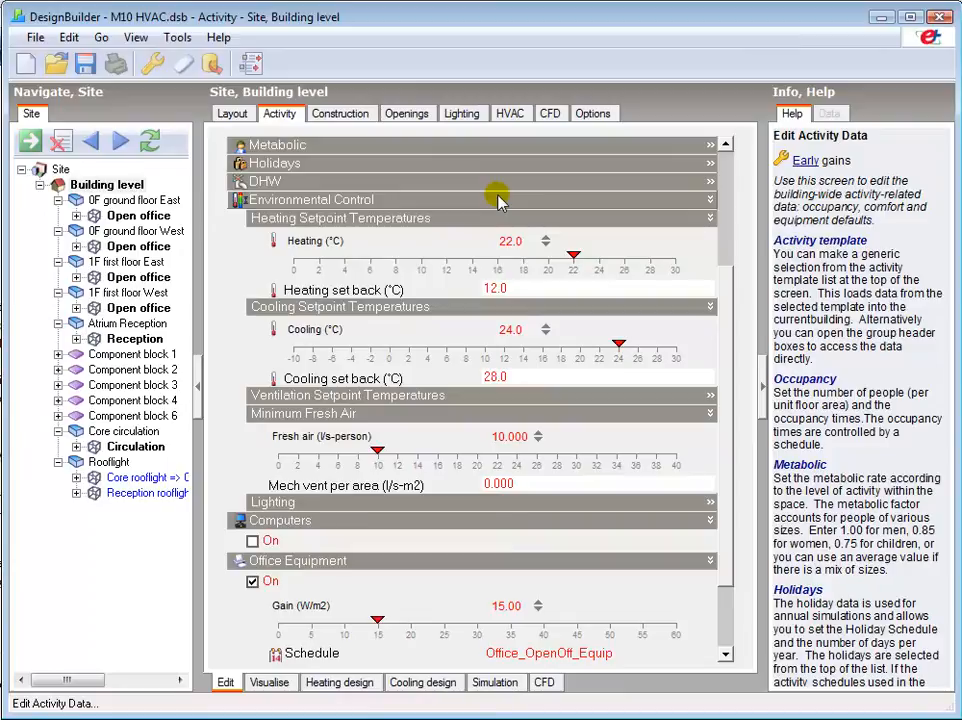
pyautogui.click(490, 288)
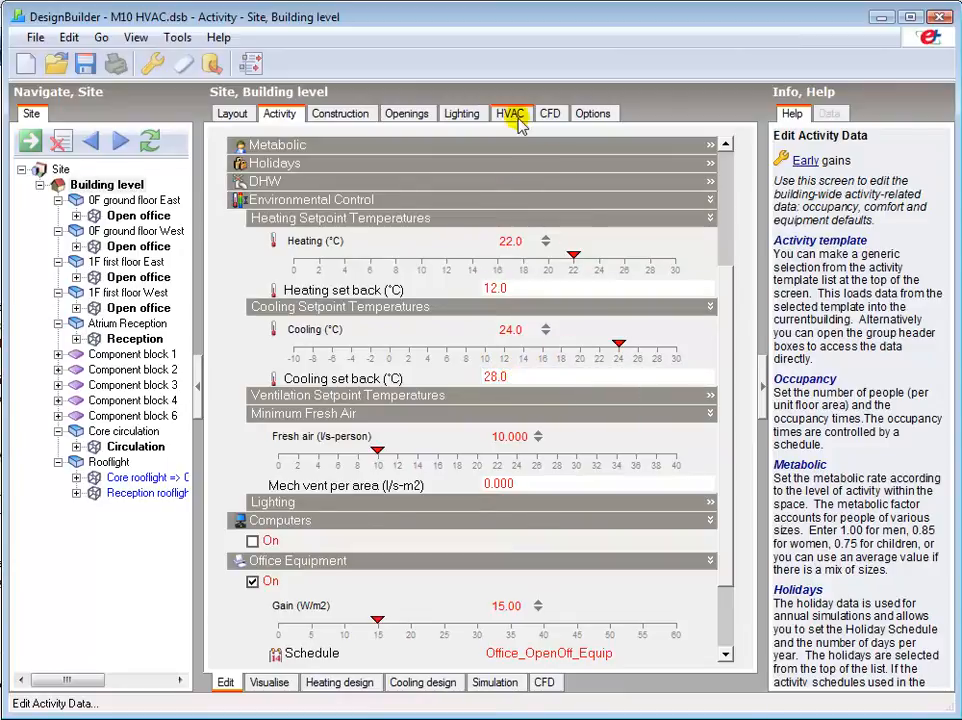
# Bring up the DHW template chooser listing Project DHW, briefly expanding the Stock group
pyautogui.click(510, 112)
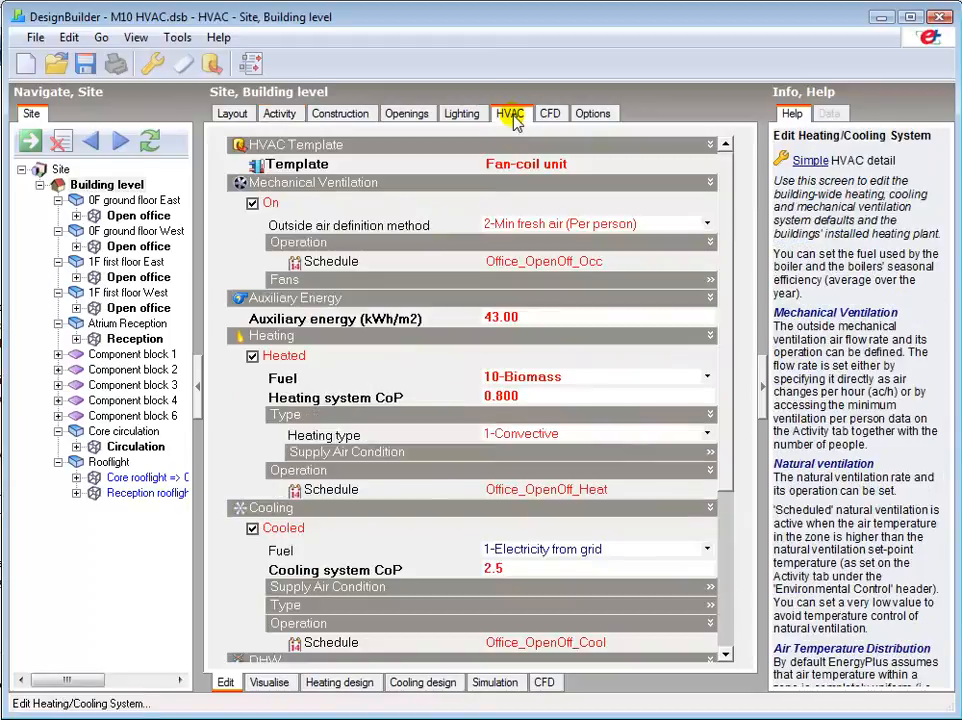
pyautogui.scroll(-3)
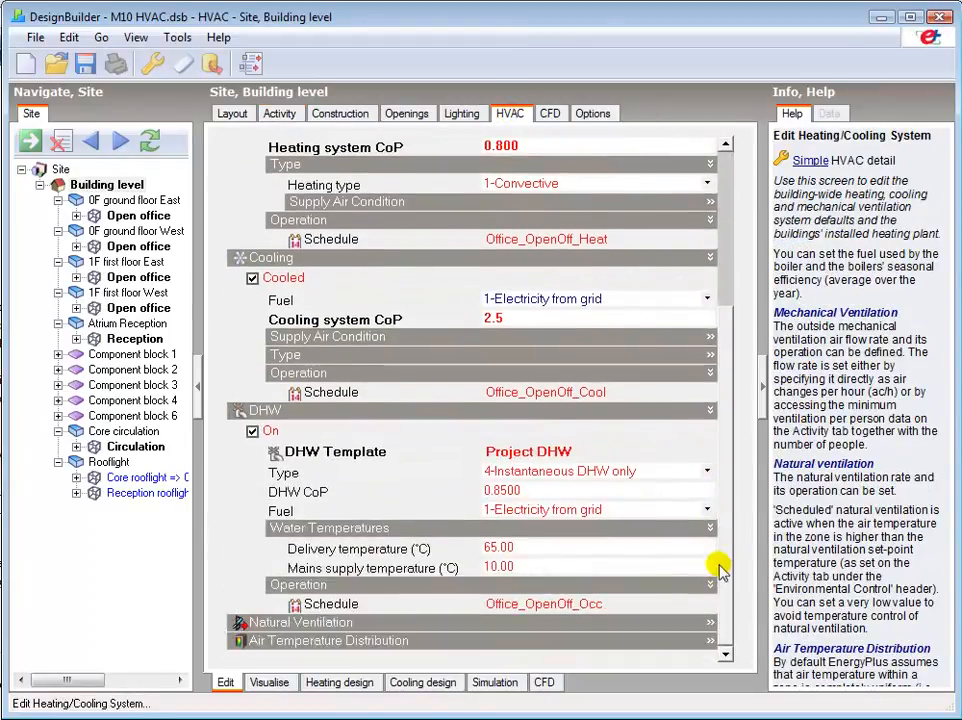
pyautogui.moveTo(396, 444)
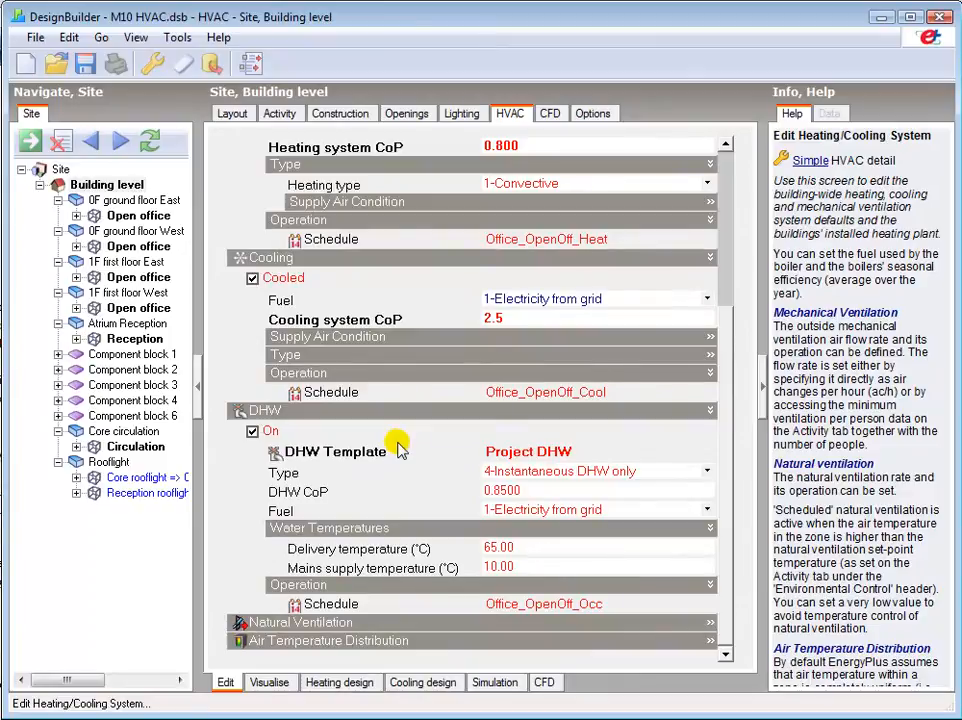
pyautogui.click(530, 452)
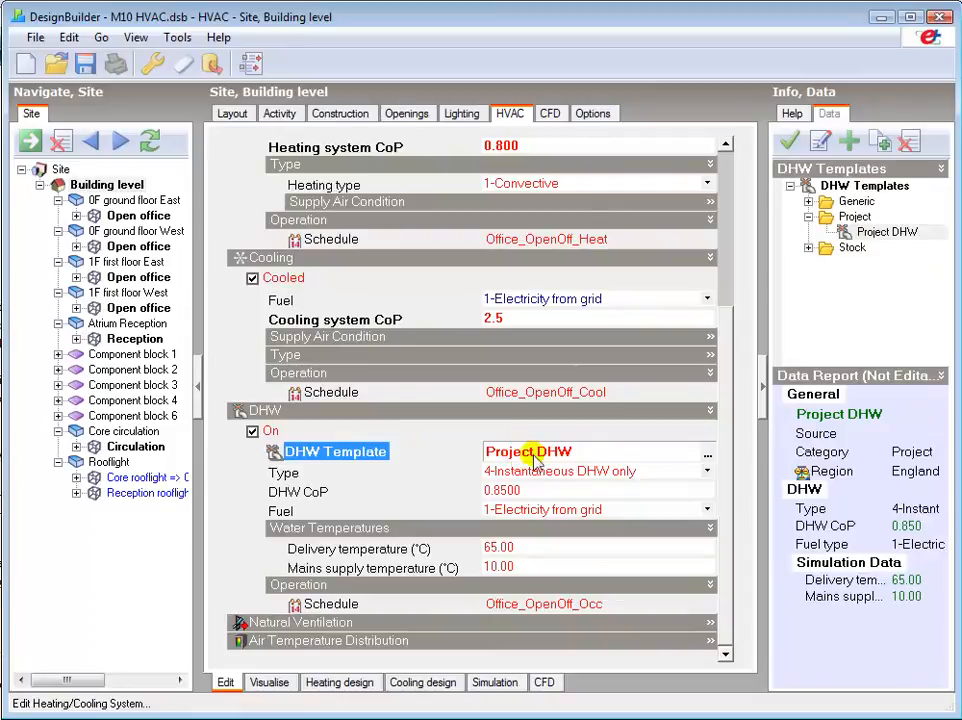
pyautogui.click(708, 452)
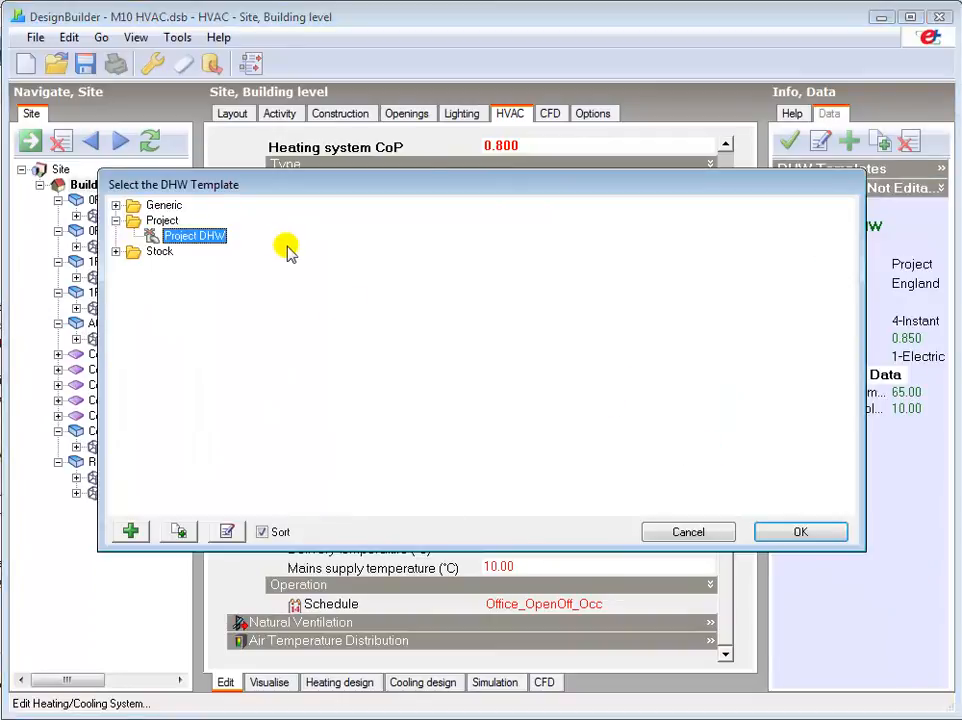
pyautogui.click(116, 252)
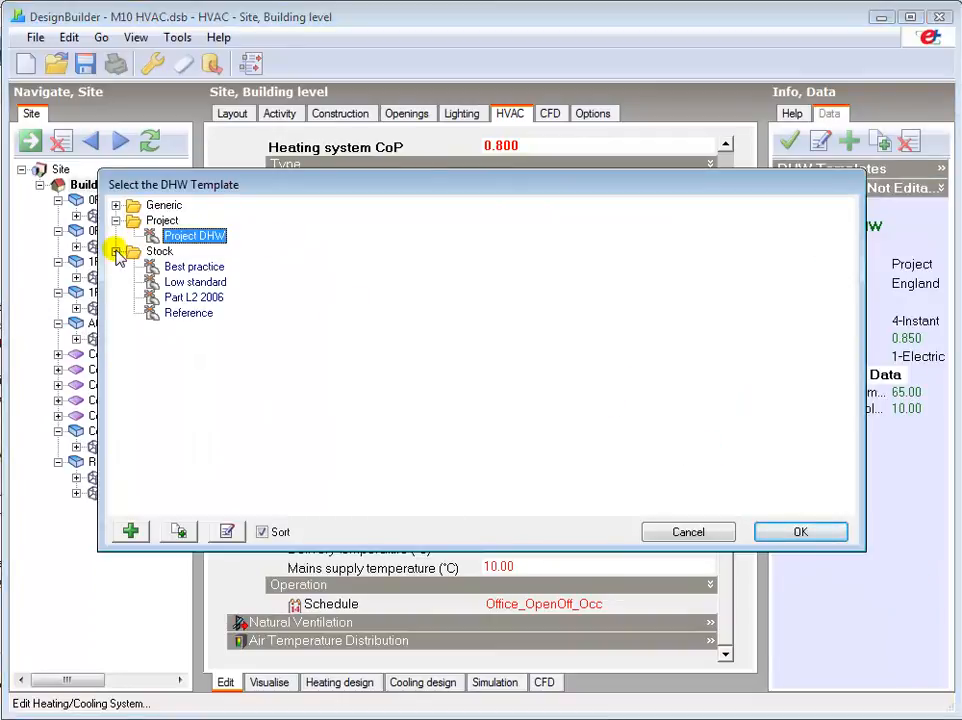
pyautogui.click(116, 252)
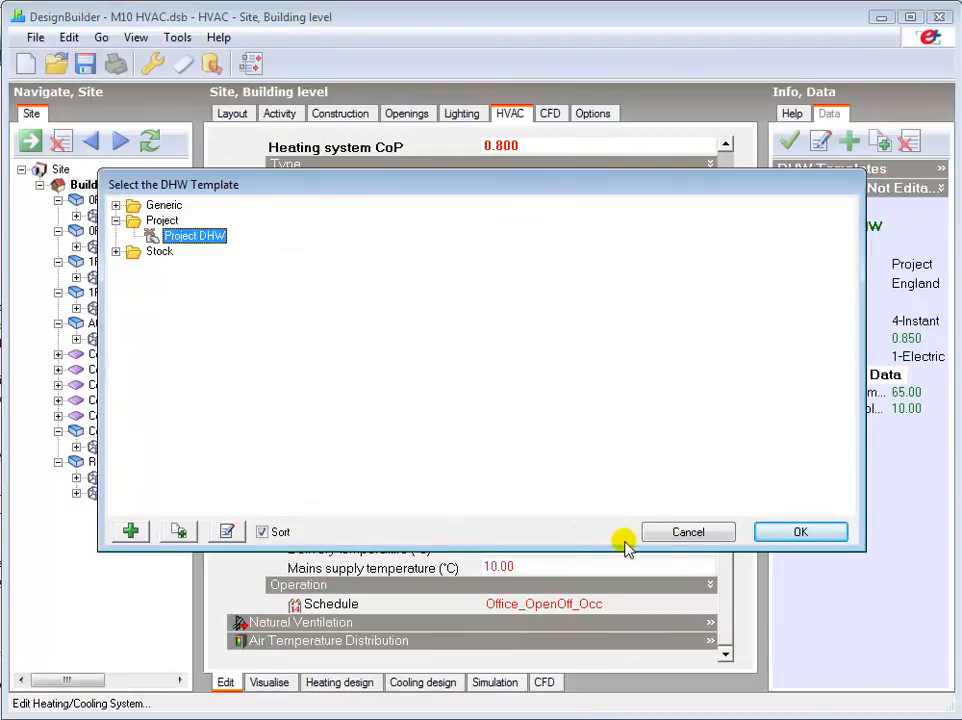
# Set the DHW type to 1-Same as HVAC, keeping the Project DHW template
pyautogui.click(800, 532)
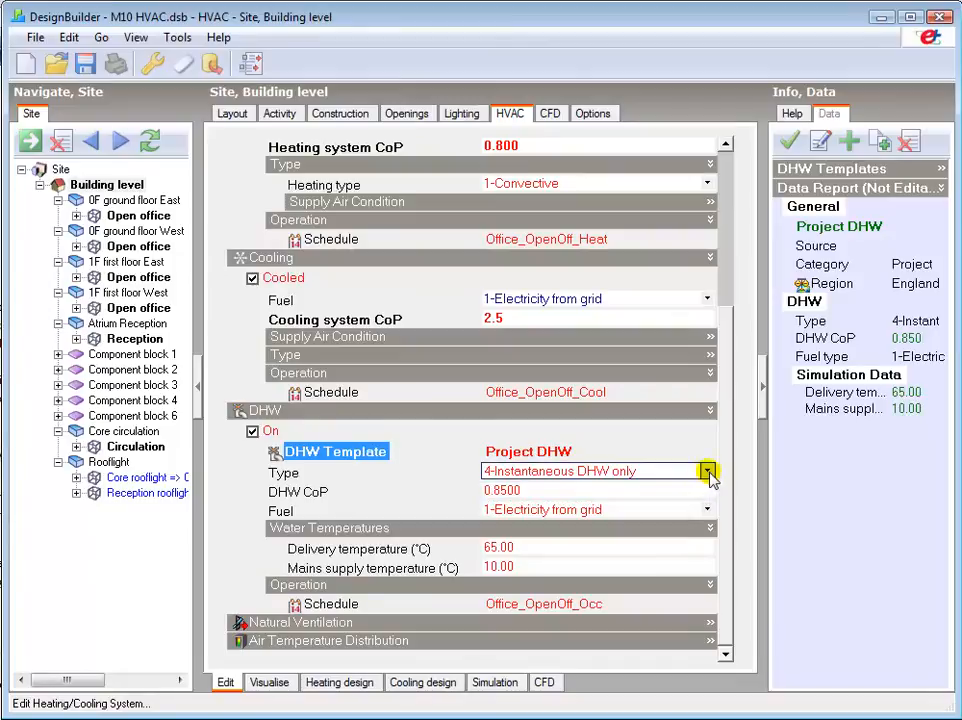
pyautogui.click(708, 472)
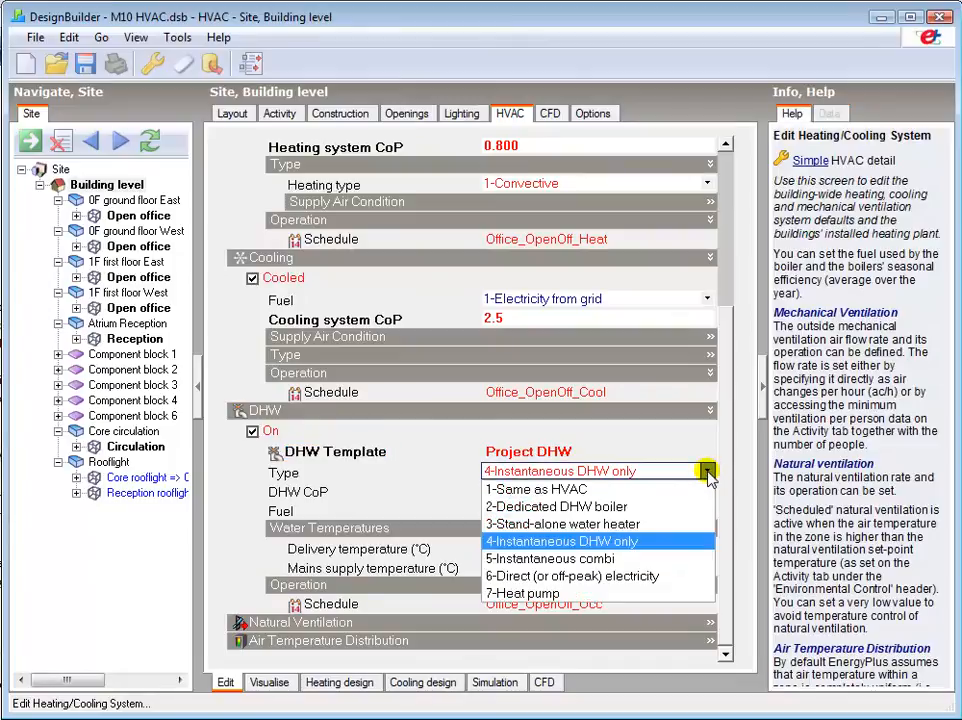
pyautogui.moveTo(672, 486)
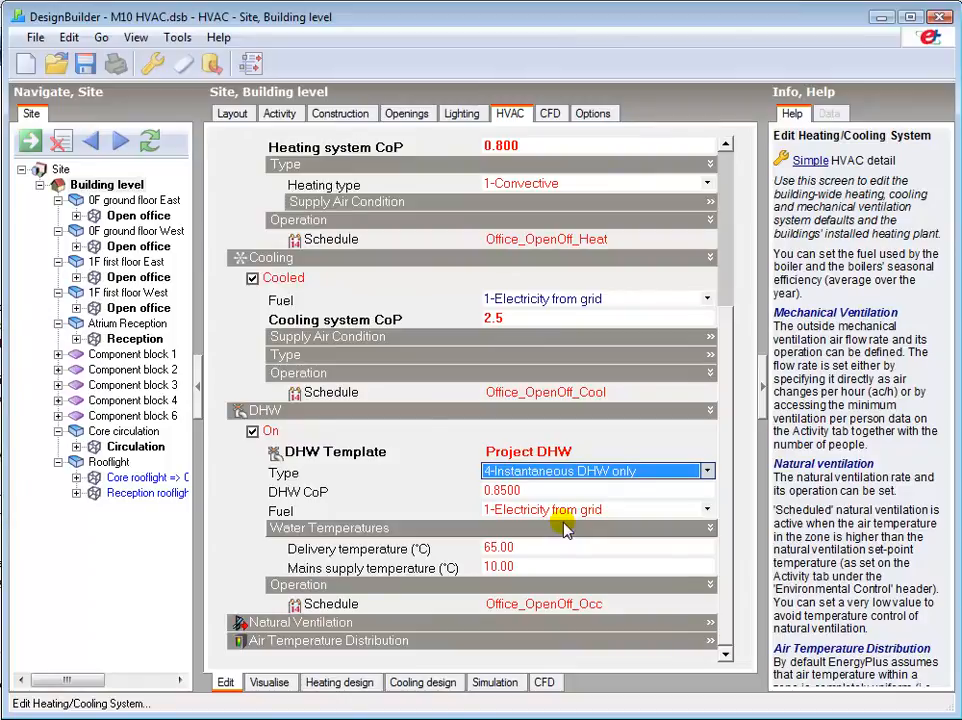
pyautogui.click(708, 472)
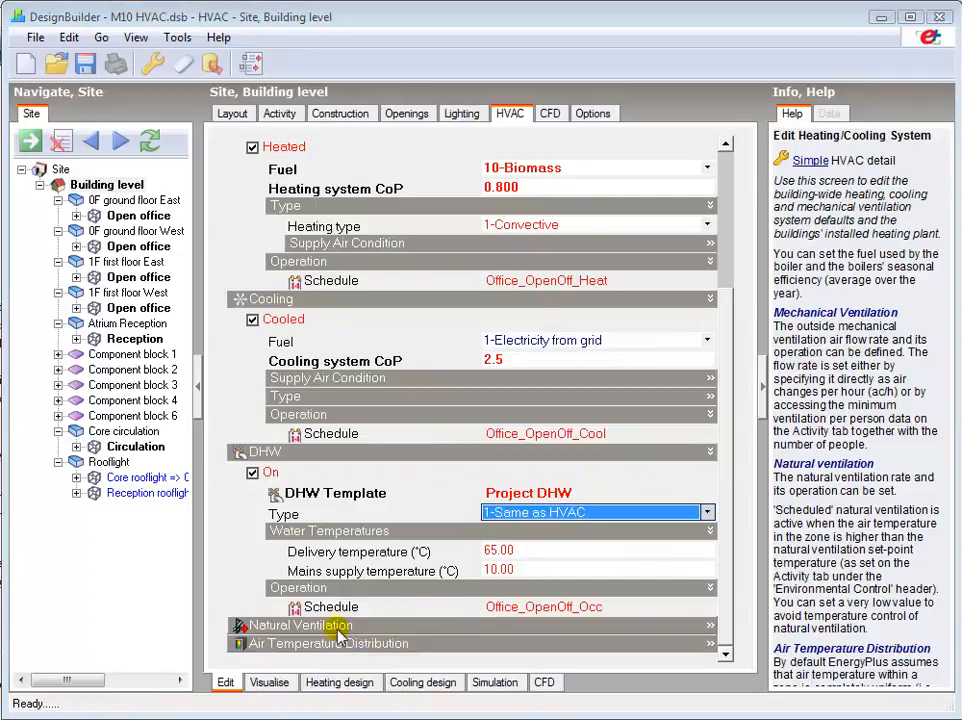
# Turn natural ventilation on with outside air defined as minimum fresh air per person
pyautogui.click(724, 652)
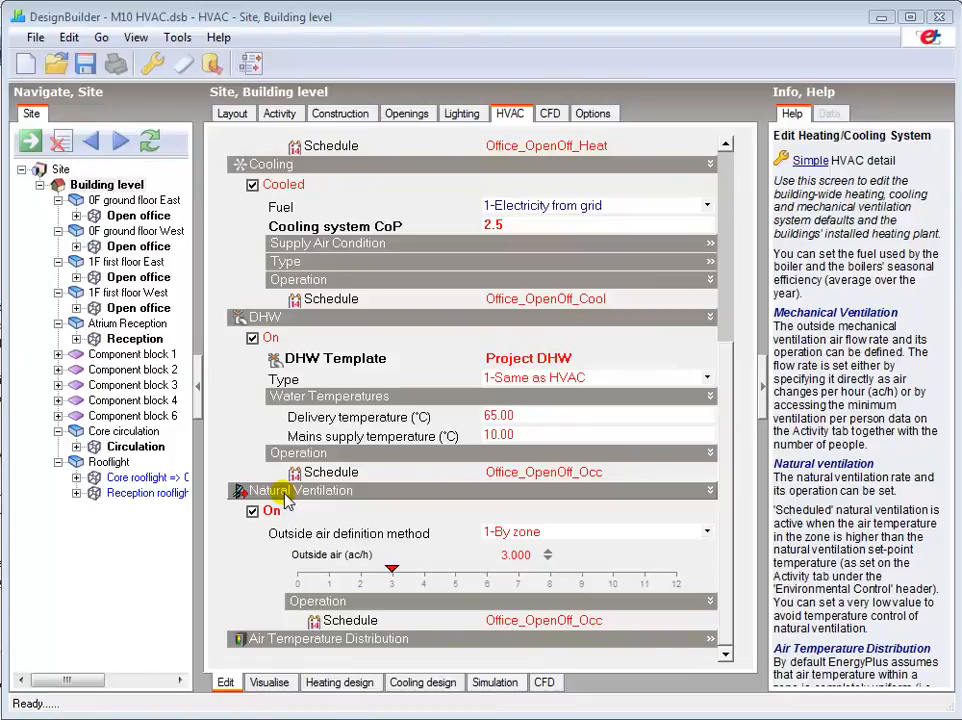
pyautogui.click(596, 532)
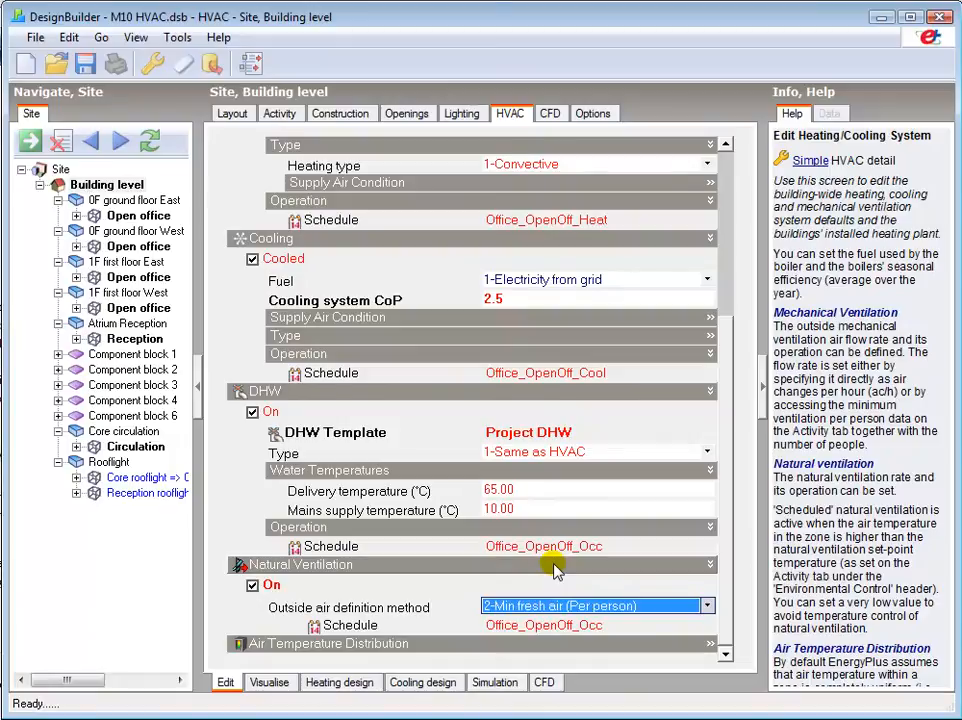
pyautogui.click(708, 604)
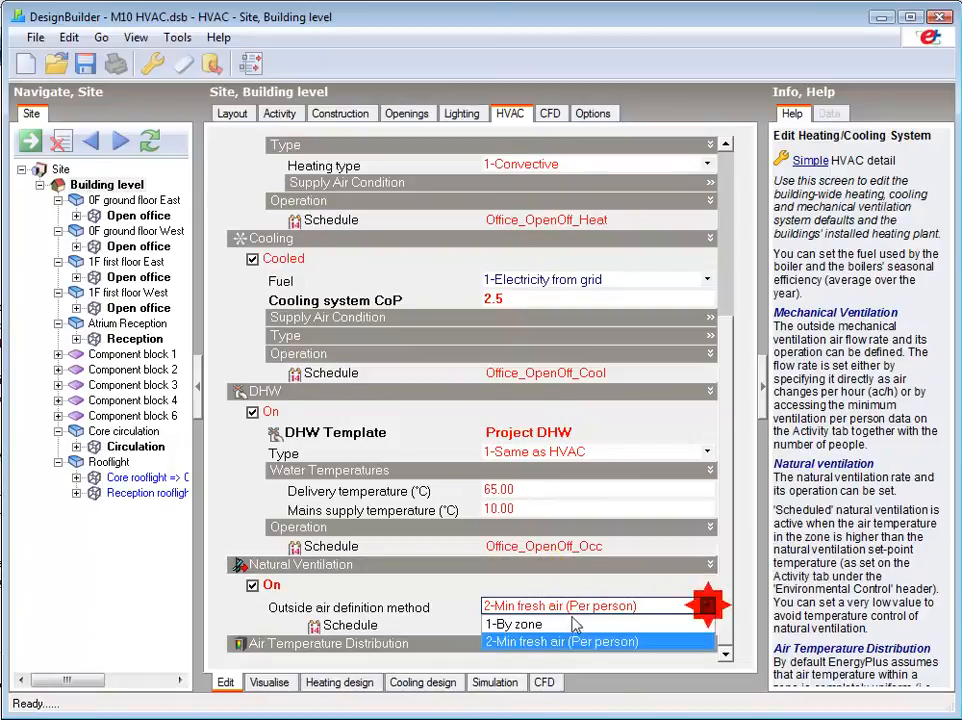
pyautogui.click(512, 624)
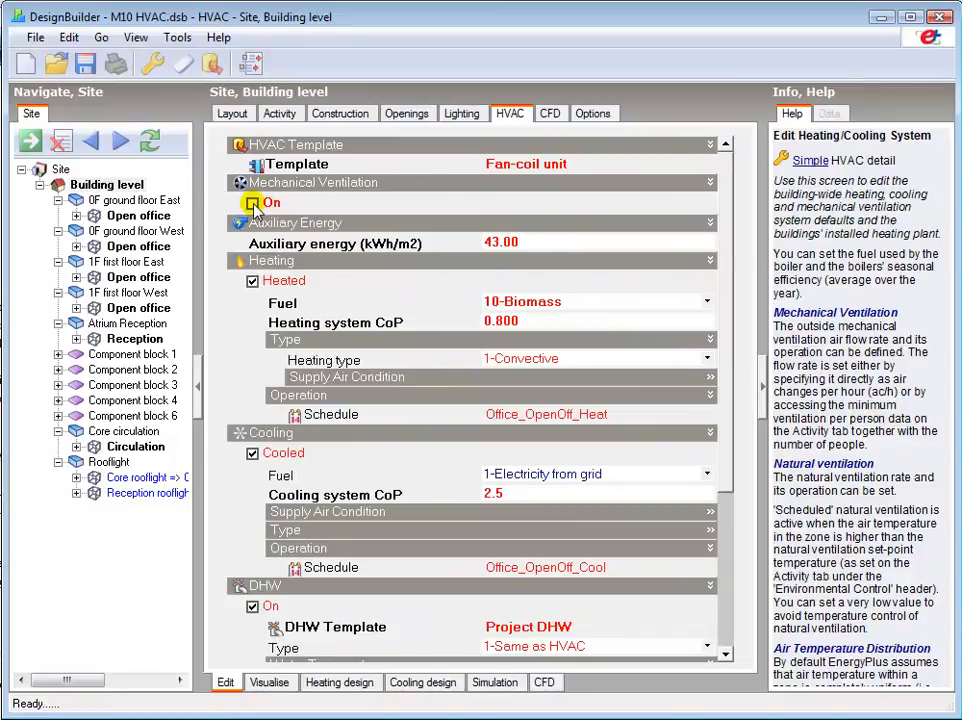
# Switch mechanical ventilation off and lower the infiltration constant rate from 0.700 to 0.300 ac/h
pyautogui.click(340, 112)
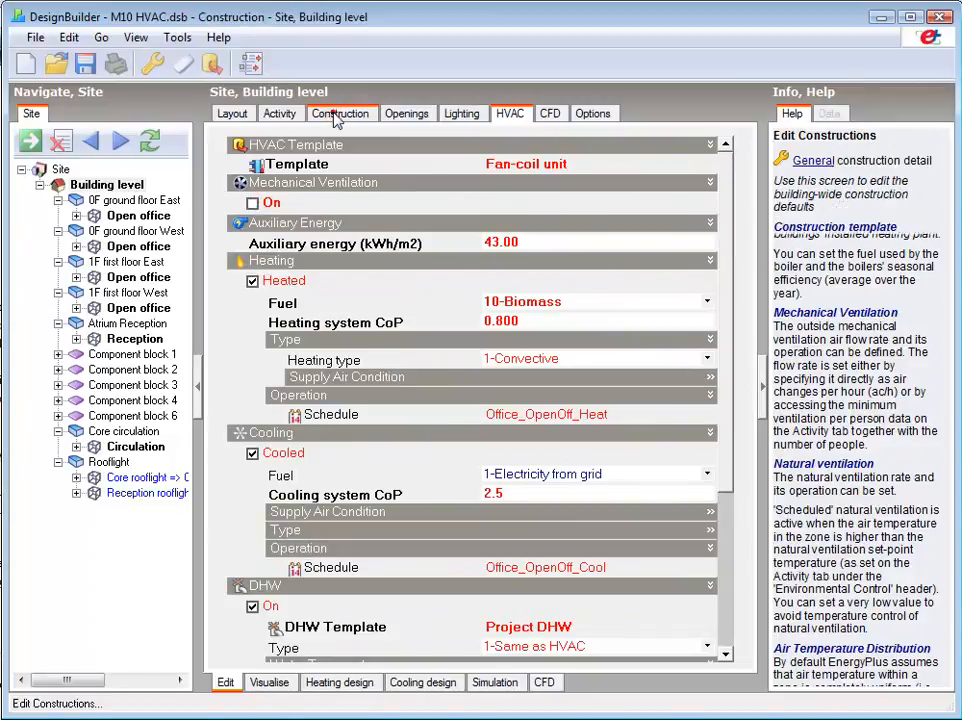
pyautogui.click(340, 112)
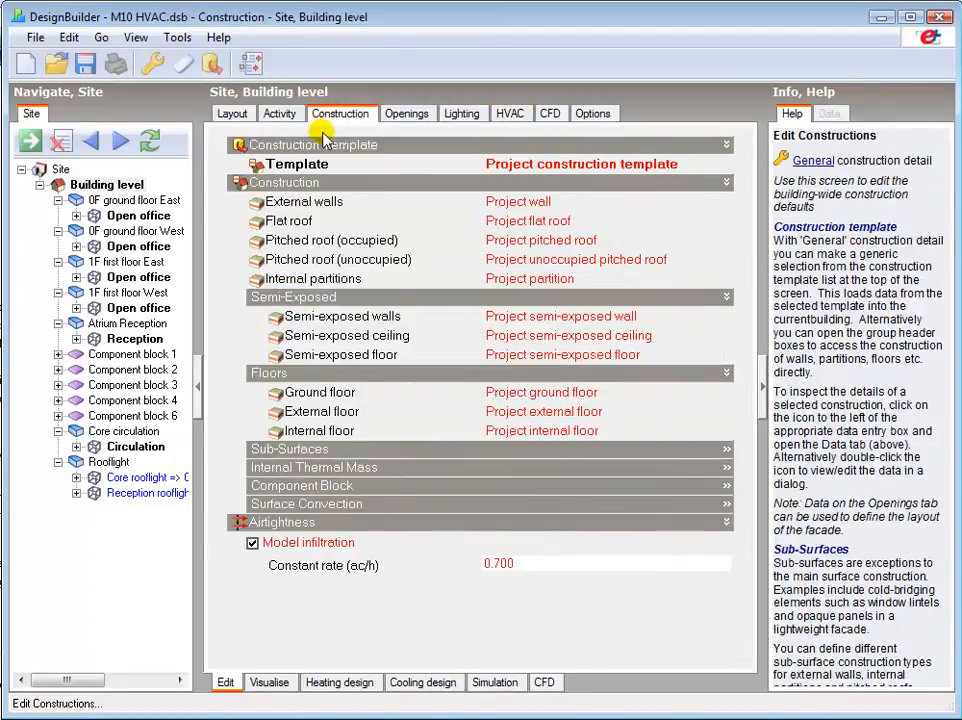
pyautogui.click(604, 564)
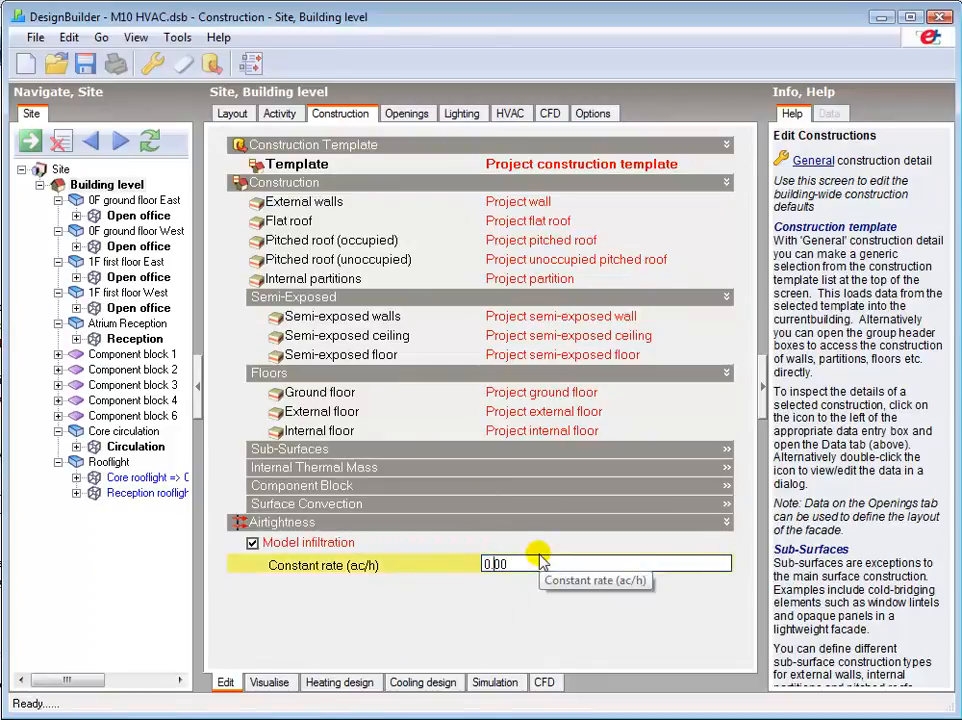
pyautogui.write('0.300')
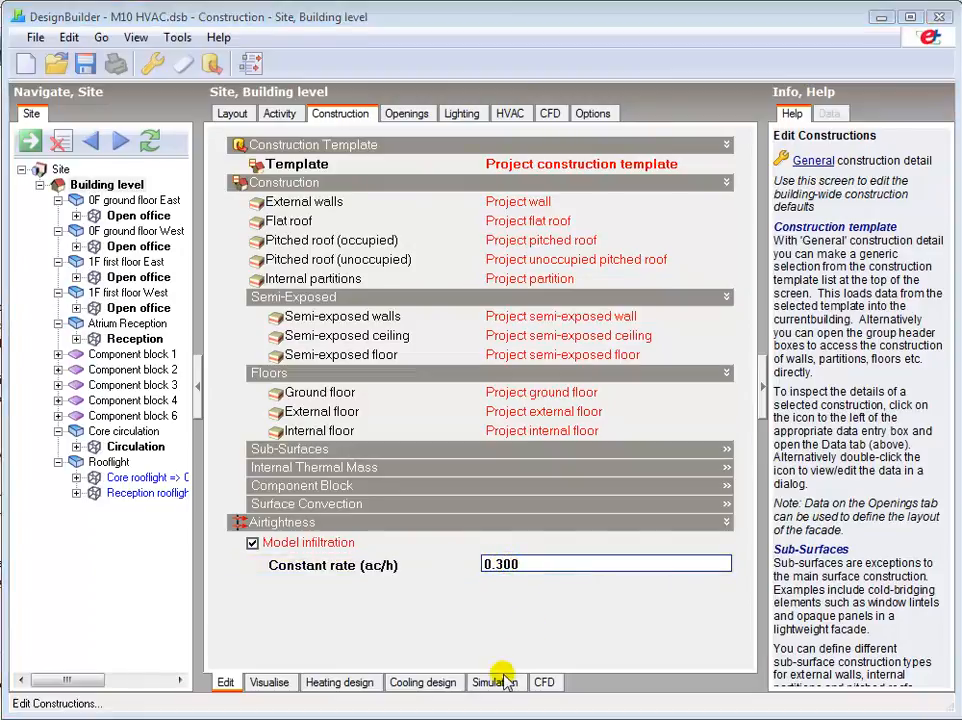
# Show hourly simulation results for the 0F ground floor East open office
pyautogui.click(496, 682)
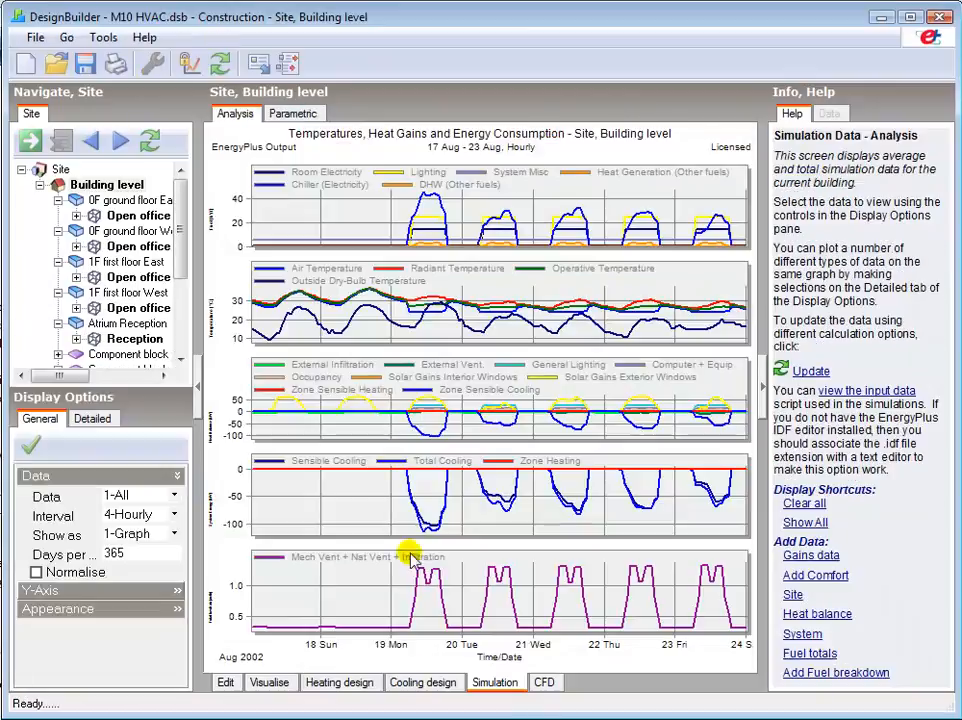
pyautogui.click(138, 216)
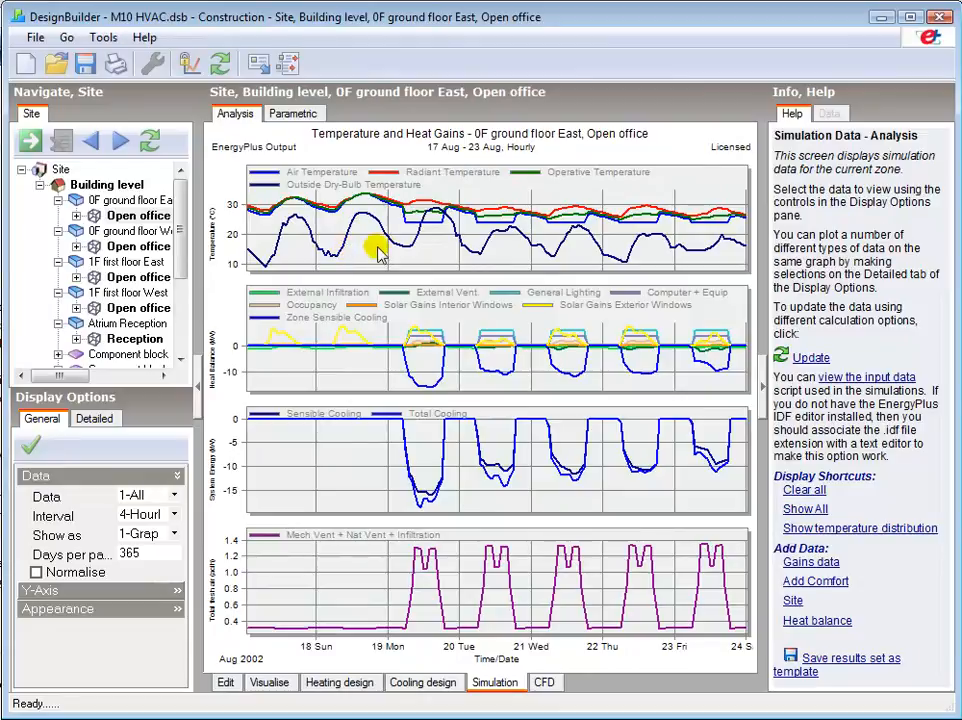
pyautogui.moveTo(424, 224)
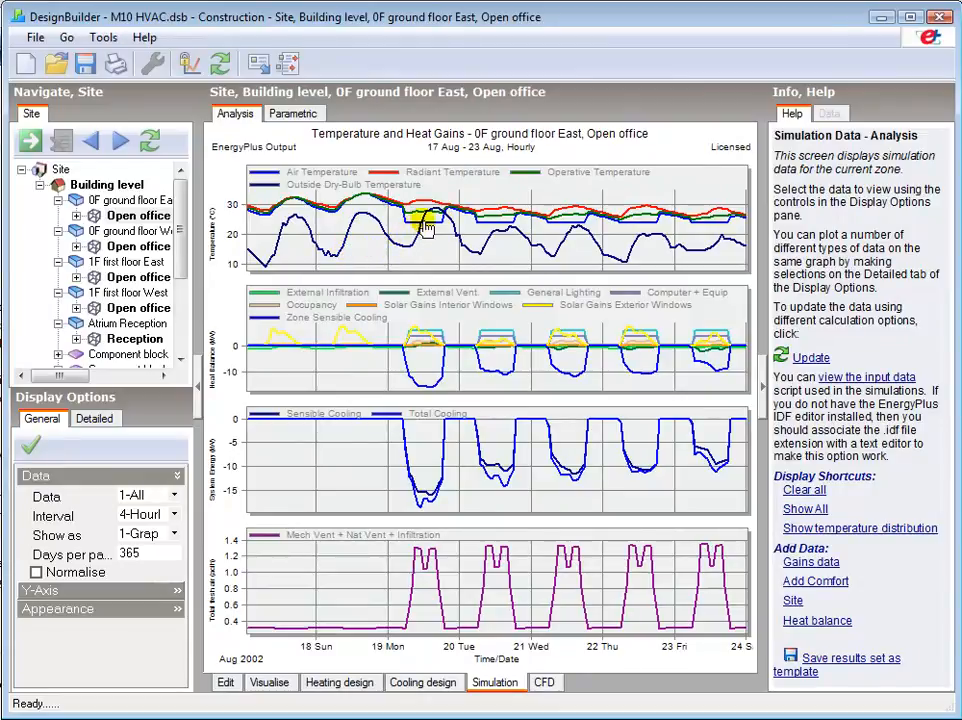
pyautogui.moveTo(484, 220)
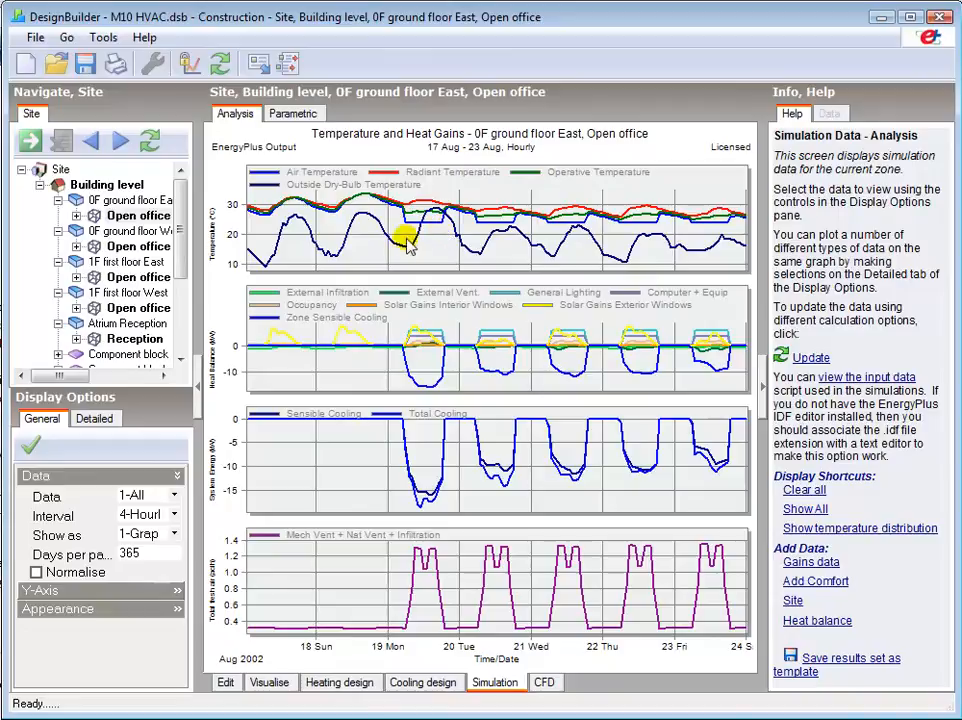
pyautogui.moveTo(440, 212)
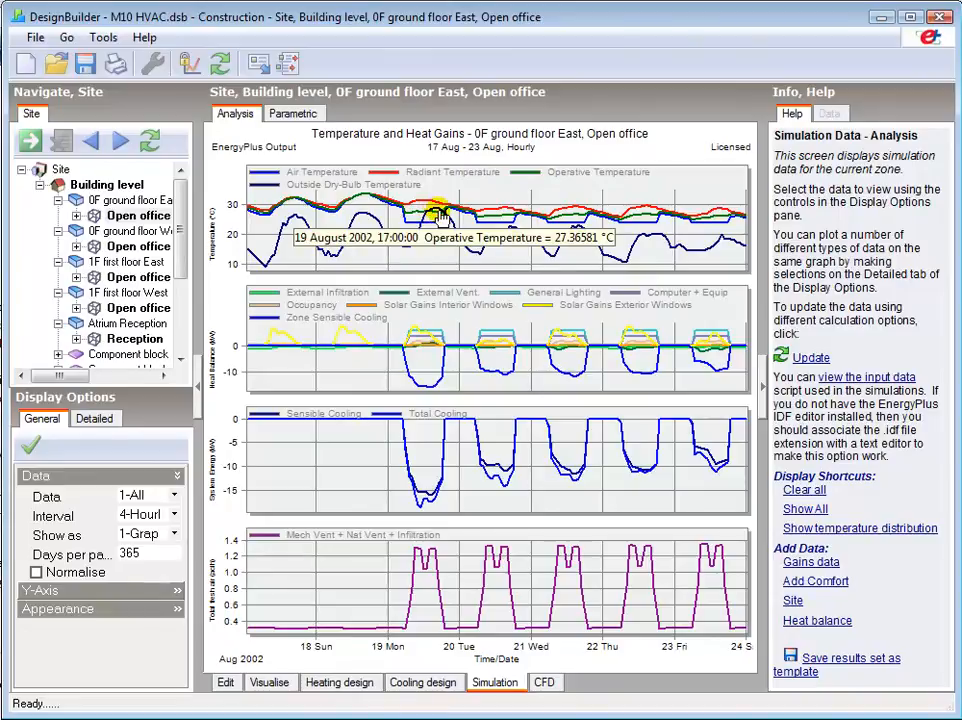
pyautogui.moveTo(692, 256)
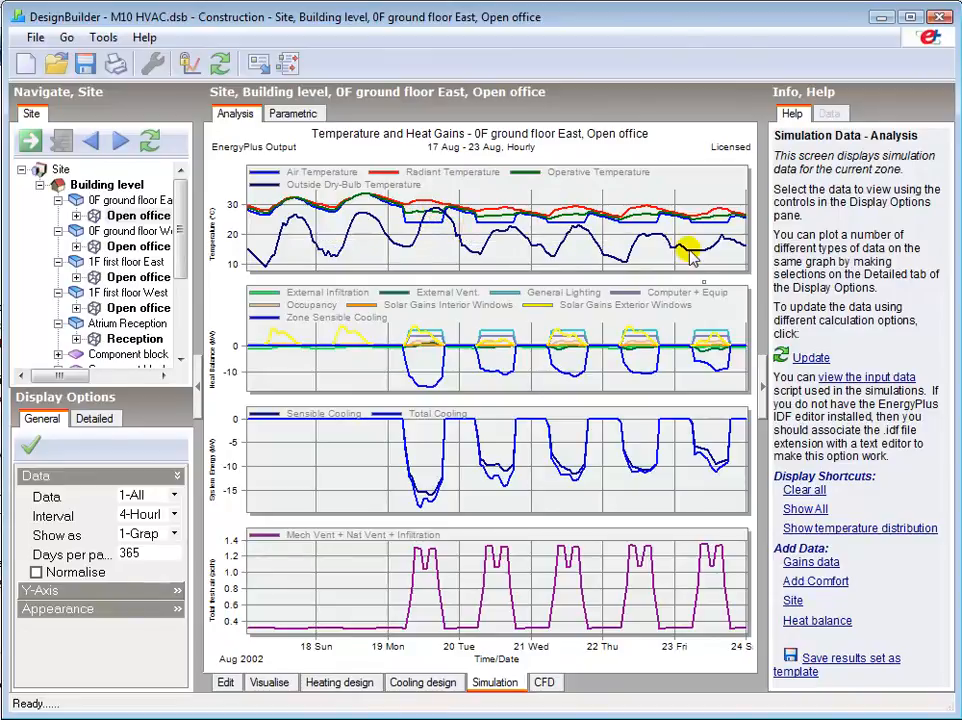
pyautogui.moveTo(484, 248)
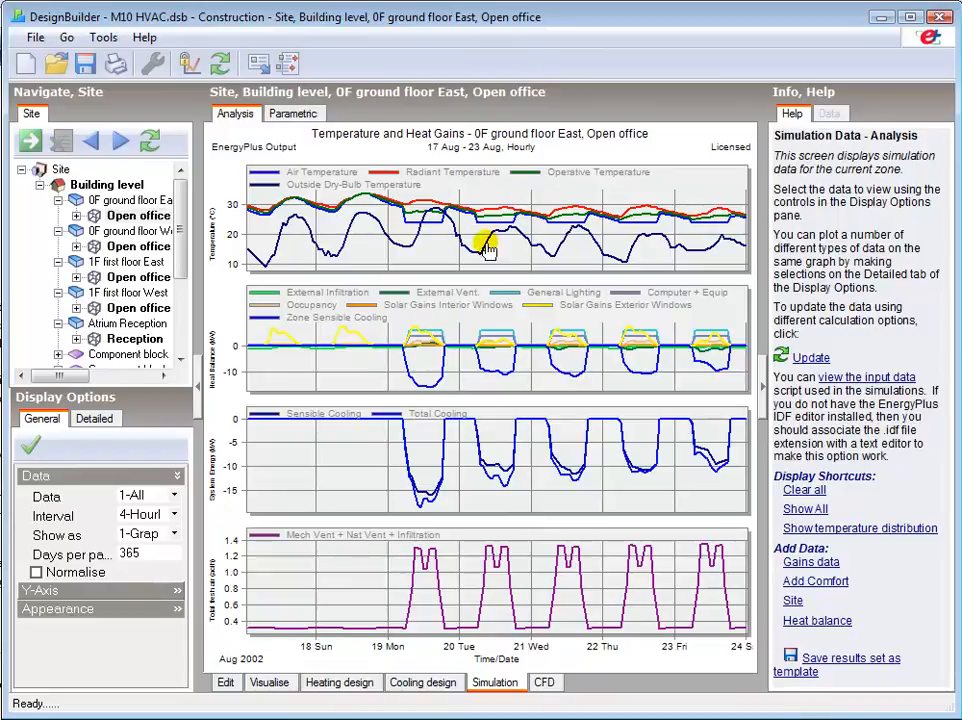
pyautogui.moveTo(484, 248)
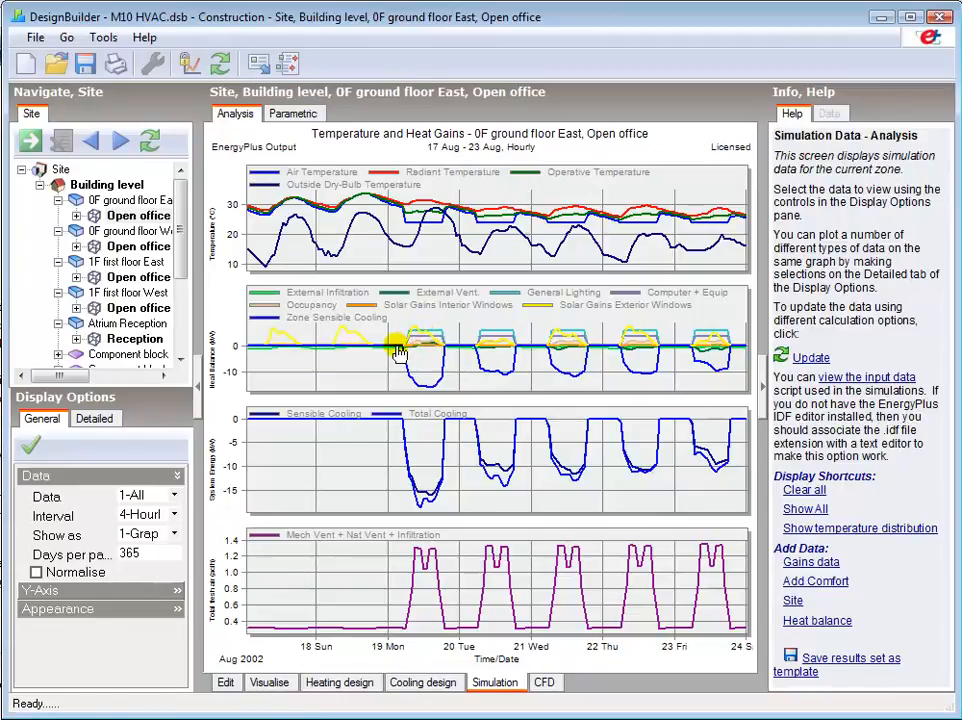
pyautogui.moveTo(624, 370)
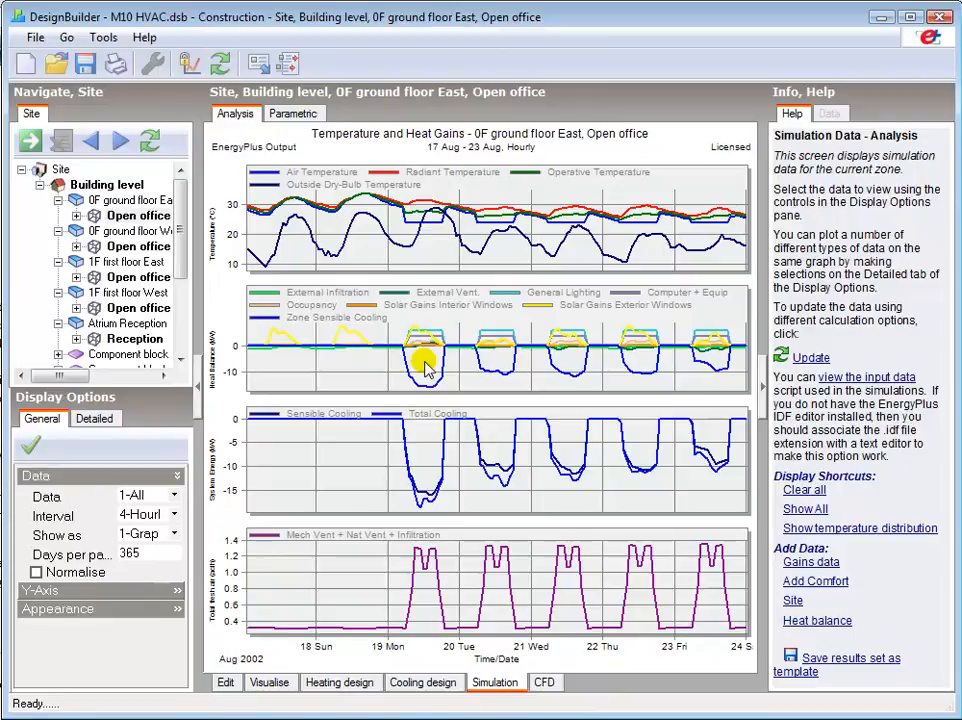
pyautogui.moveTo(316, 356)
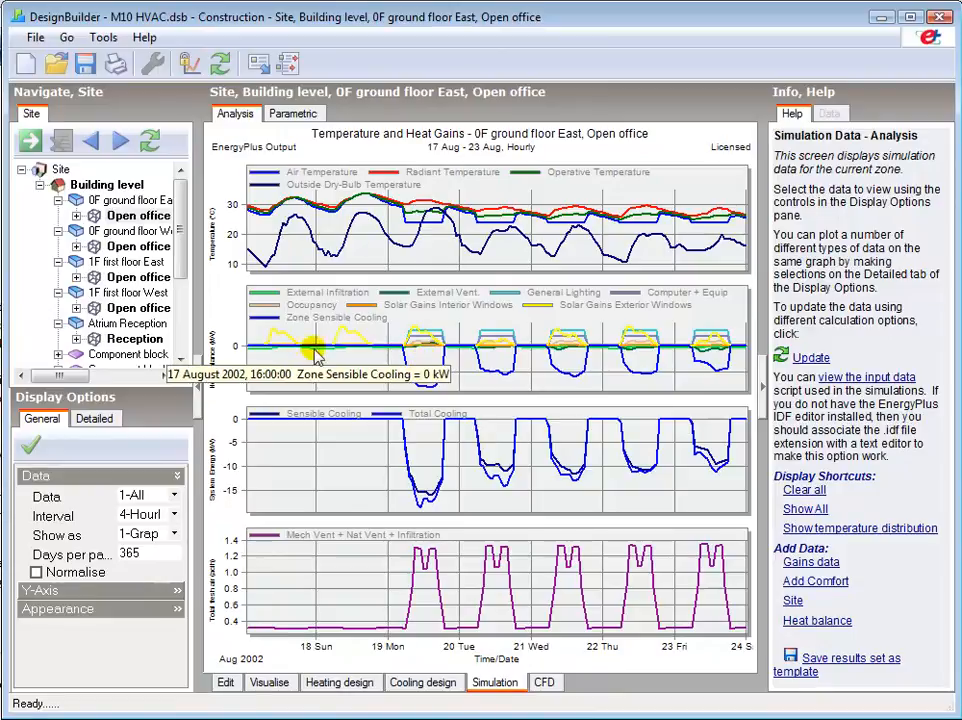
pyautogui.moveTo(420, 368)
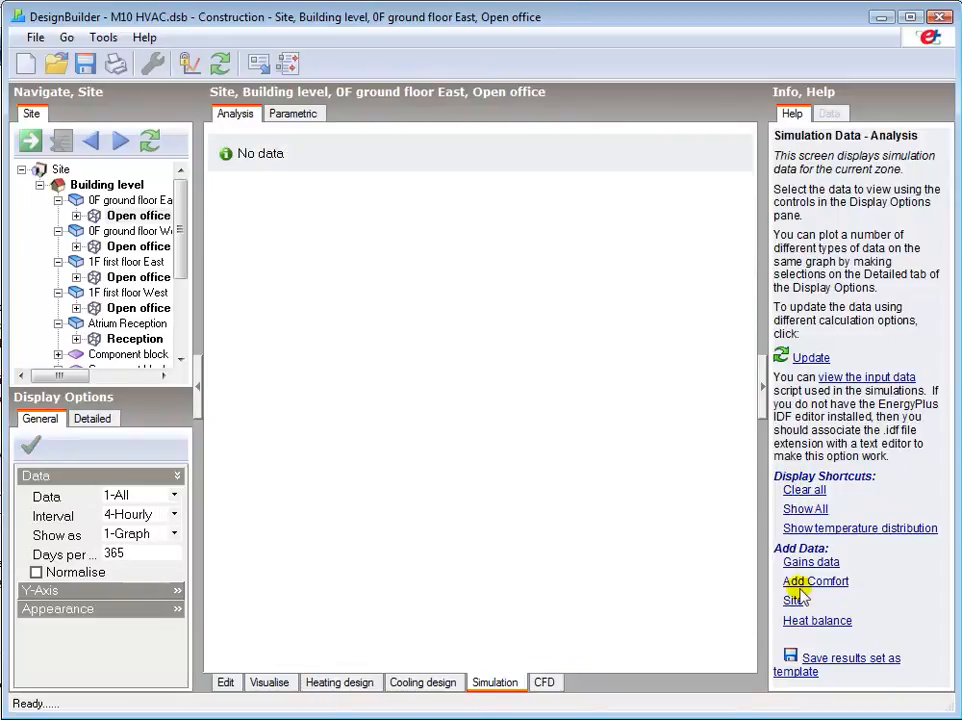
# Plot the open office's heat balance curves for external infiltration and ventilation
pyautogui.click(816, 620)
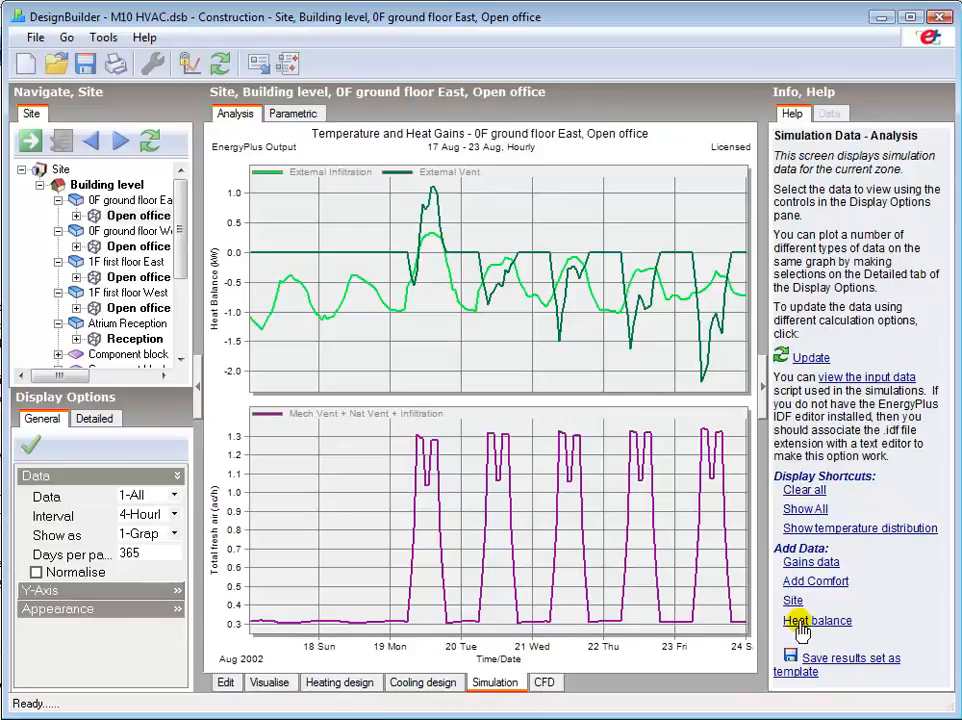
pyautogui.moveTo(752, 588)
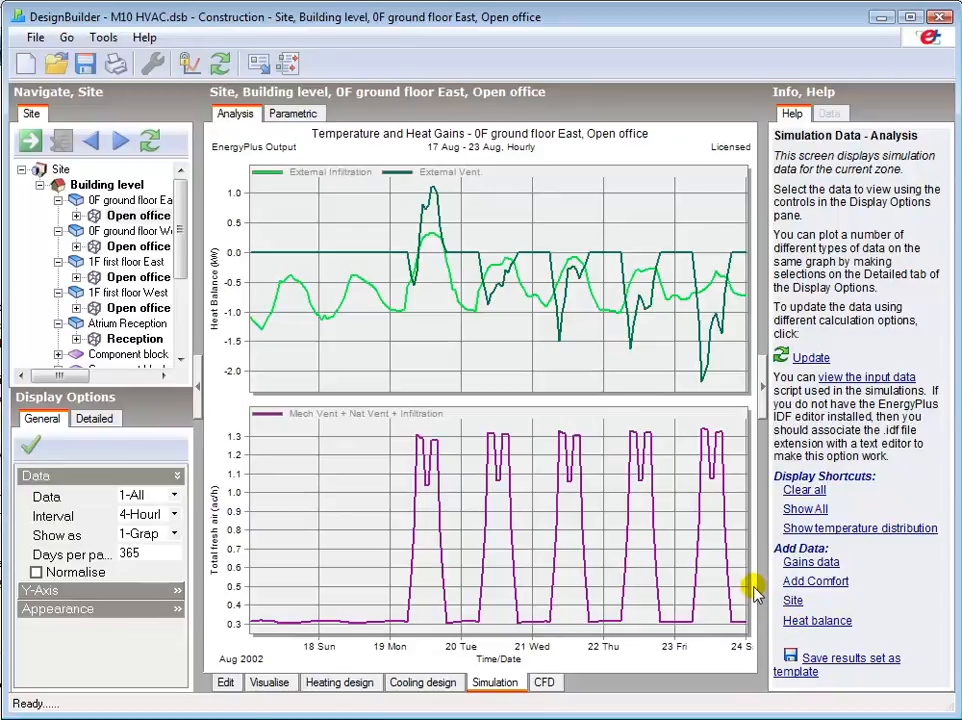
pyautogui.moveTo(438, 316)
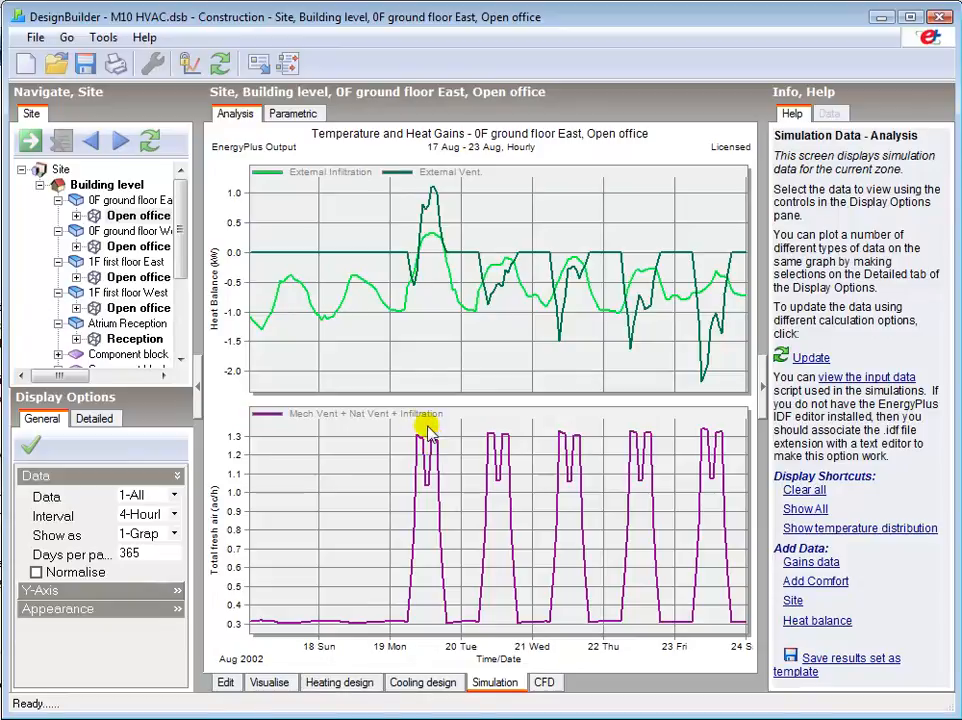
pyautogui.moveTo(434, 192)
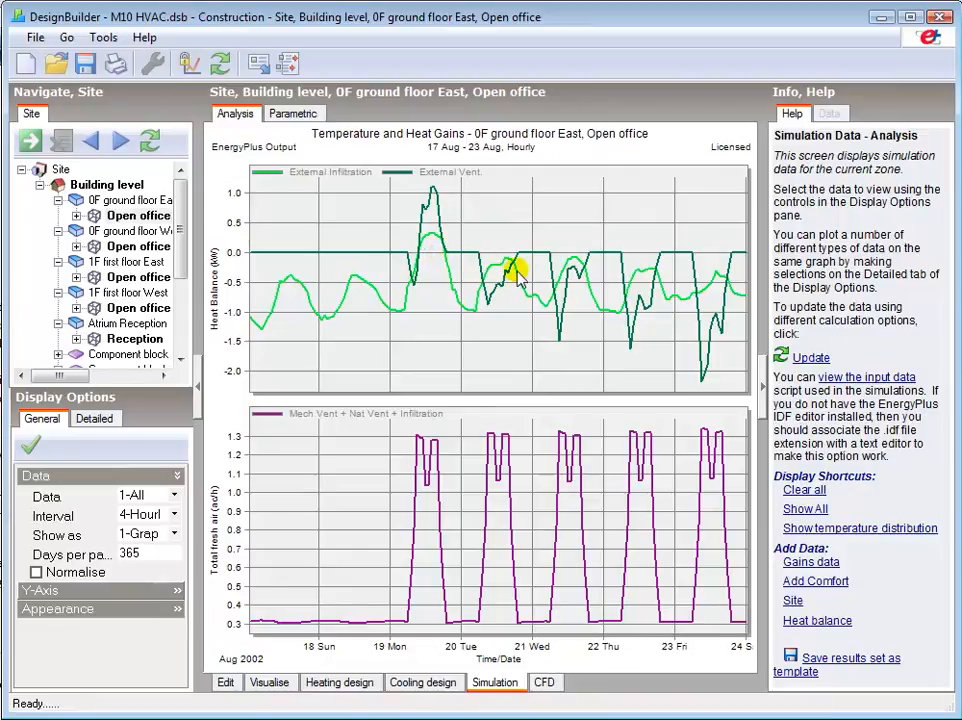
pyautogui.moveTo(616, 290)
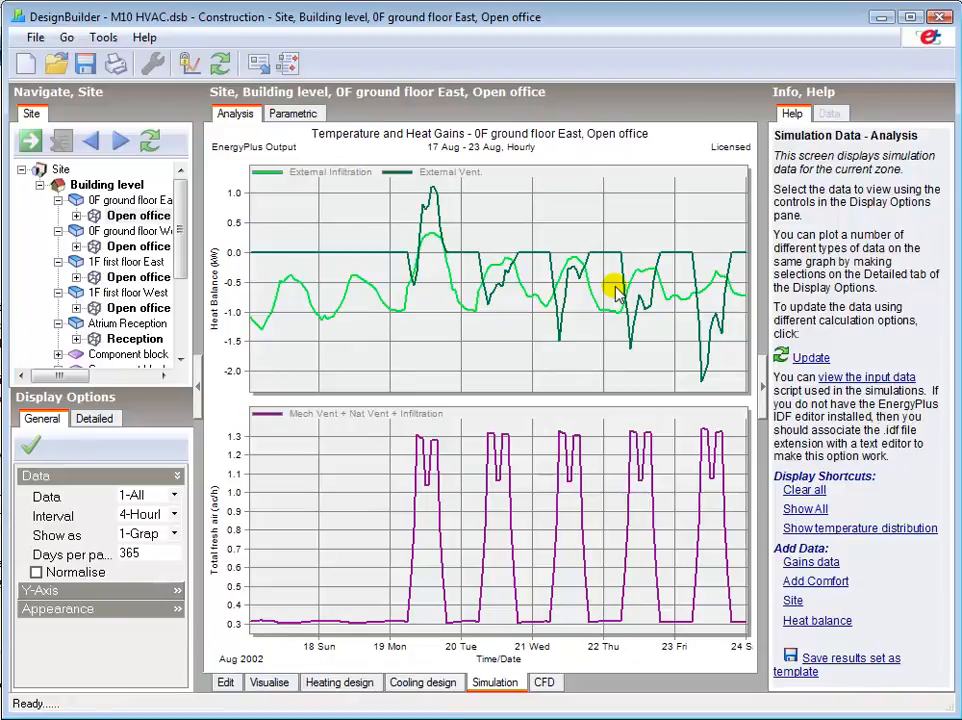
pyautogui.moveTo(520, 412)
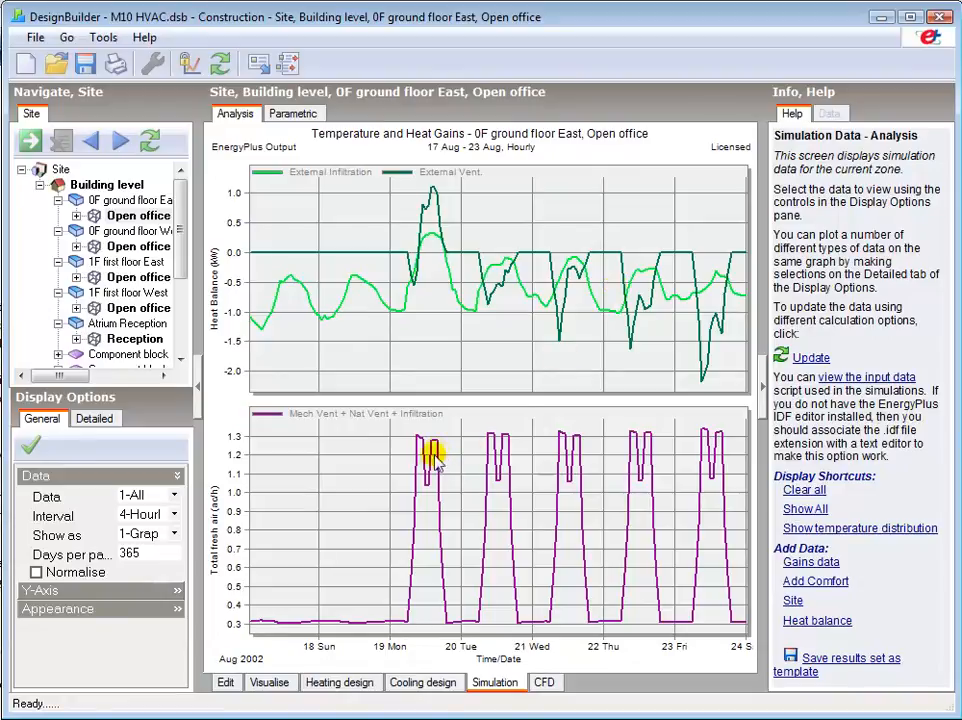
pyautogui.moveTo(384, 628)
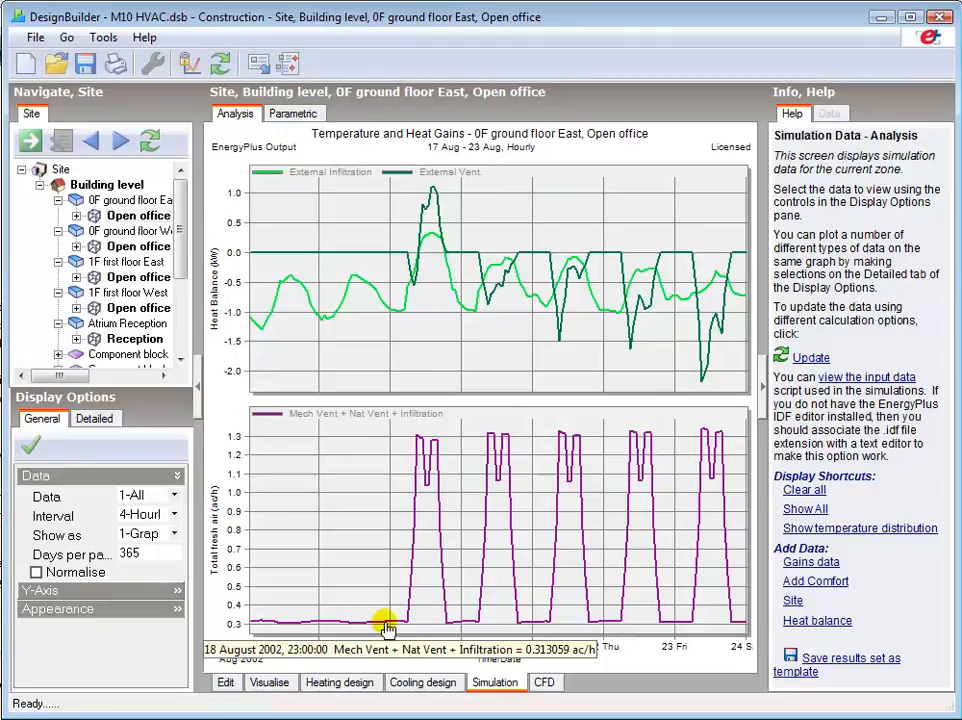